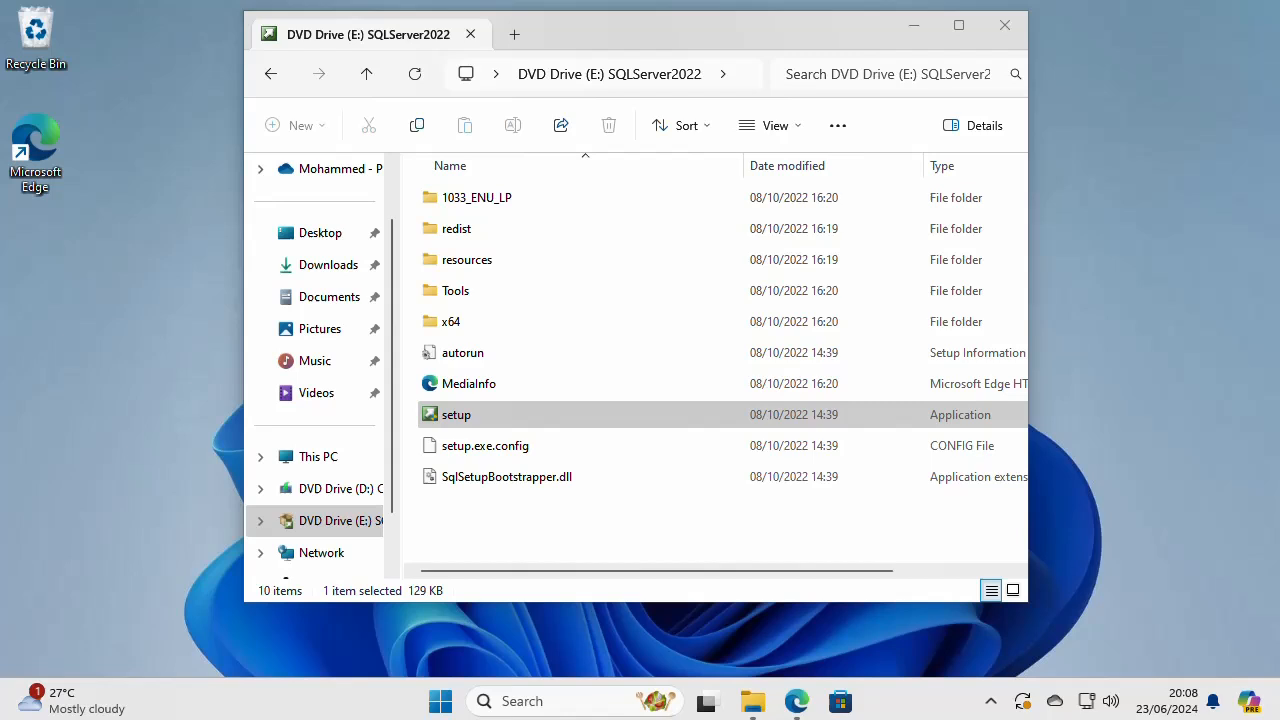
{"action": "mouse_move", "coordinate": [602, 358]}
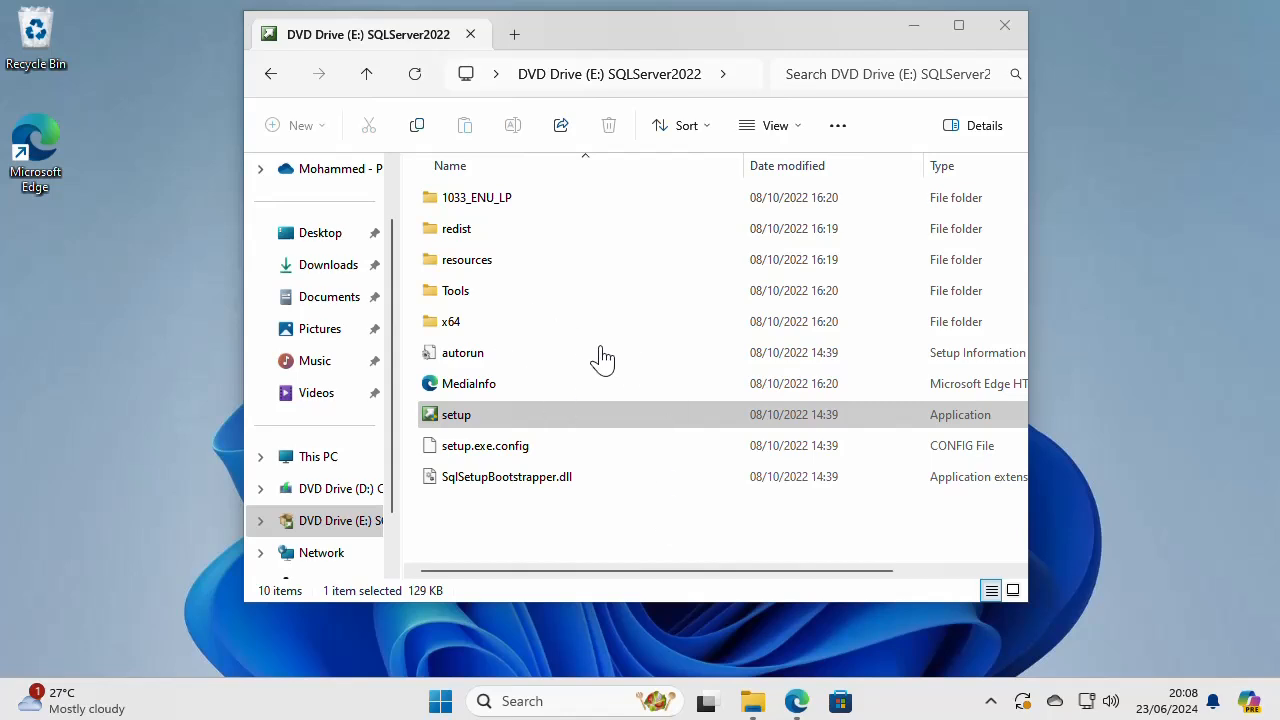
{"action": "mouse_move", "coordinate": [556, 328]}
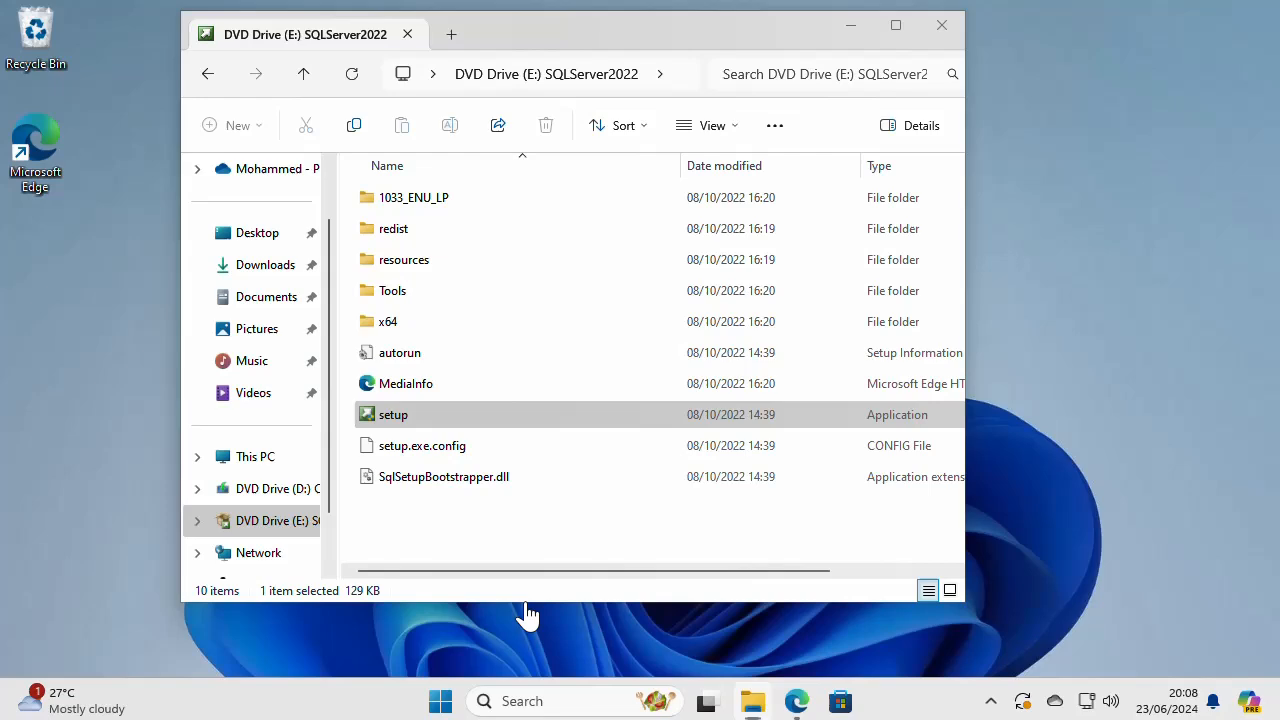
Step: Launch setup from the disc and start a new standalone SQL Server 2022 installation
{"action": "double_click", "coordinate": [392, 414]}
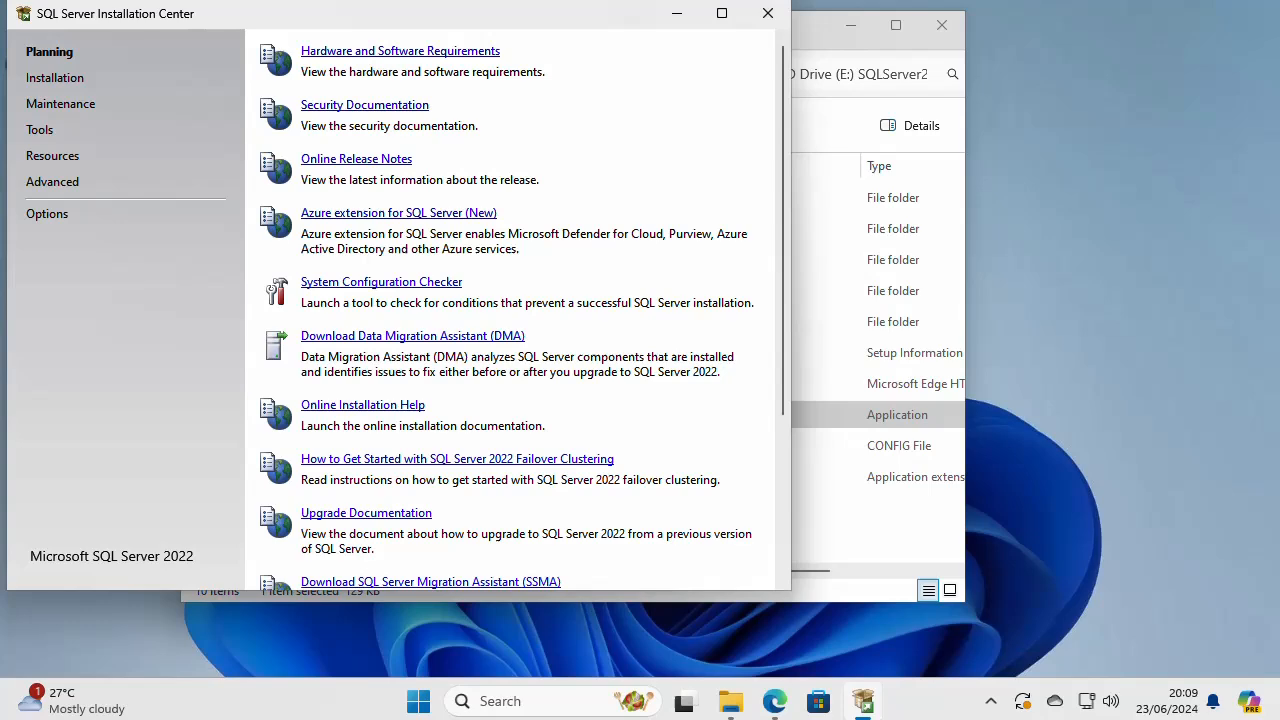
{"action": "mouse_move", "coordinate": [228, 56]}
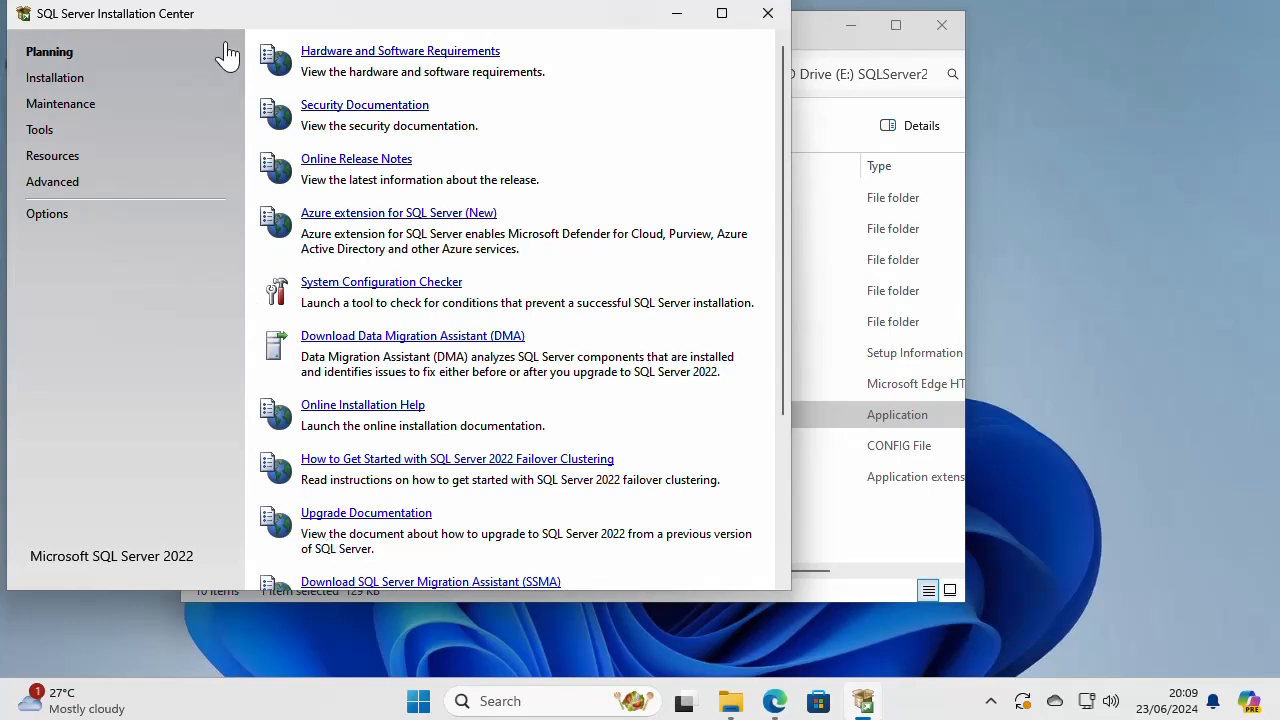
{"action": "left_click_drag", "start_coordinate": [112, 12], "coordinate": [152, 28]}
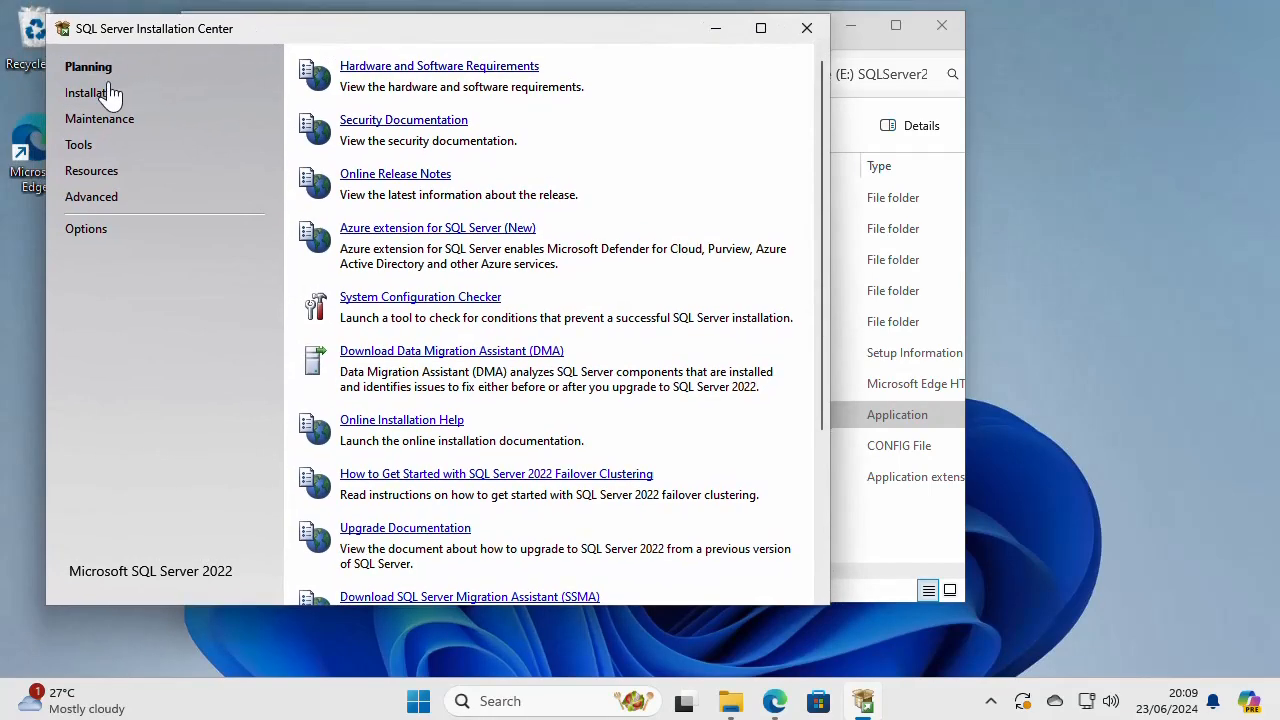
{"action": "left_click", "coordinate": [96, 92]}
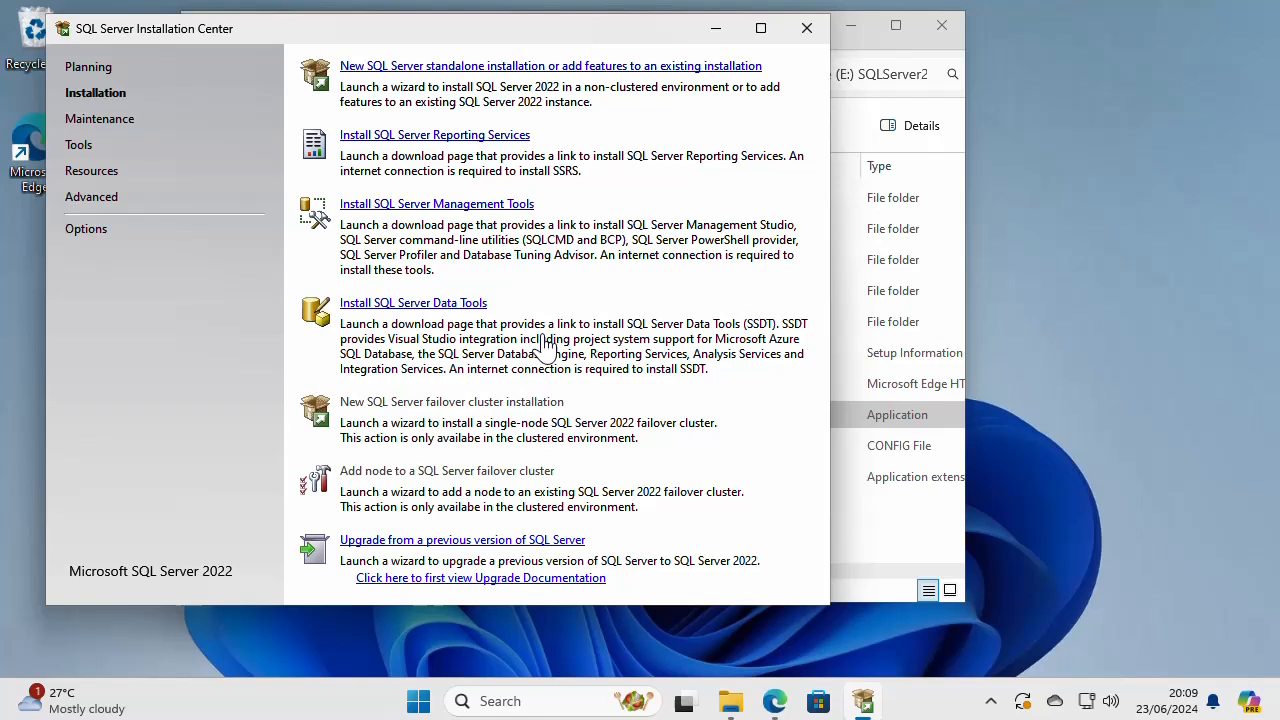
{"action": "mouse_move", "coordinate": [530, 104]}
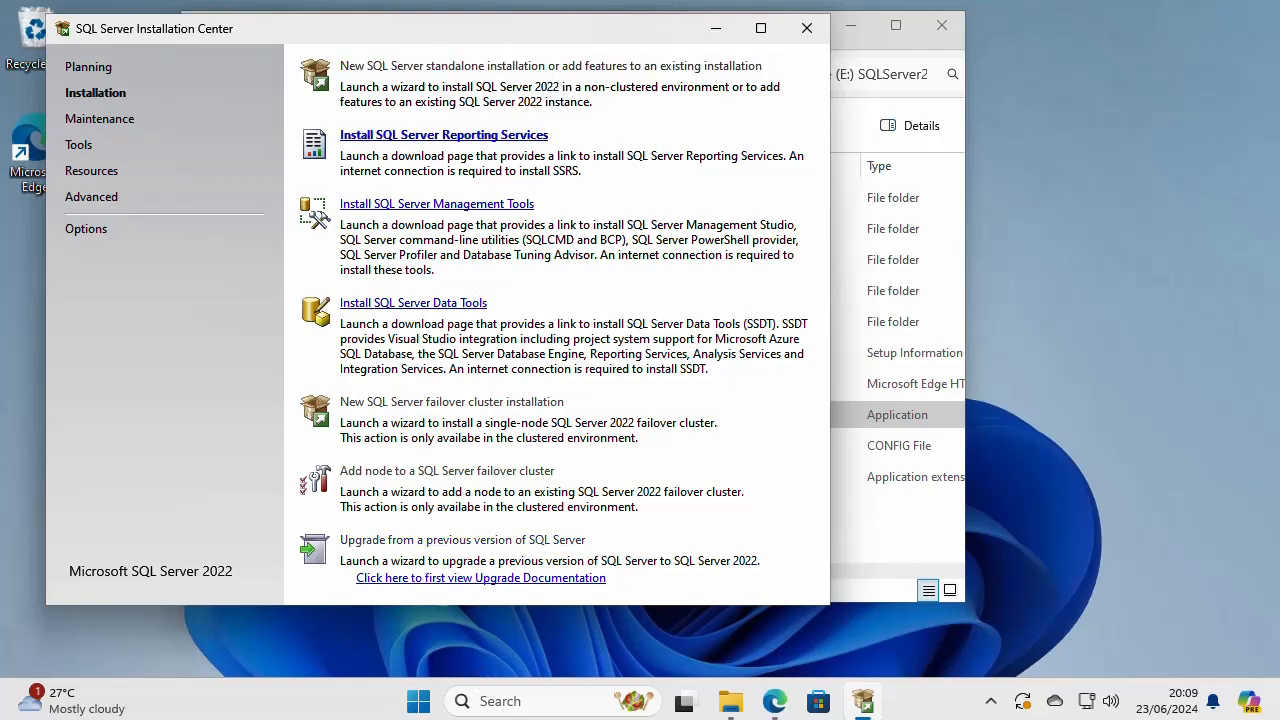
{"action": "left_click", "coordinate": [550, 64]}
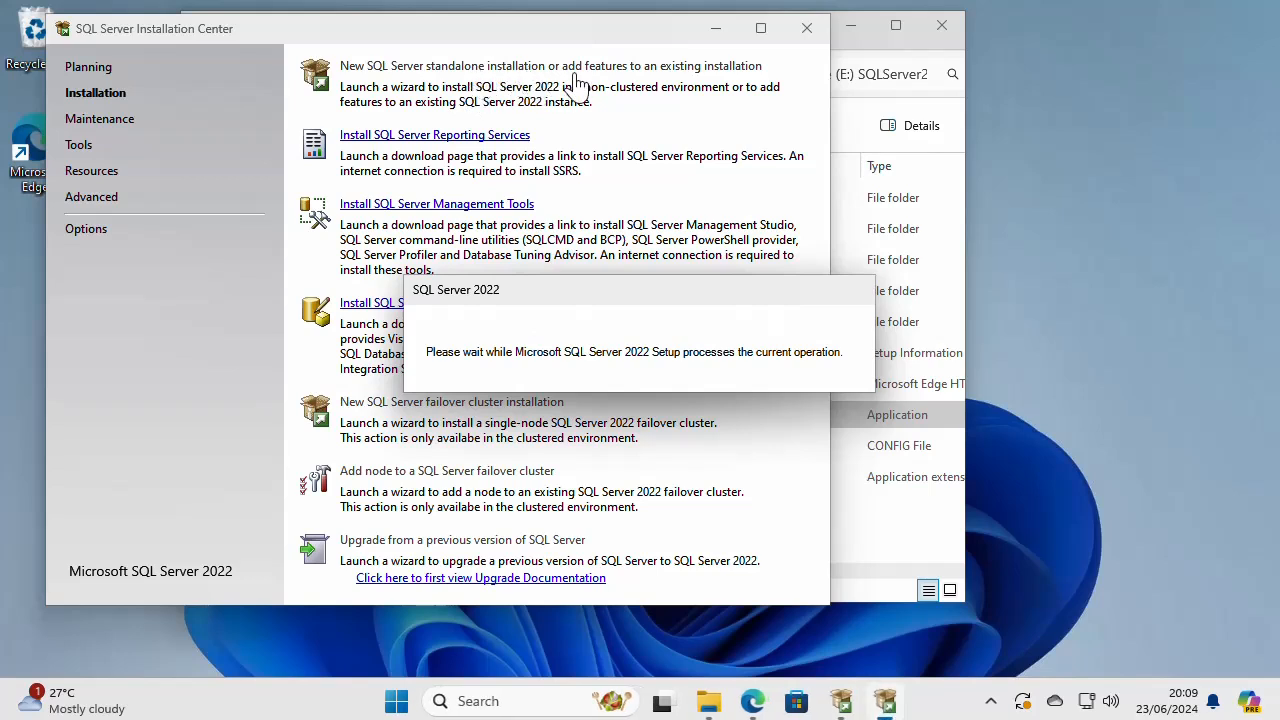
{"action": "mouse_move", "coordinate": [676, 138]}
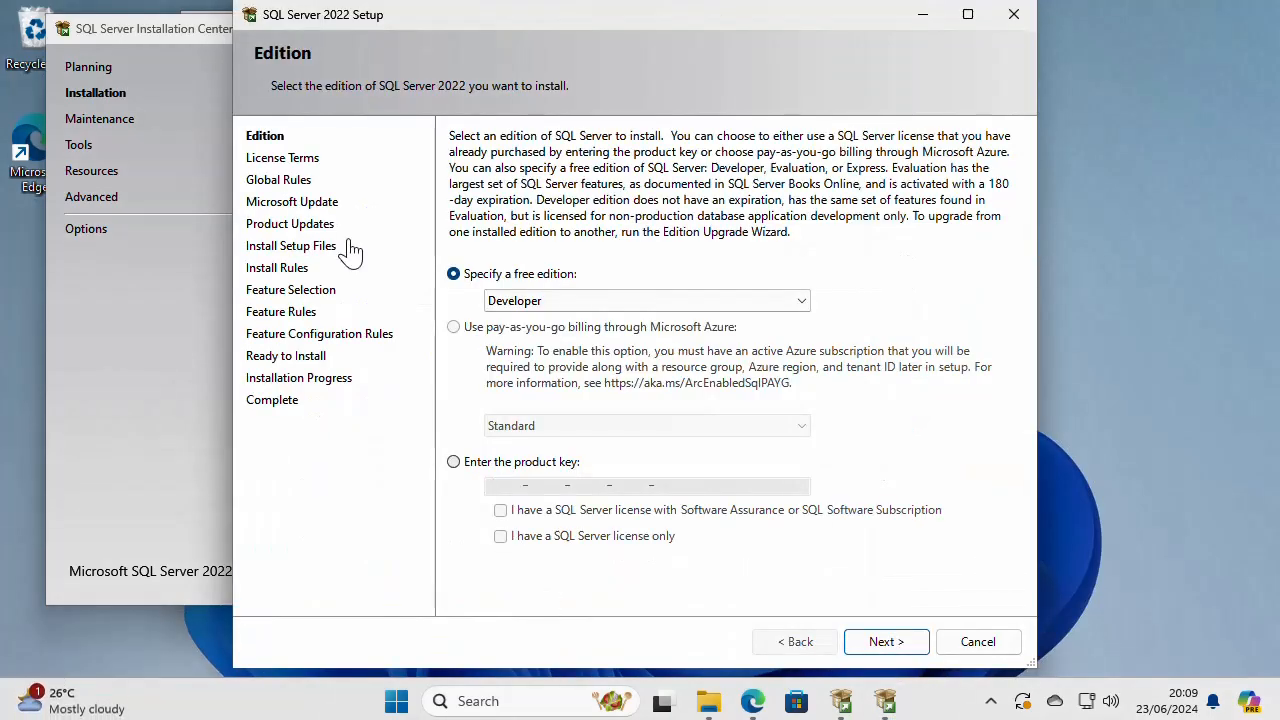
{"action": "mouse_move", "coordinate": [276, 418]}
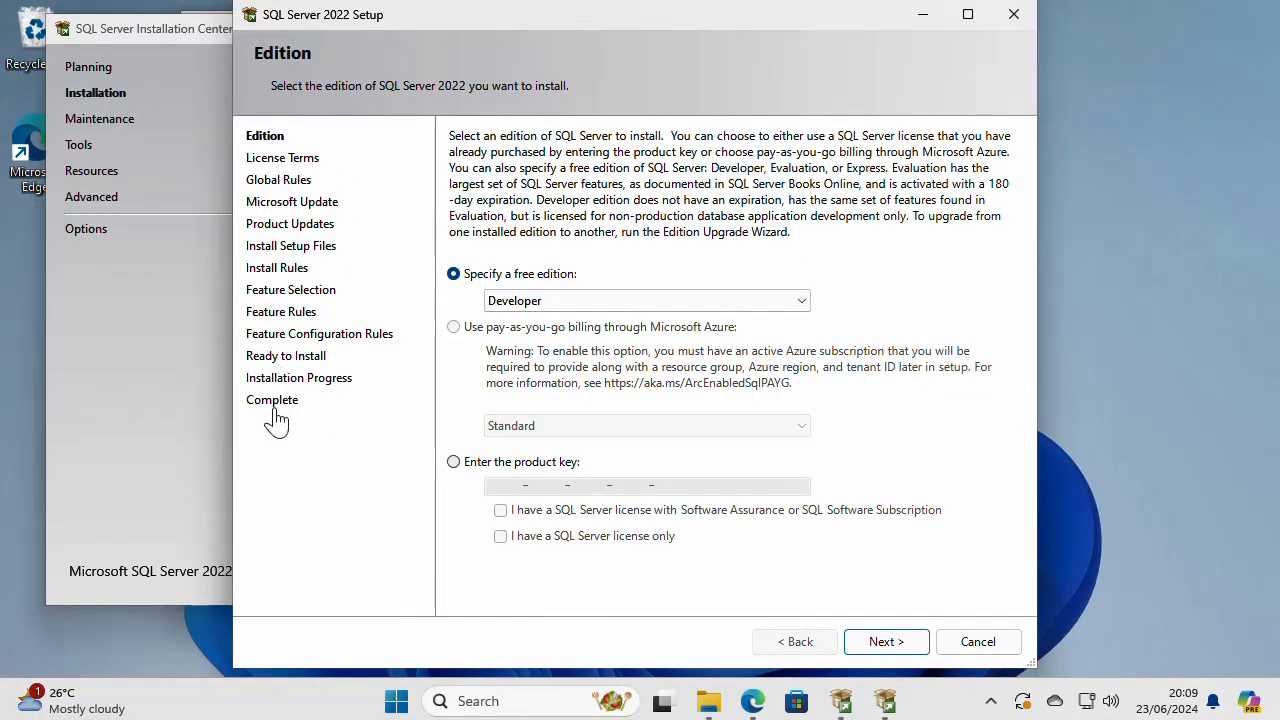
{"action": "mouse_move", "coordinate": [278, 320]}
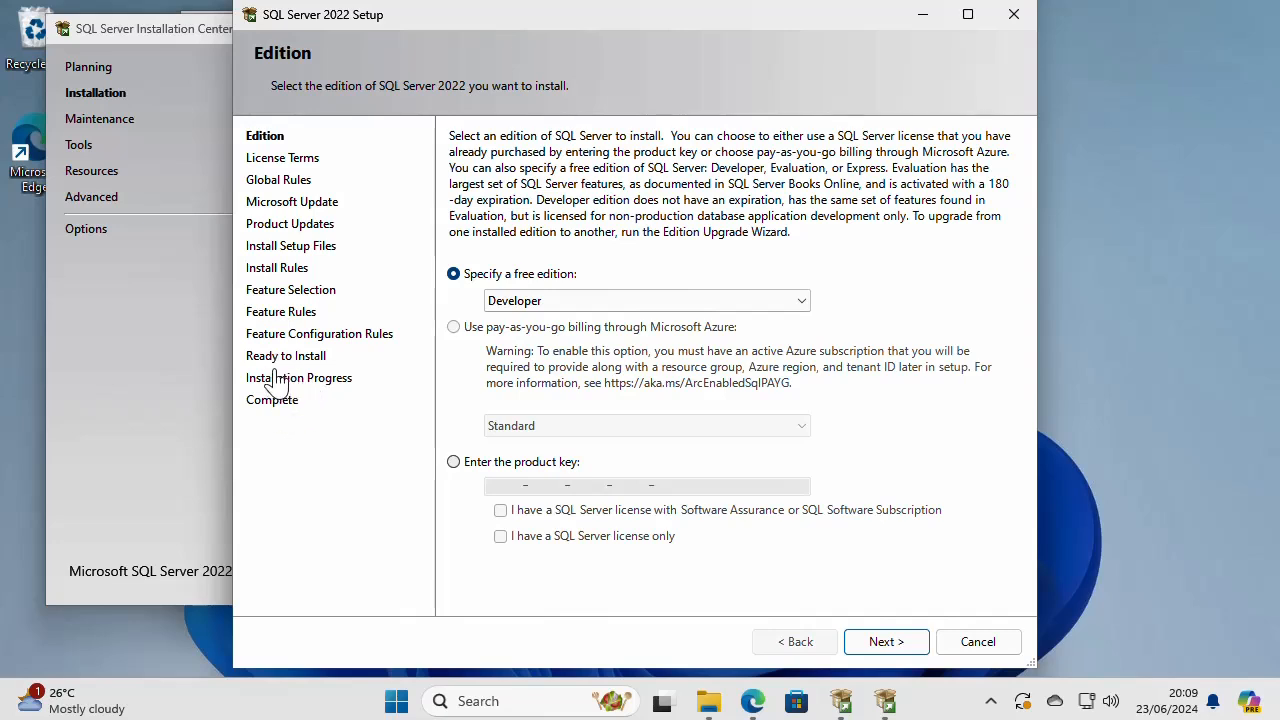
{"action": "mouse_move", "coordinate": [408, 302]}
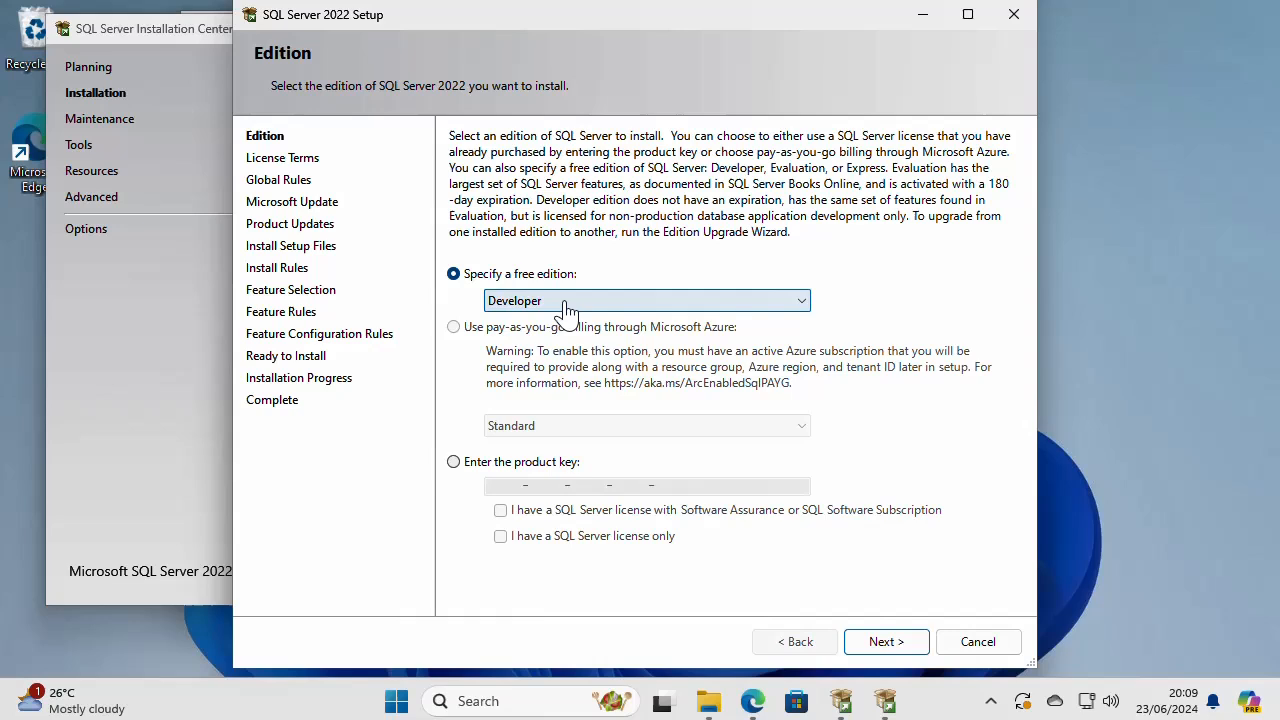
Step: Keep 'Specify a free edition' with Developer chosen, after briefly trying the product key option
{"action": "left_click", "coordinate": [648, 300]}
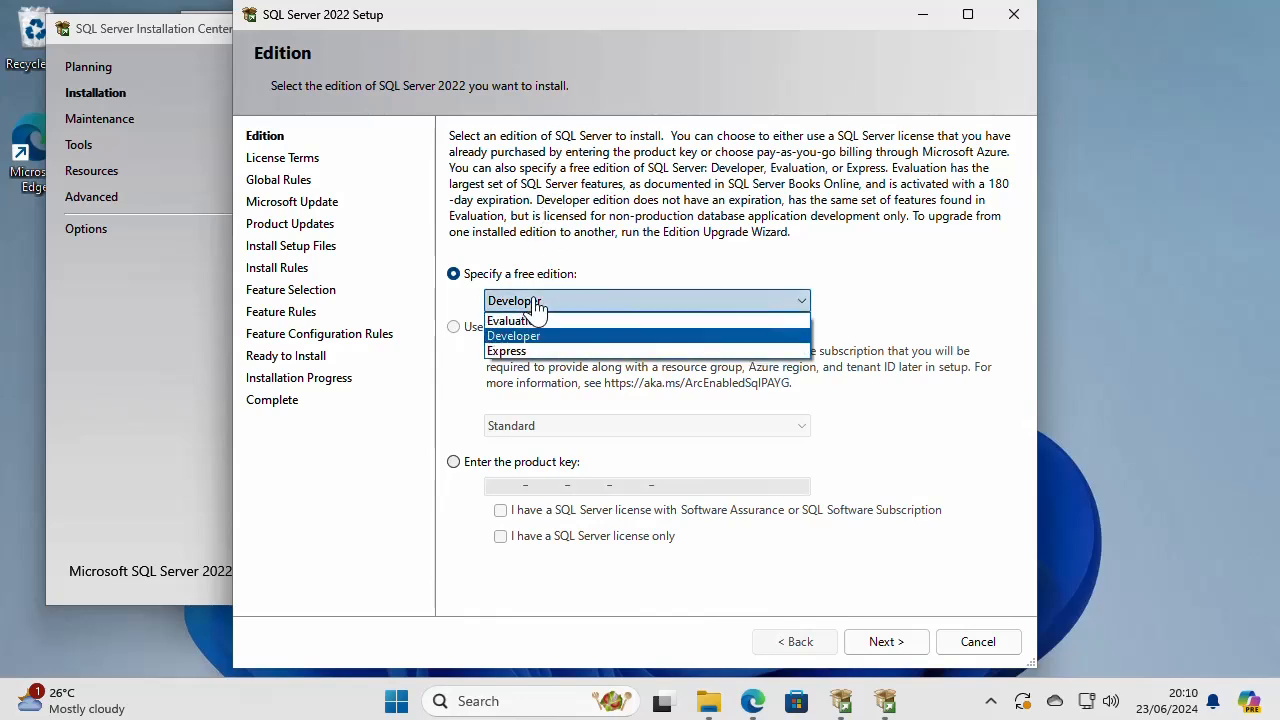
{"action": "mouse_move", "coordinate": [514, 352]}
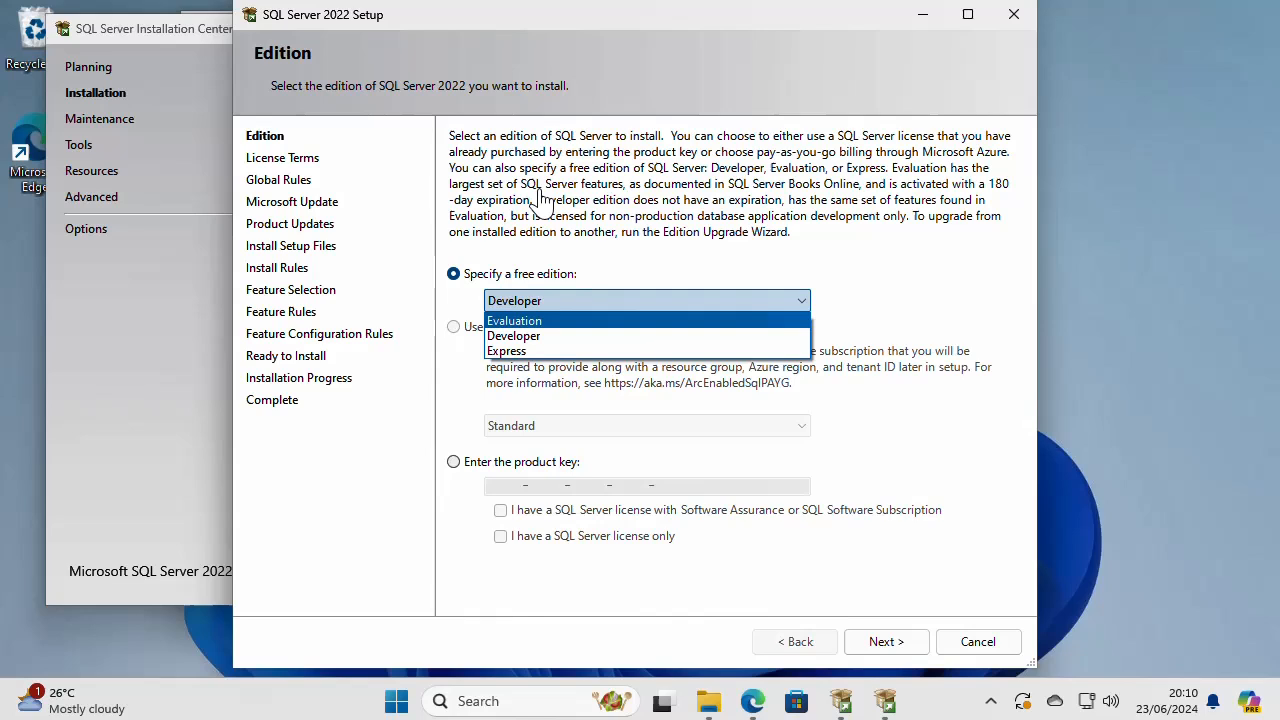
{"action": "left_click", "coordinate": [512, 336]}
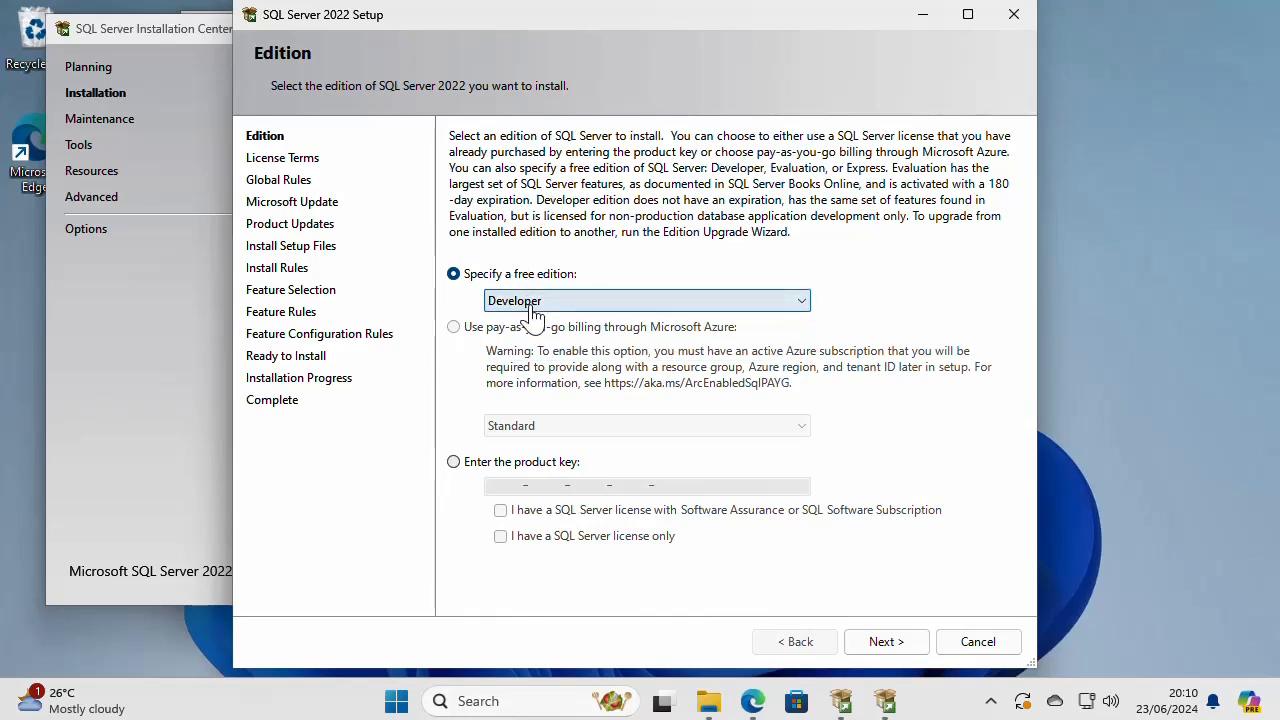
{"action": "mouse_move", "coordinate": [848, 628]}
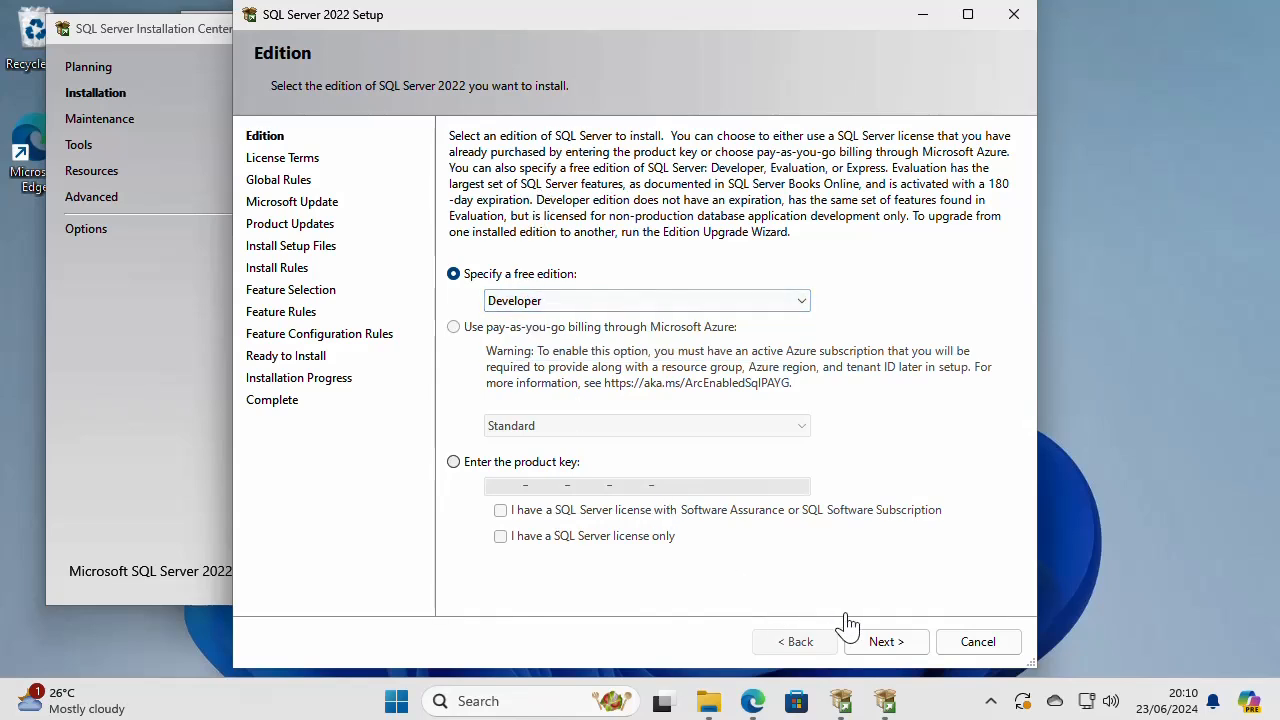
{"action": "left_click", "coordinate": [452, 460]}
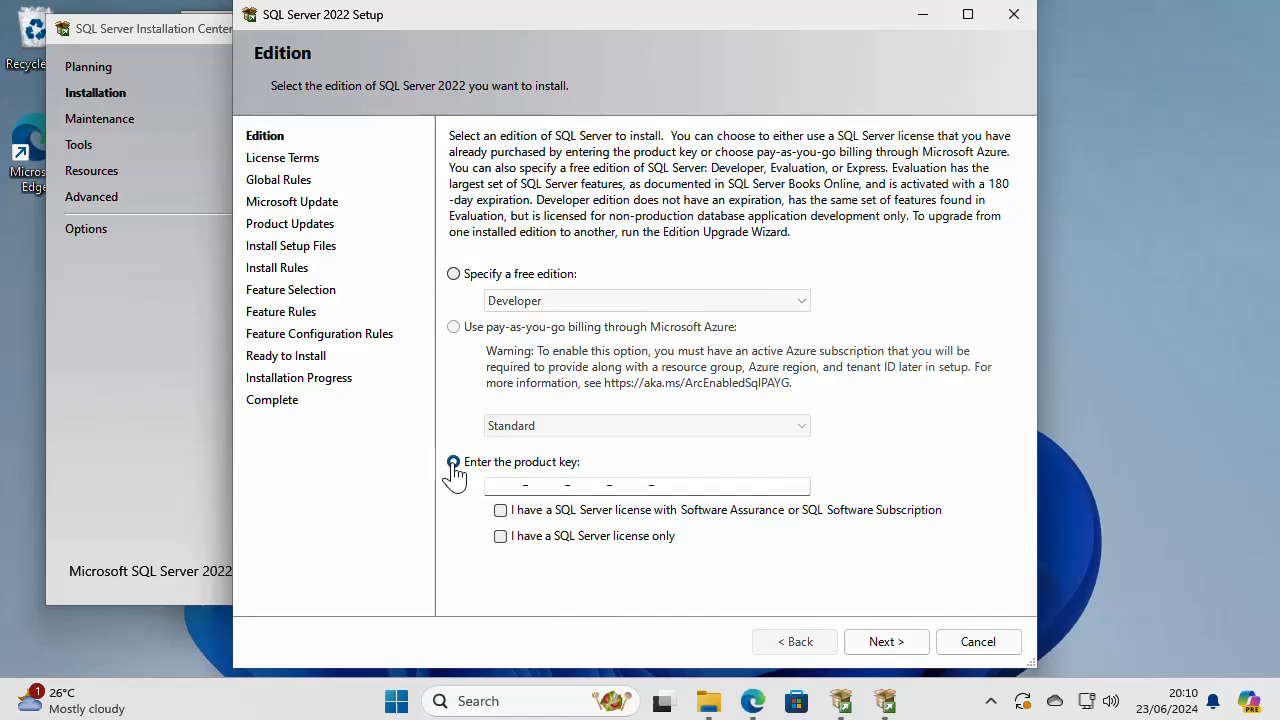
{"action": "left_click", "coordinate": [452, 460]}
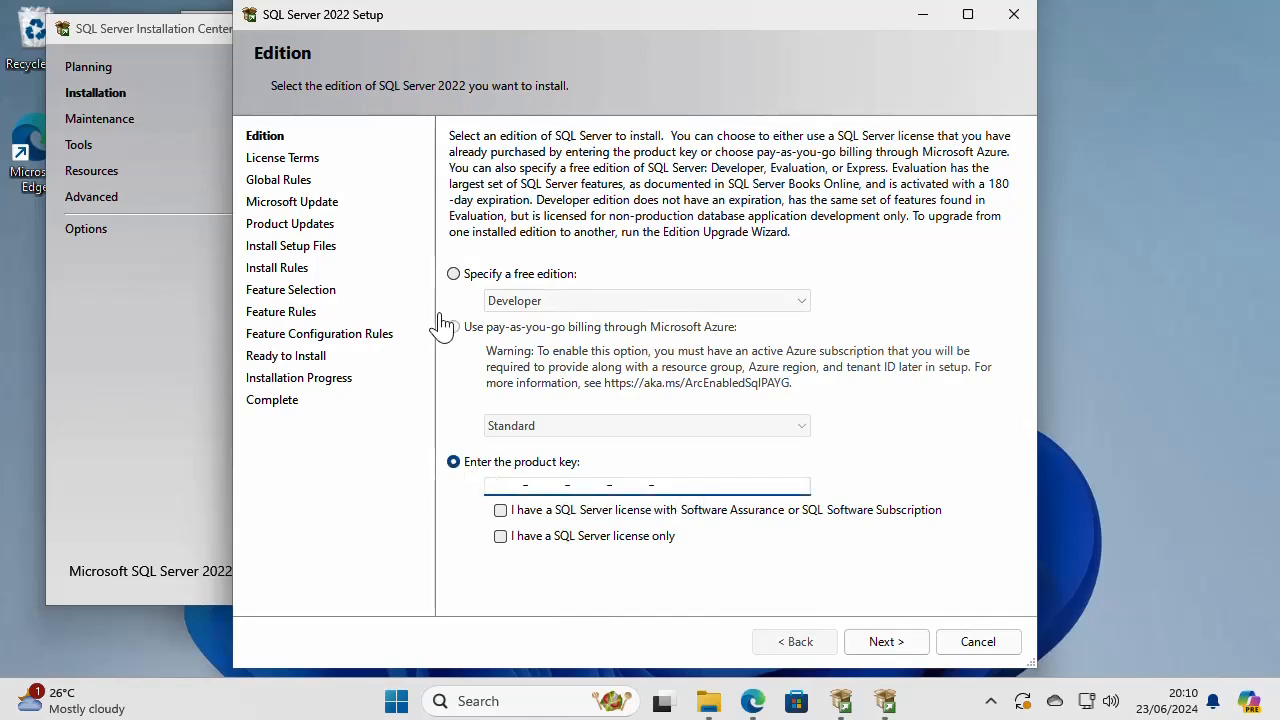
{"action": "left_click", "coordinate": [452, 272]}
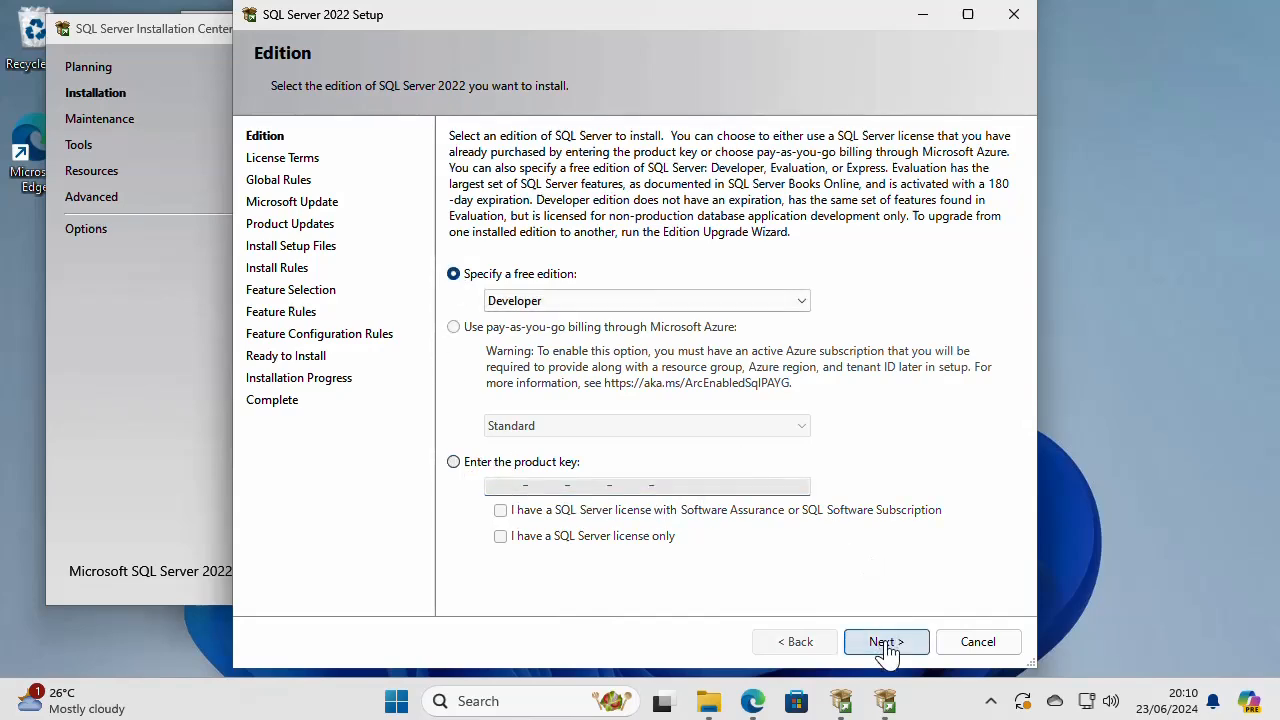
Step: Accept the license terms and continue to the next setup step
{"action": "left_click", "coordinate": [886, 640]}
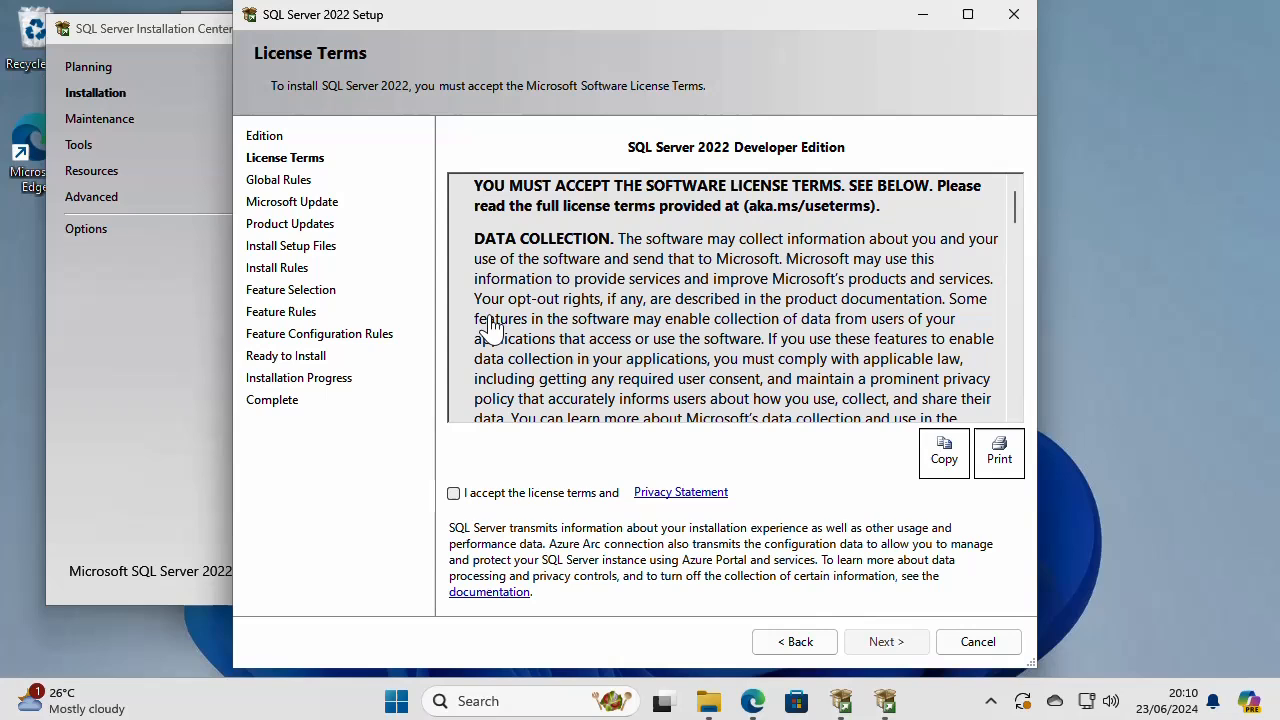
{"action": "mouse_move", "coordinate": [258, 170]}
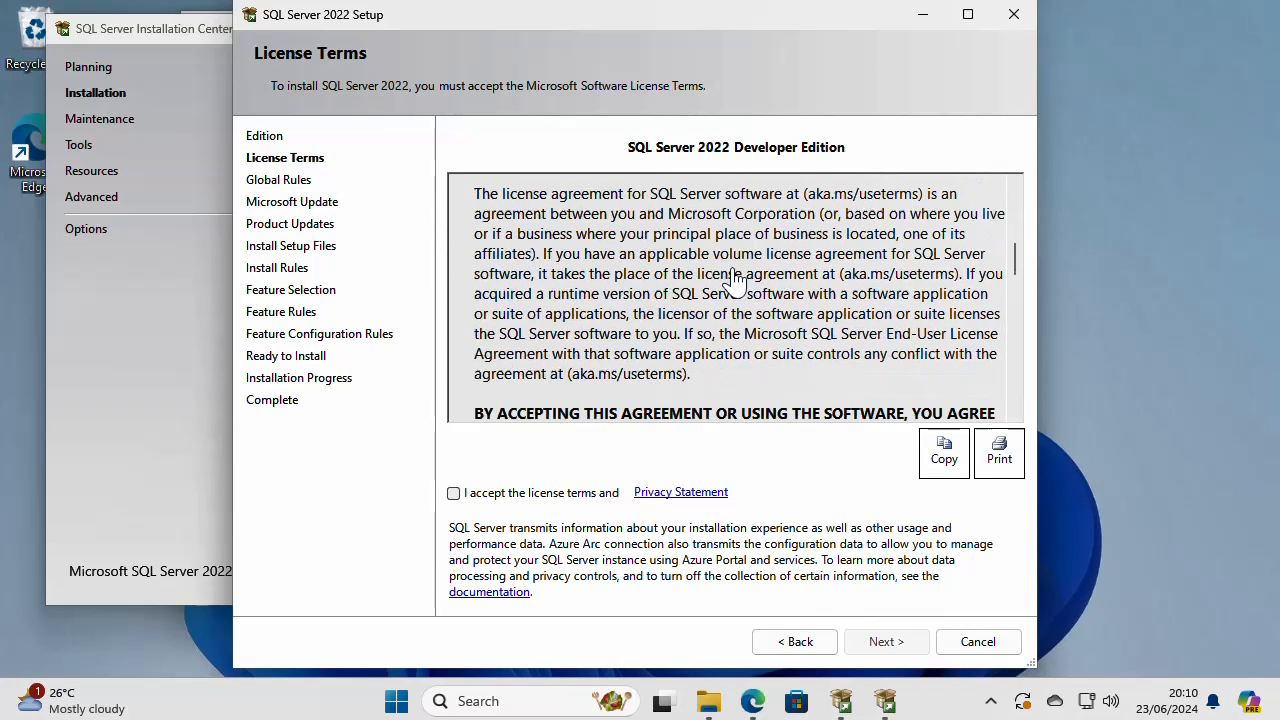
{"action": "scroll", "scroll_direction": "down", "scroll_amount": 3}
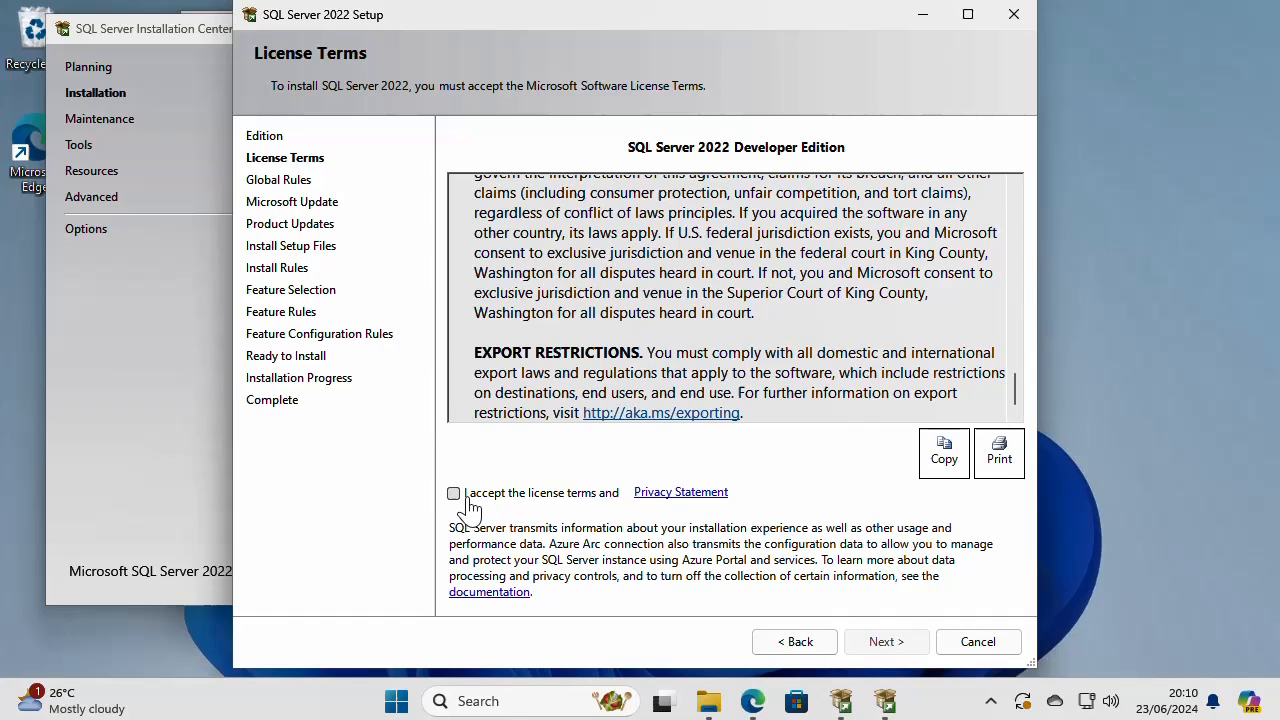
{"action": "left_click", "coordinate": [452, 492]}
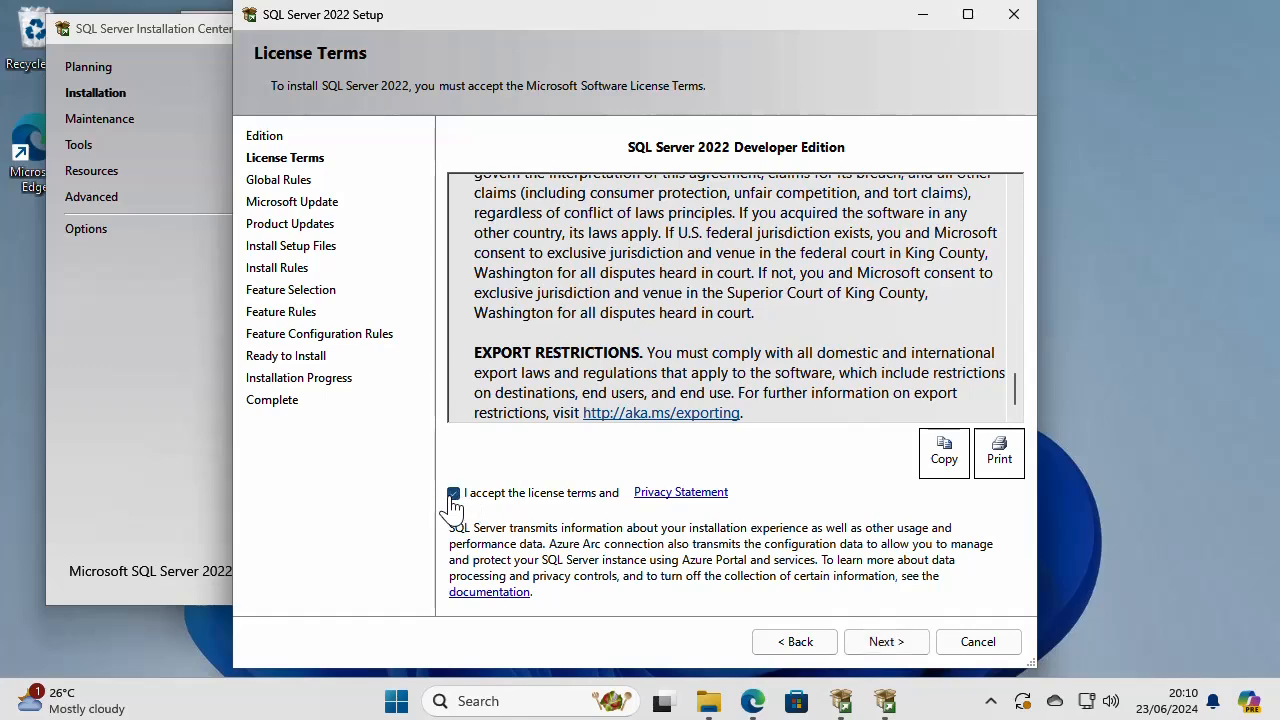
{"action": "left_click", "coordinate": [886, 640]}
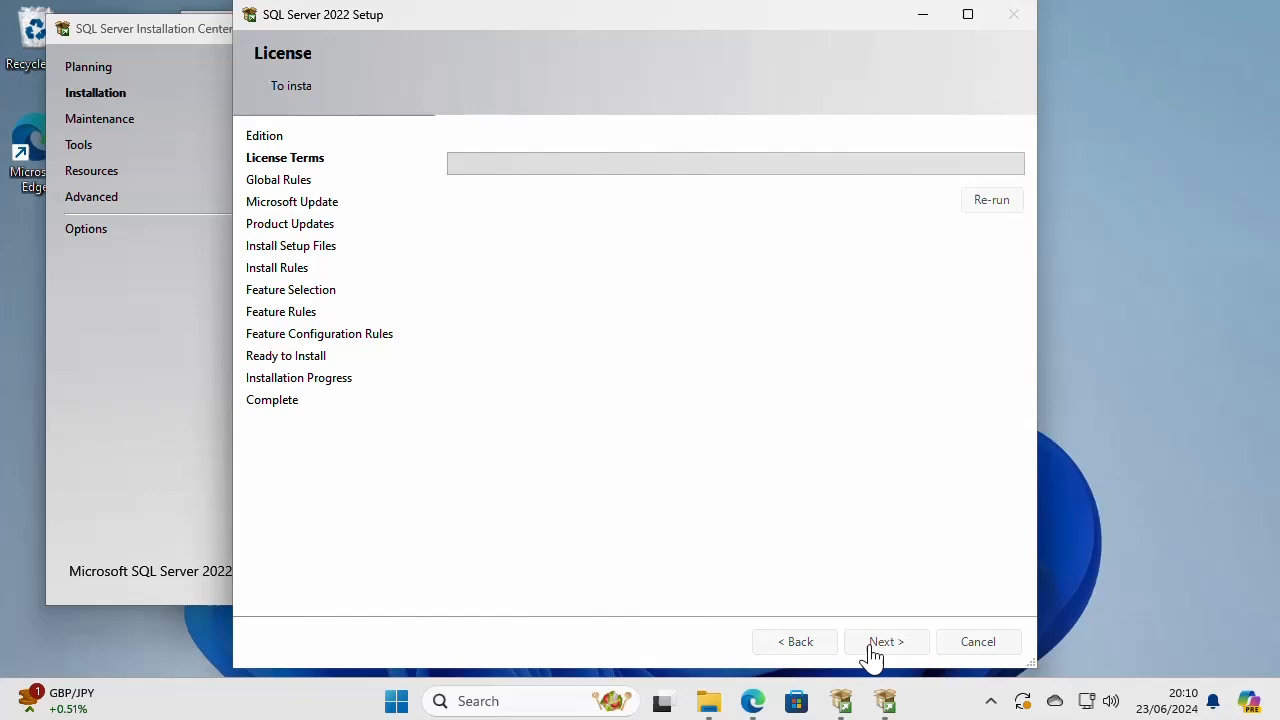
Step: Enable 'Use Microsoft Update to check for updates' and continue to the install rules
{"action": "left_click", "coordinate": [884, 640]}
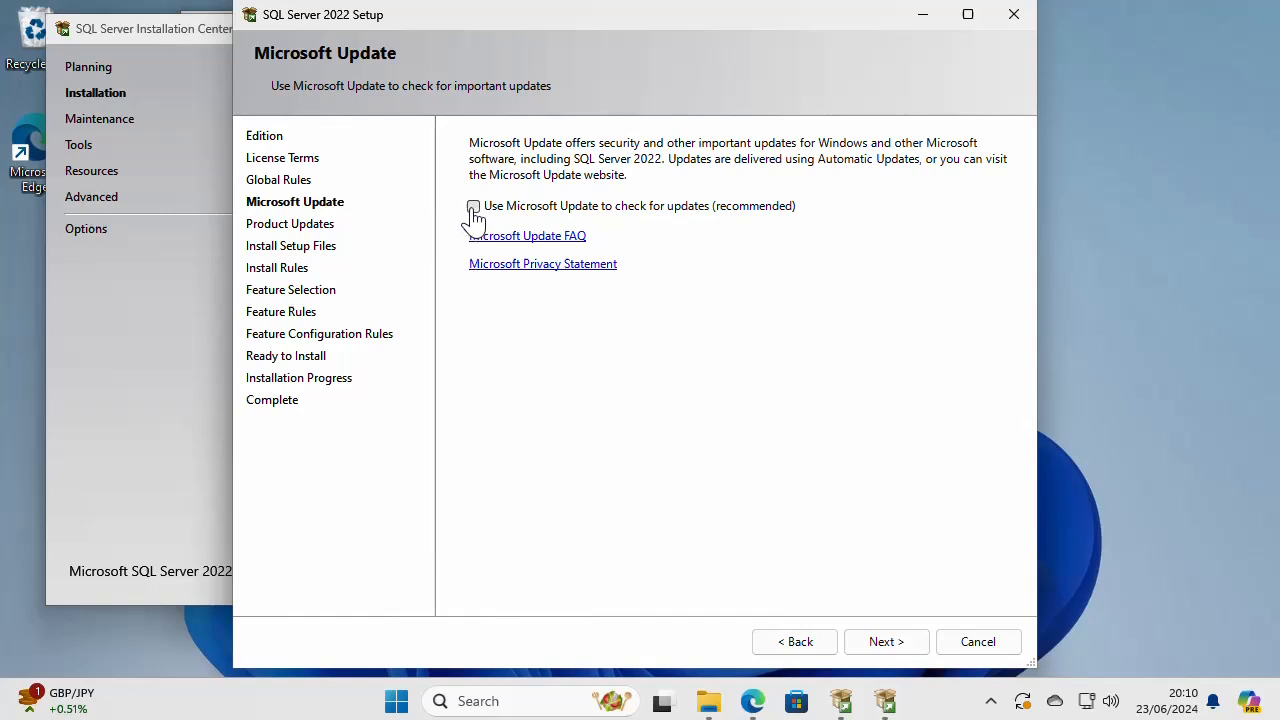
{"action": "left_click", "coordinate": [472, 206]}
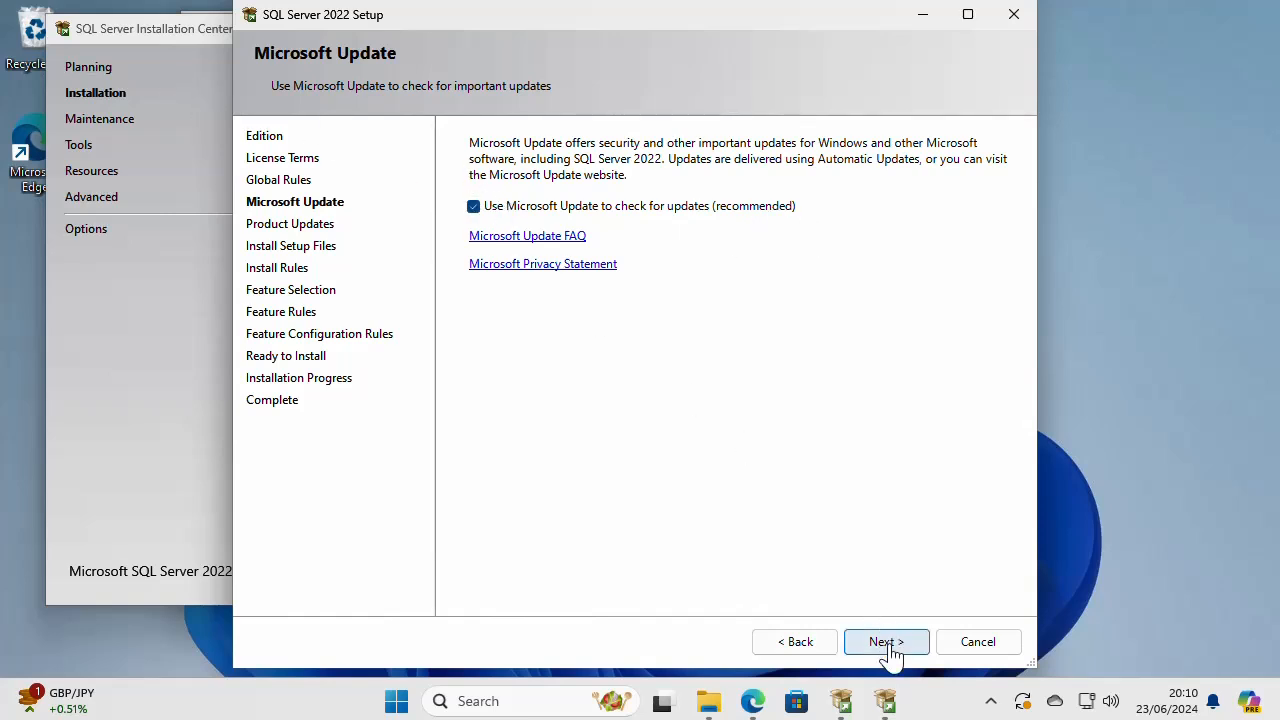
{"action": "left_click", "coordinate": [886, 640]}
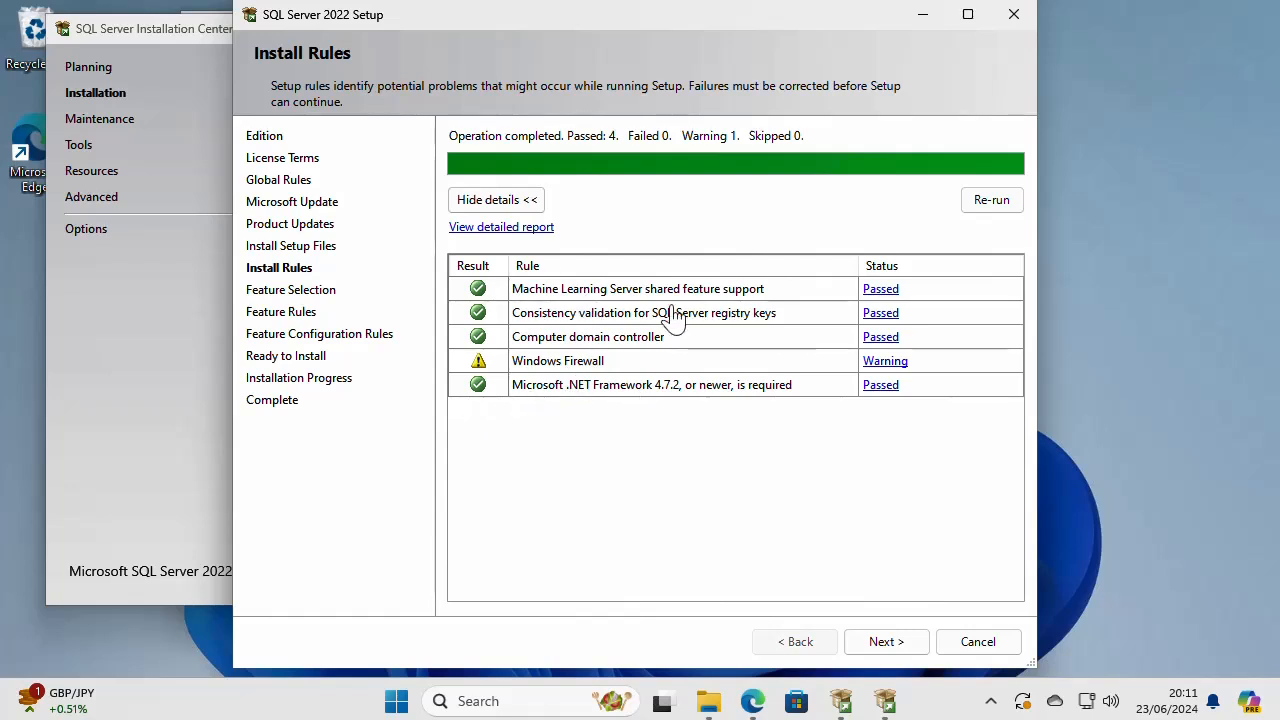
{"action": "mouse_move", "coordinate": [804, 336]}
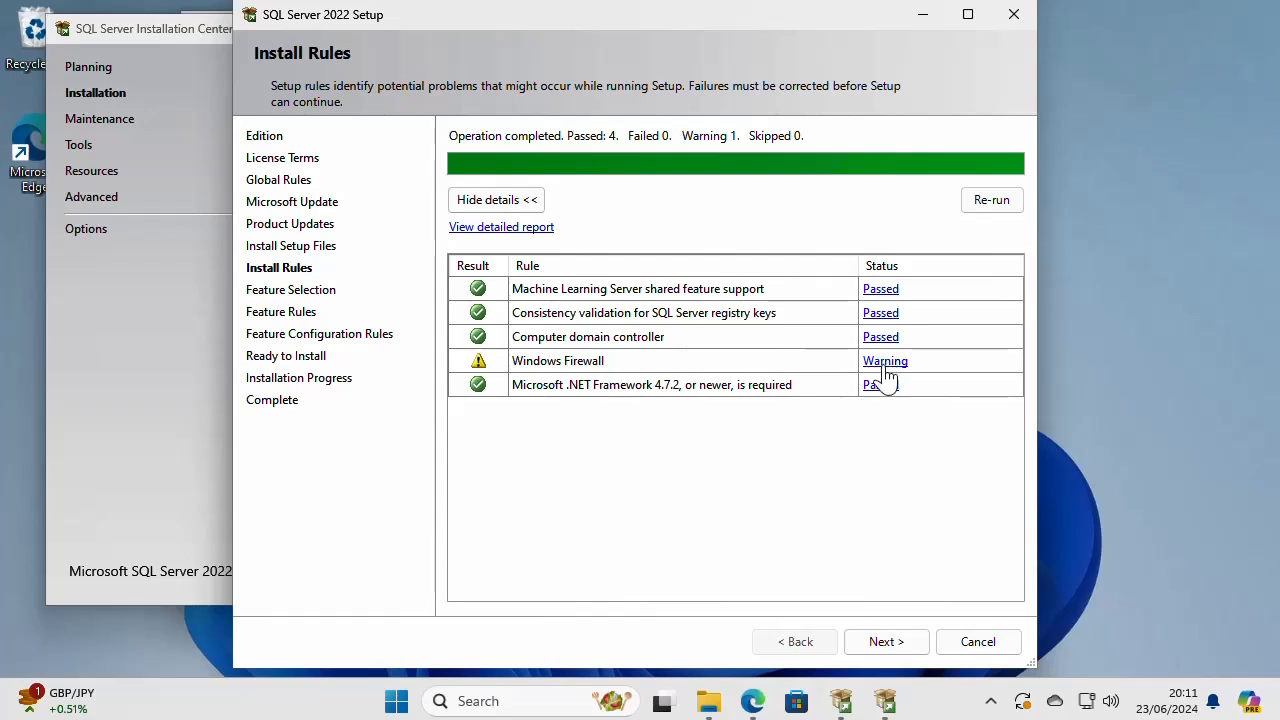
Step: Show the Rule Check Result details for the Windows Firewall warning
{"action": "left_click", "coordinate": [884, 360]}
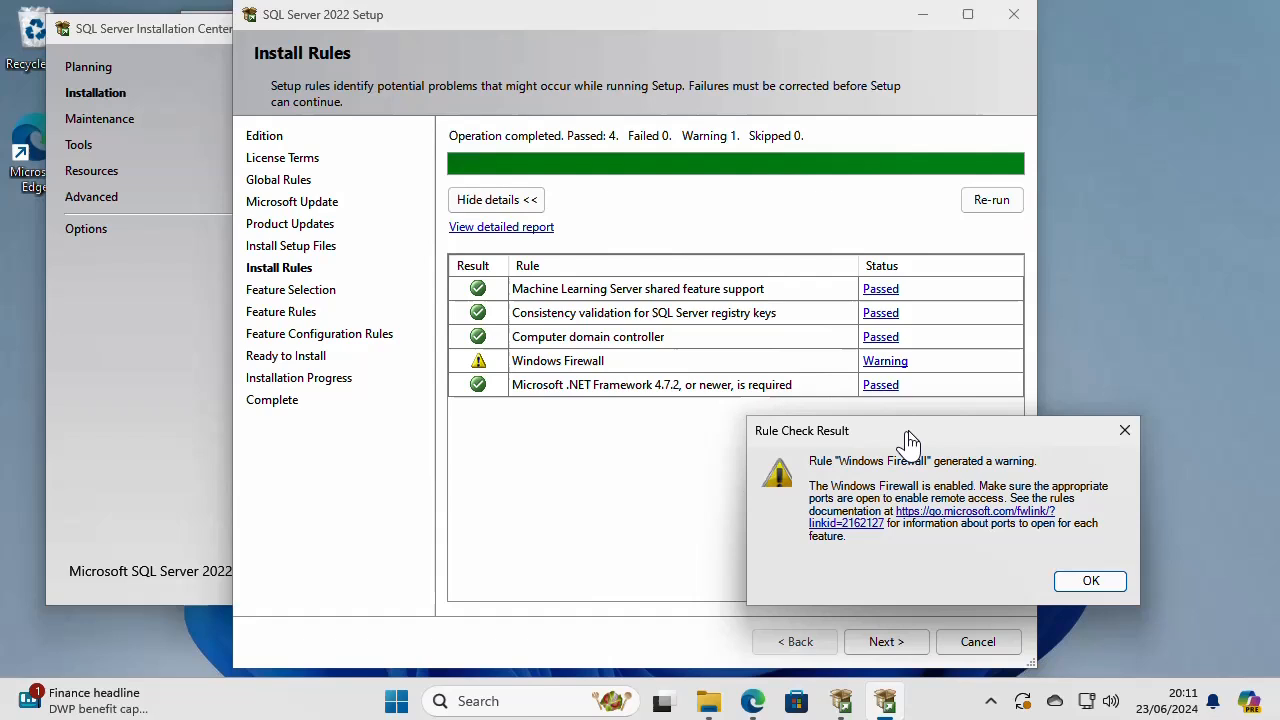
Step: Move the Rule Check Result dialog aside, read it, and dismiss it with OK
{"action": "left_click_drag", "start_coordinate": [900, 430], "coordinate": [864, 160]}
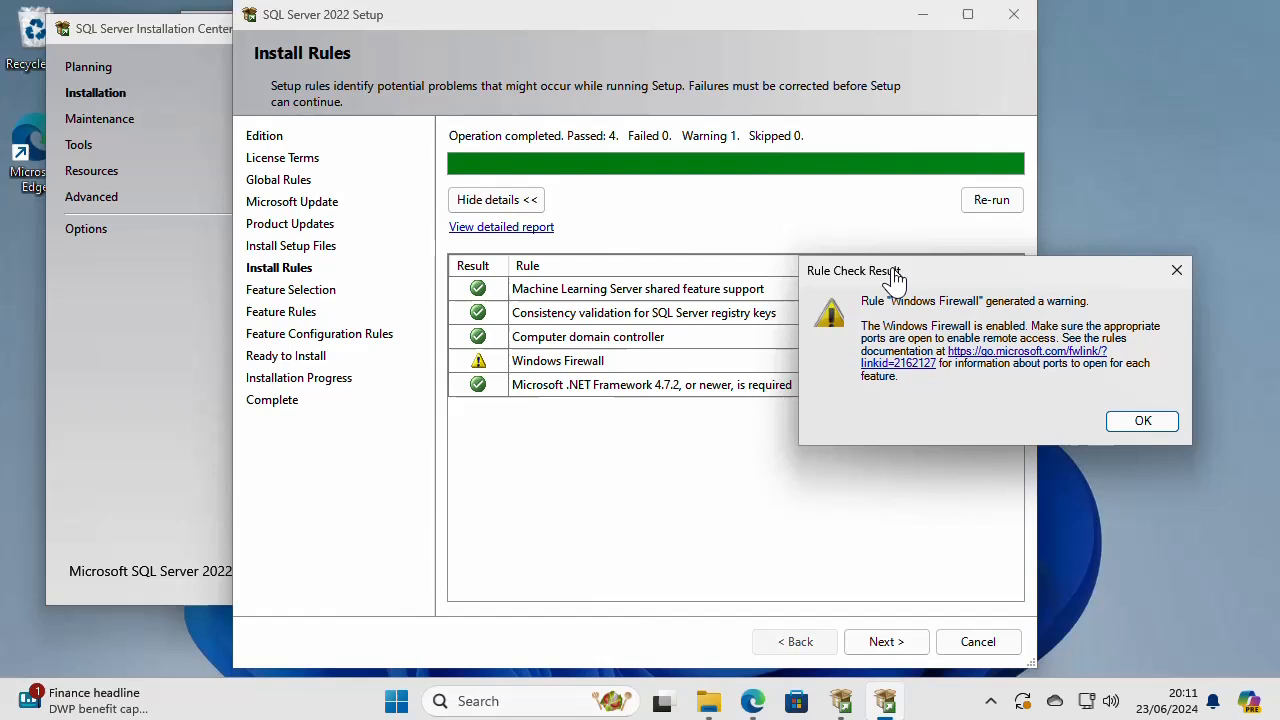
{"action": "mouse_move", "coordinate": [890, 280]}
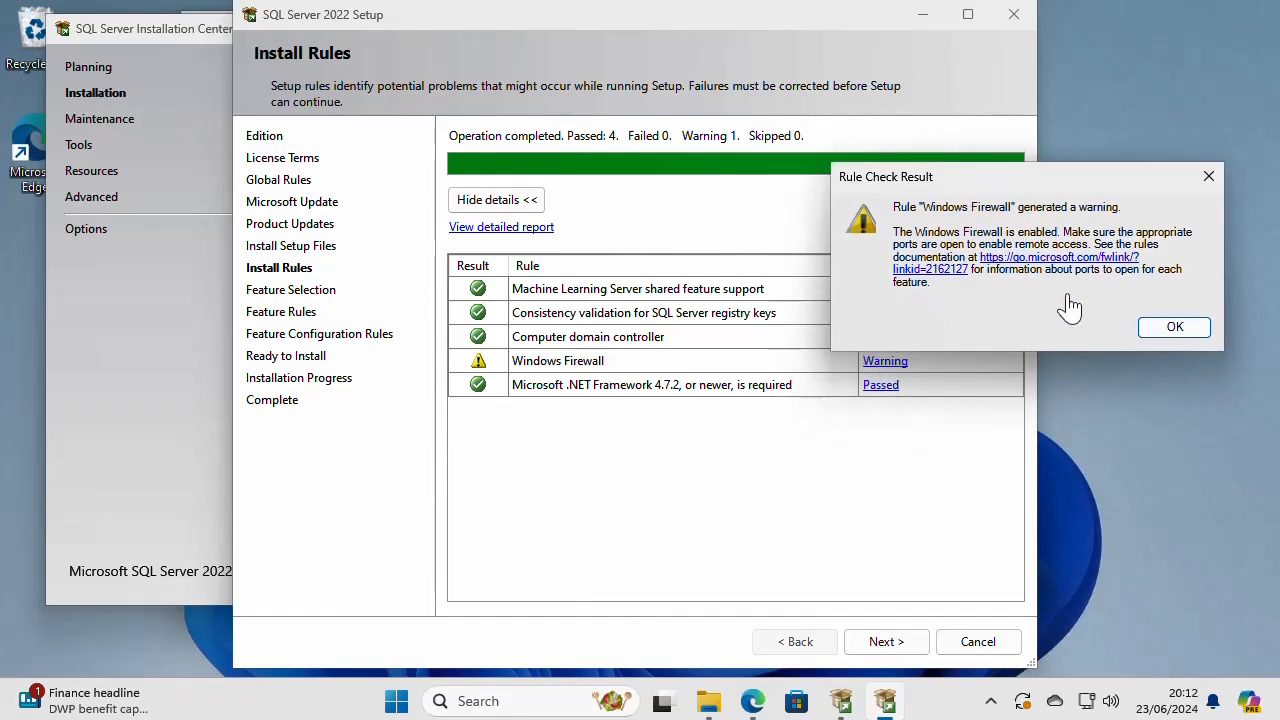
{"action": "left_click", "coordinate": [1176, 328]}
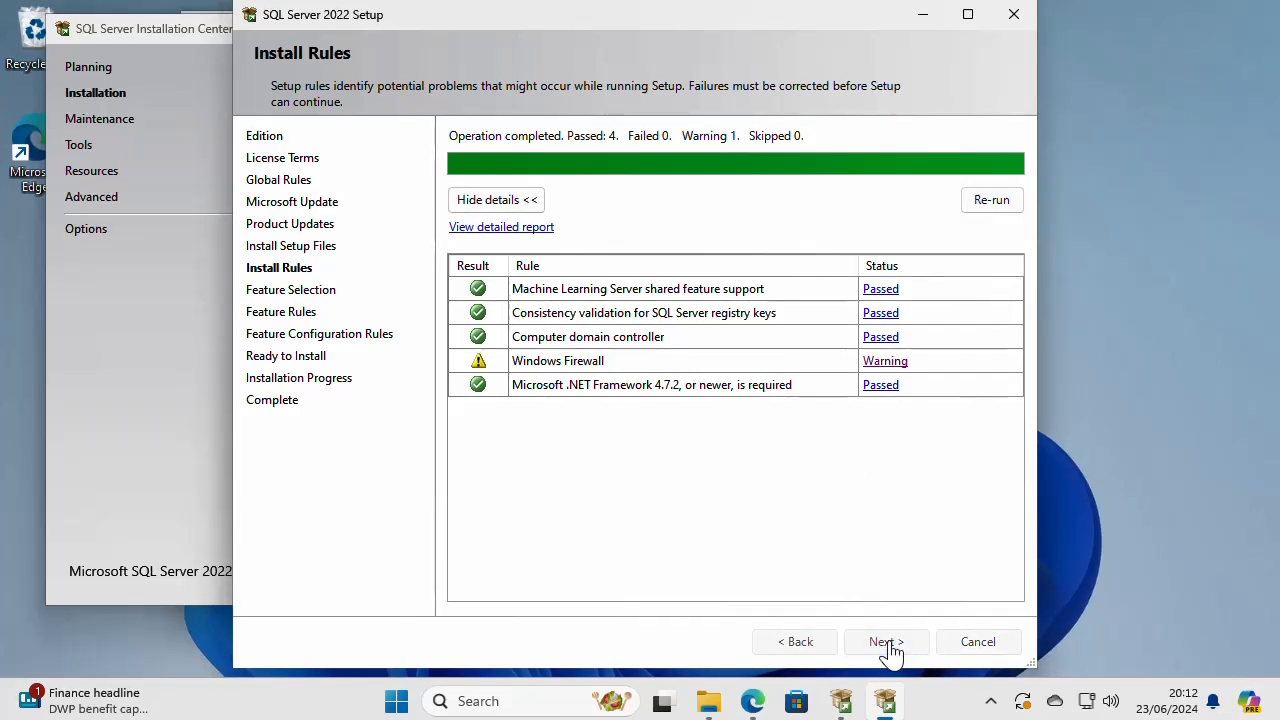
Step: Reach Feature Selection and leave Database Engine Services ticked for installation
{"action": "left_click", "coordinate": [884, 640]}
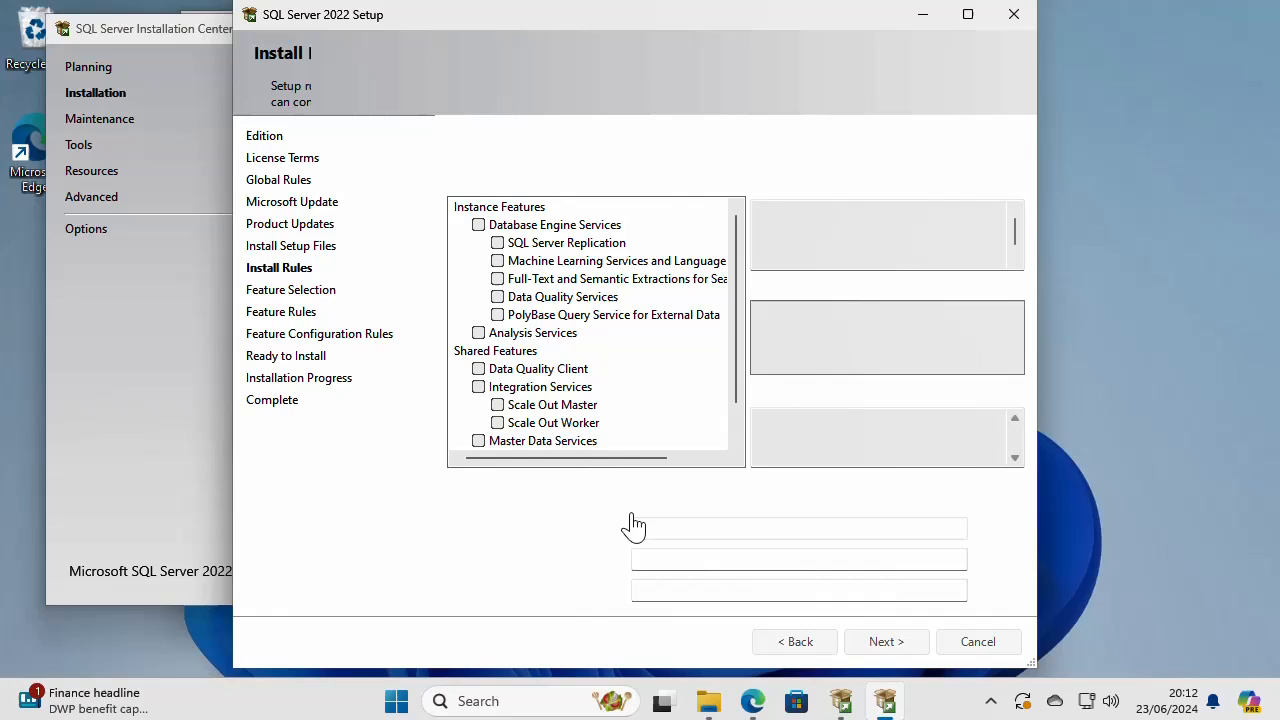
{"action": "left_click", "coordinate": [884, 640]}
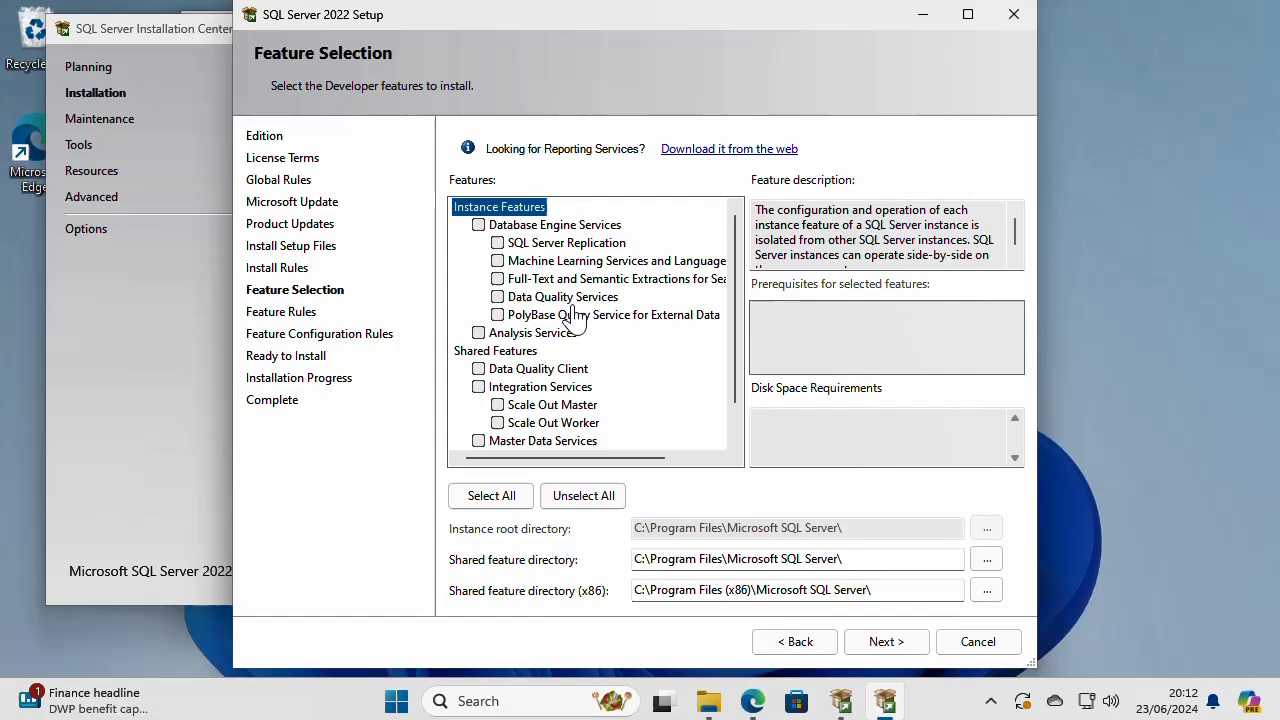
{"action": "mouse_move", "coordinate": [568, 330]}
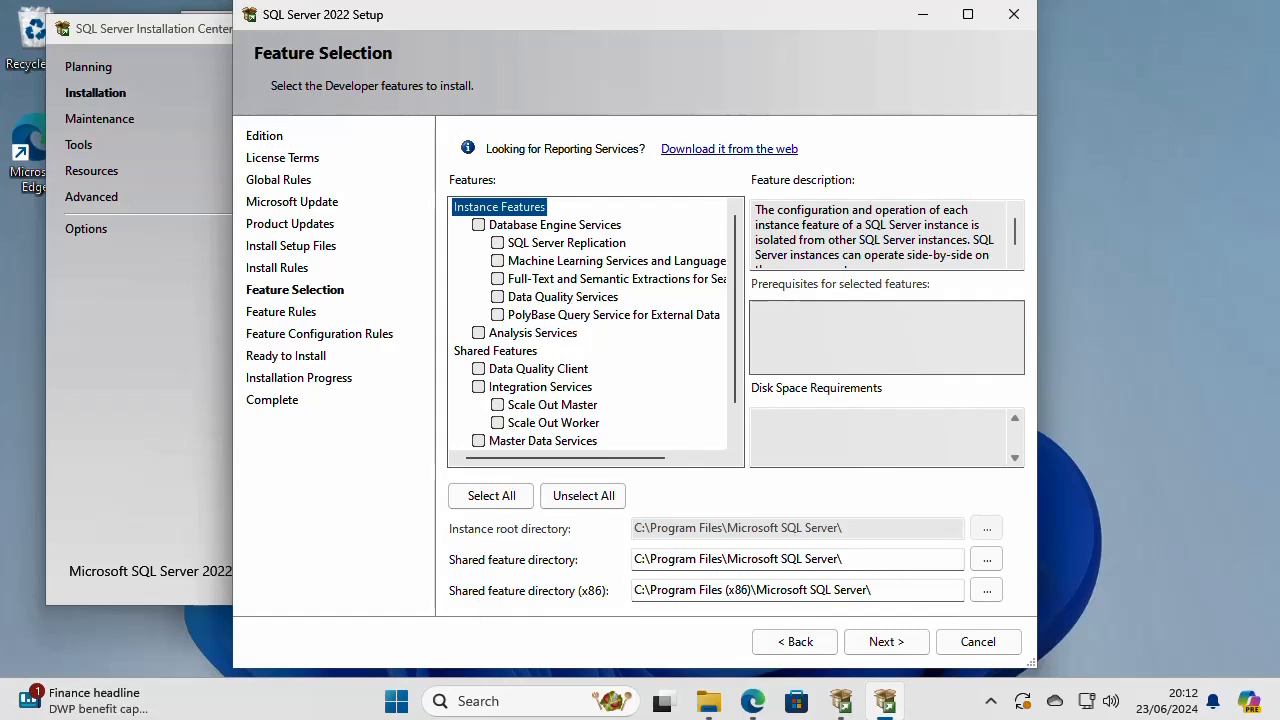
{"action": "left_click", "coordinate": [478, 224]}
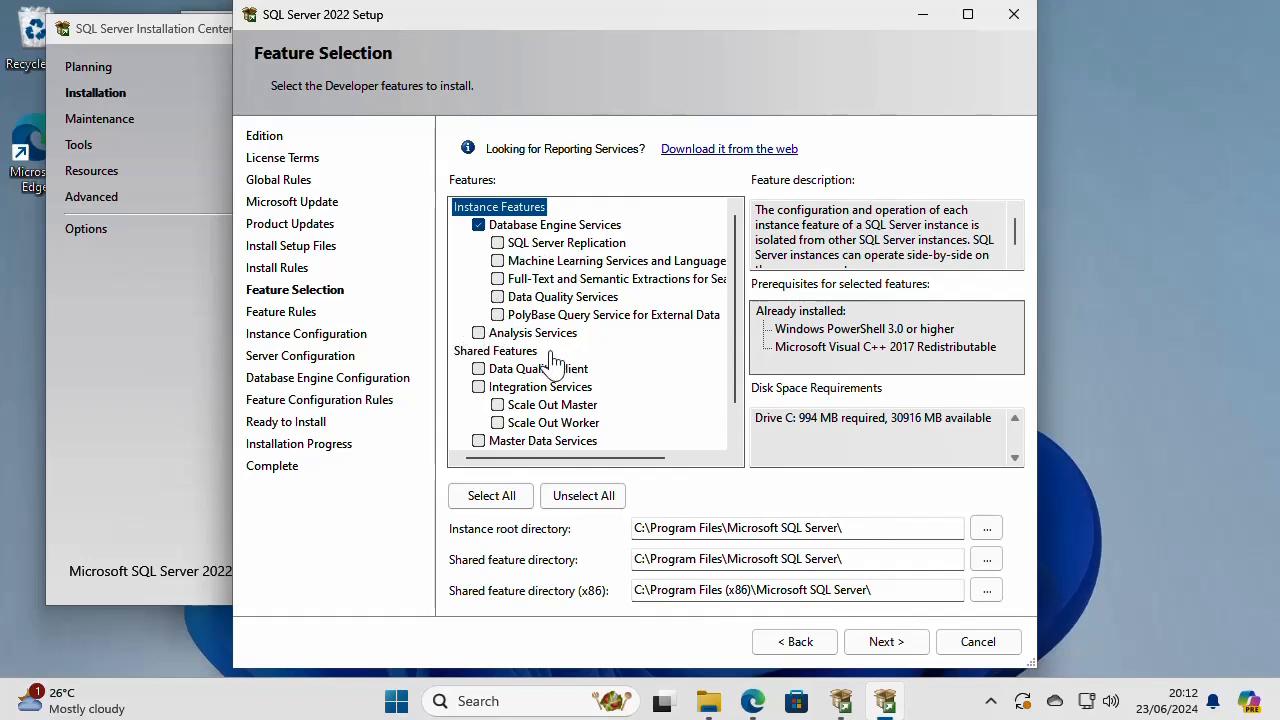
{"action": "scroll", "scroll_direction": "down", "scroll_amount": 3}
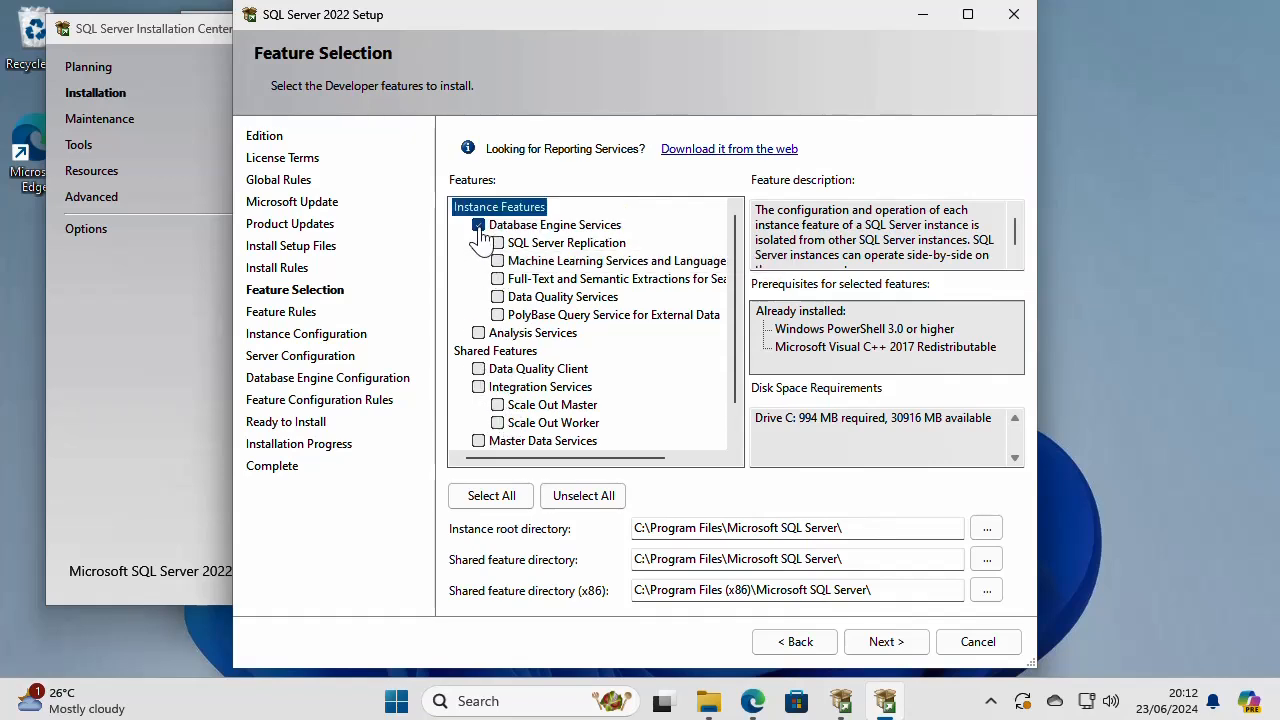
{"action": "left_click", "coordinate": [478, 224]}
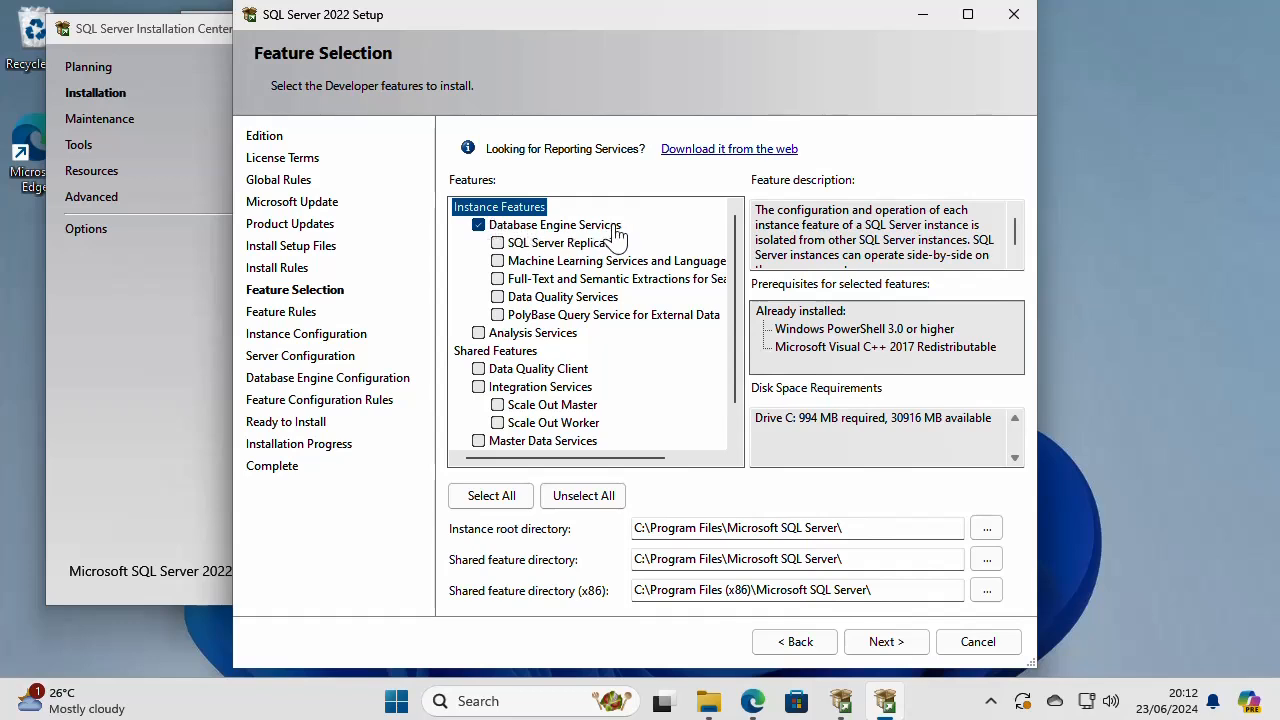
{"action": "mouse_move", "coordinate": [616, 328]}
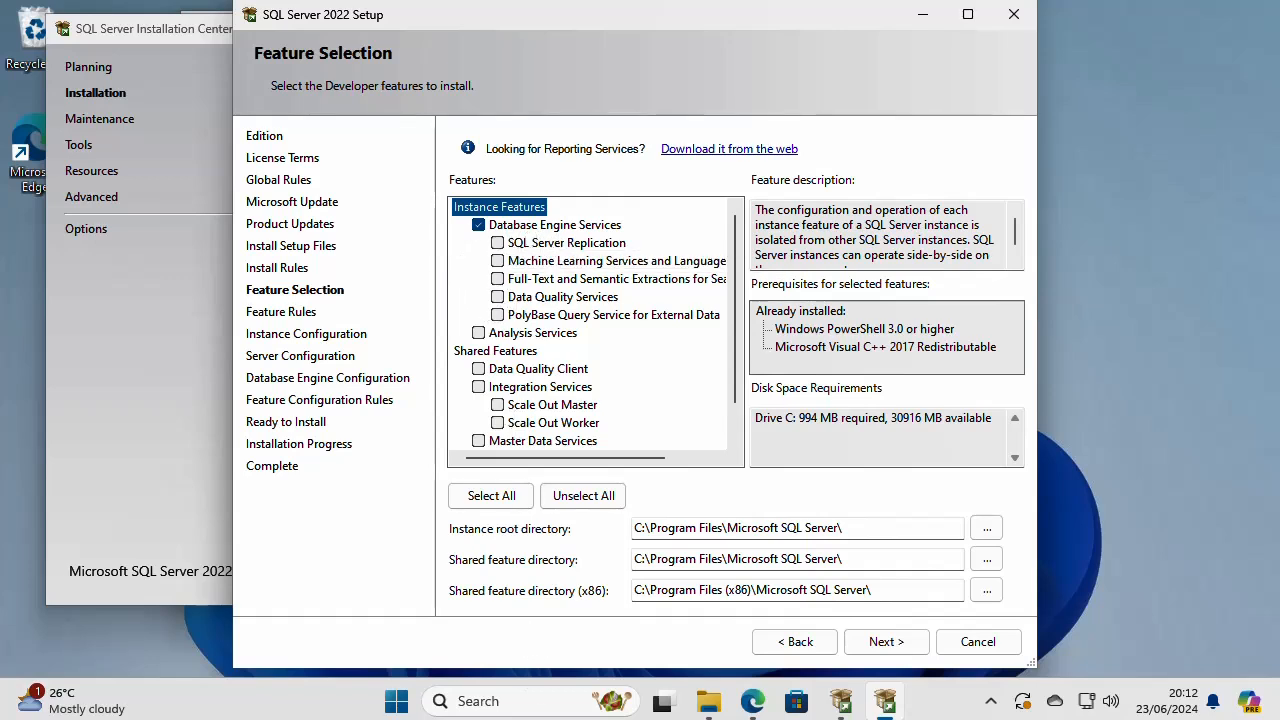
{"action": "left_click", "coordinate": [478, 224]}
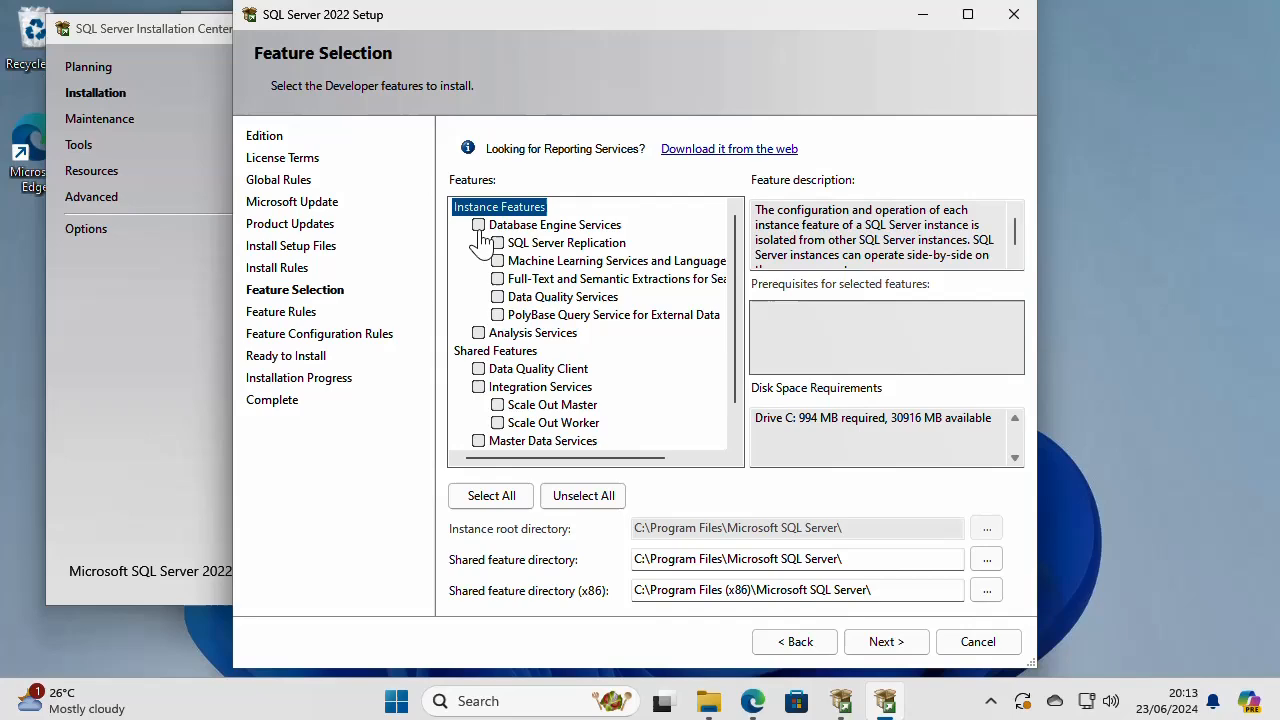
{"action": "left_click", "coordinate": [478, 224]}
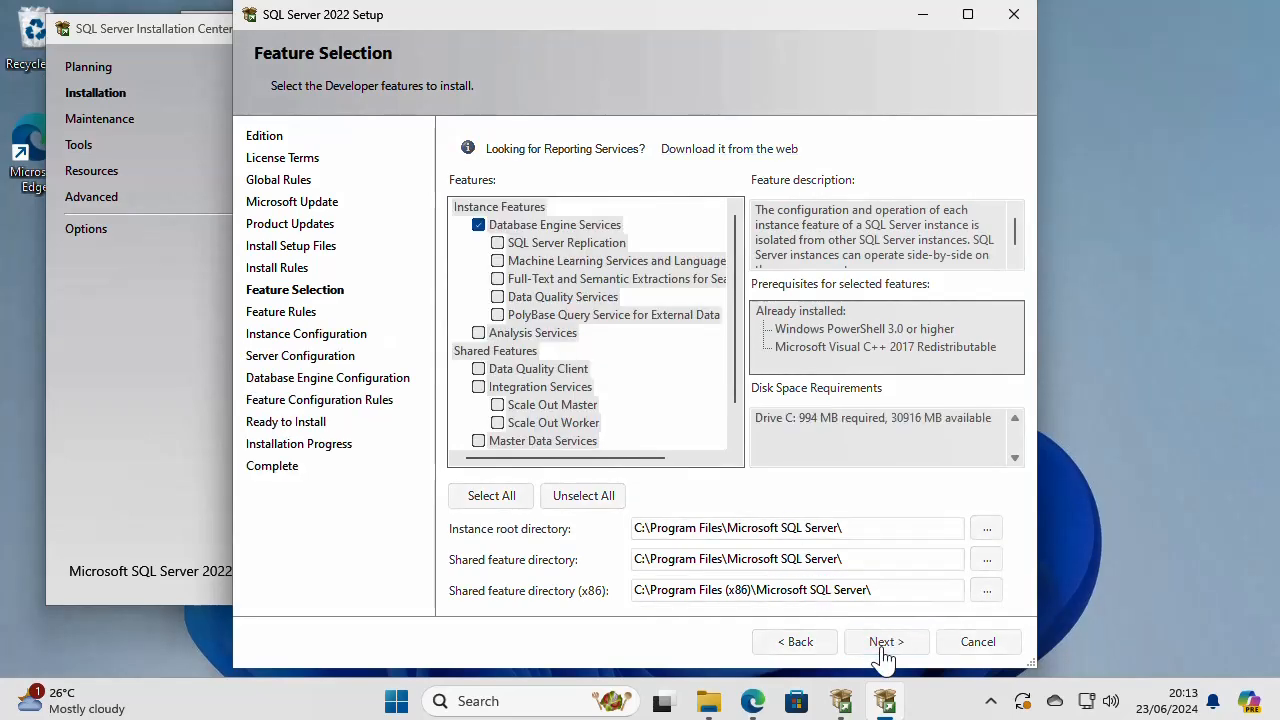
Step: Keep the Default instance (MSSQLSERVER) on Instance Configuration after trying a named instance
{"action": "left_click", "coordinate": [886, 640]}
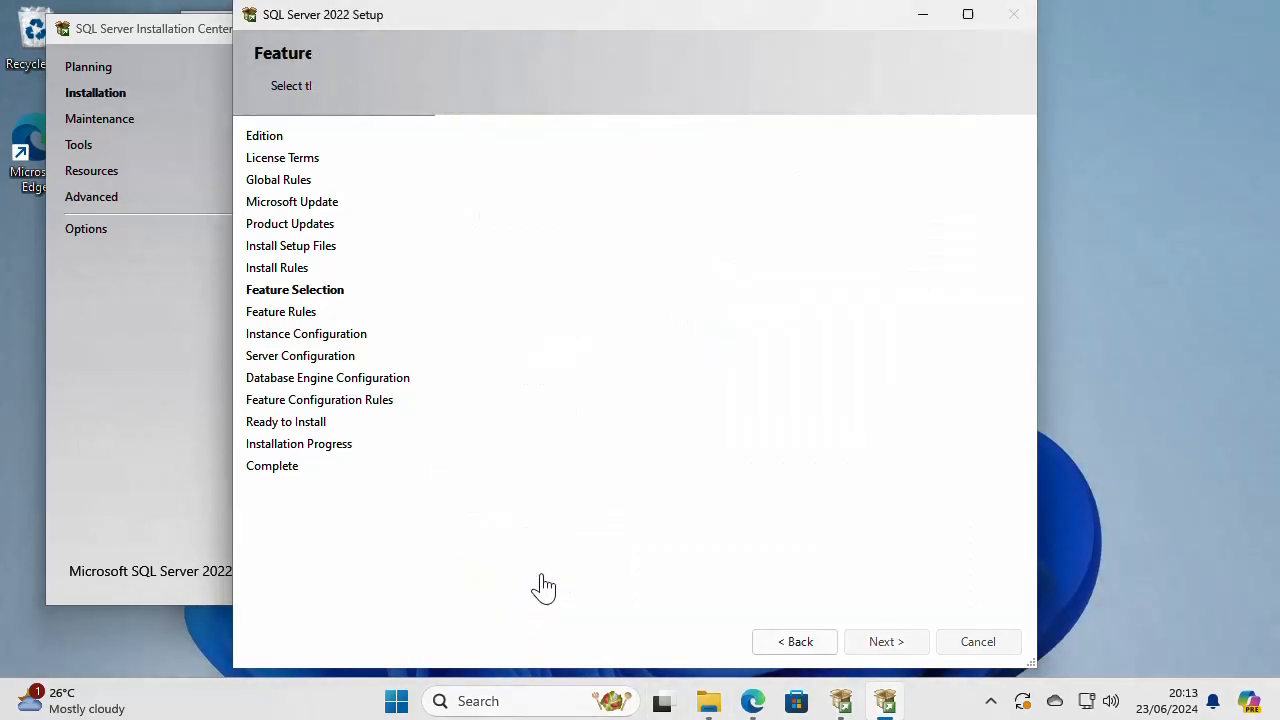
{"action": "left_click", "coordinate": [884, 640]}
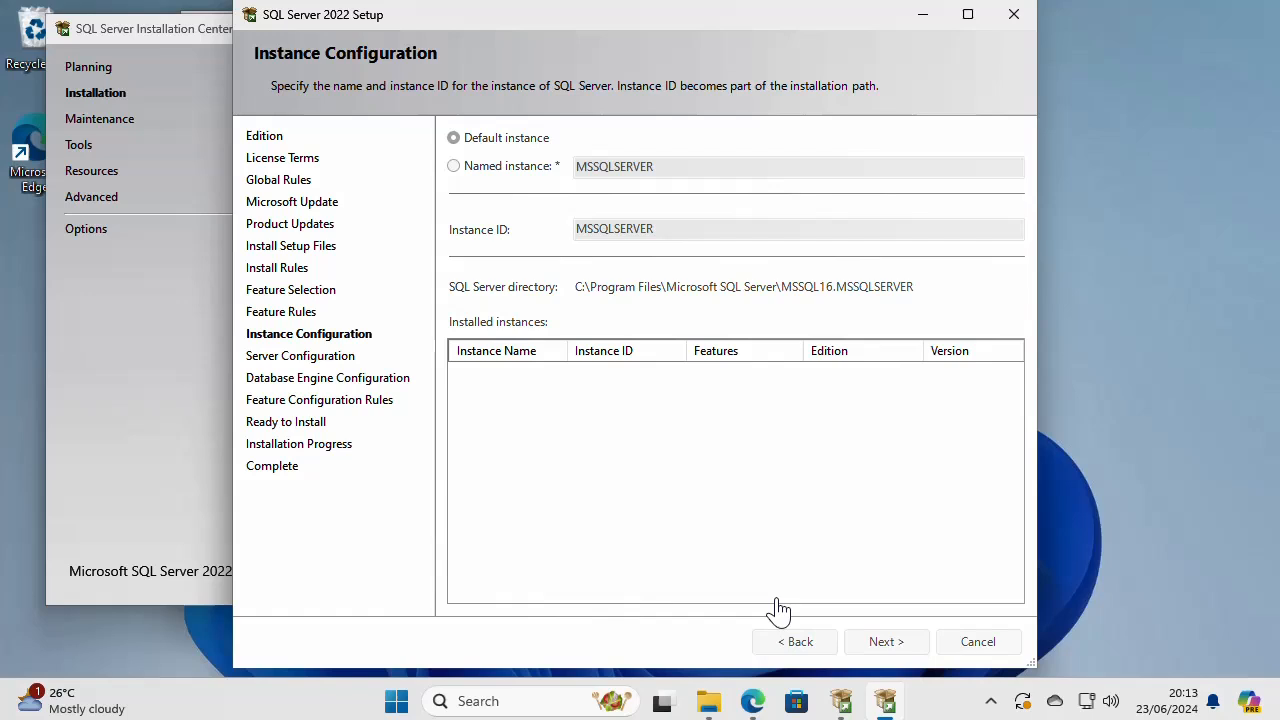
{"action": "left_click", "coordinate": [886, 640]}
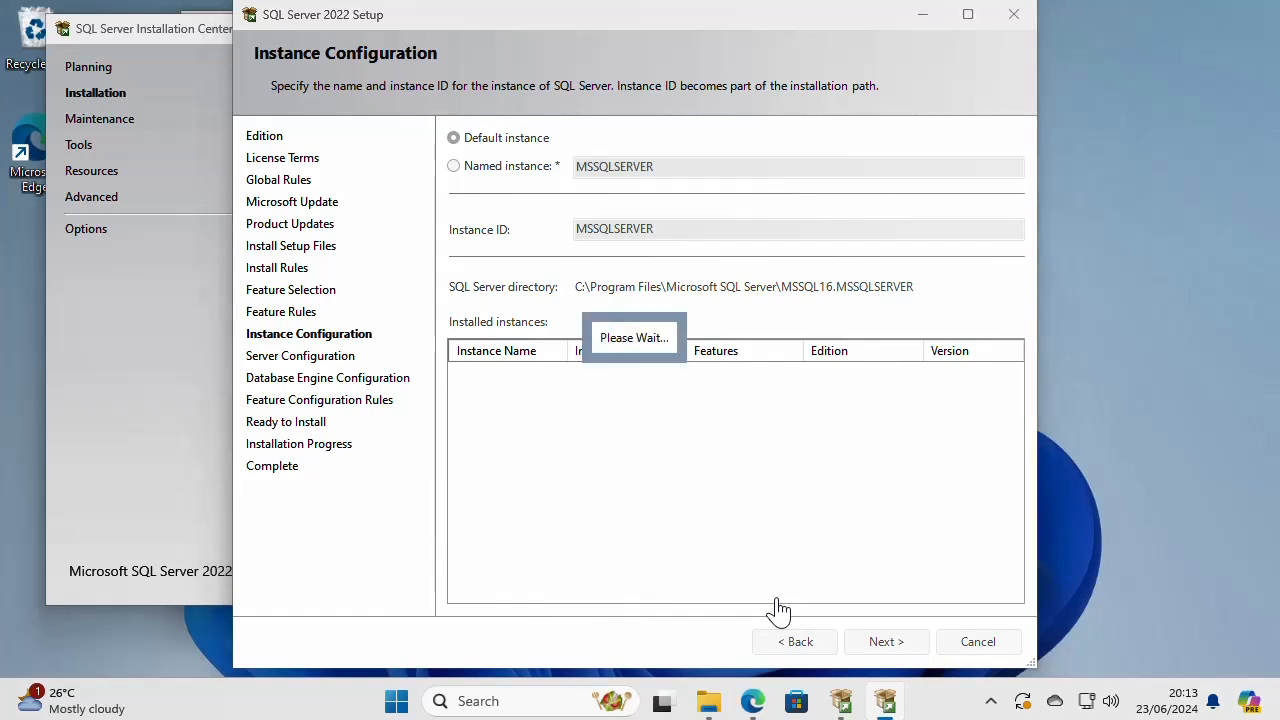
{"action": "mouse_move", "coordinate": [592, 590]}
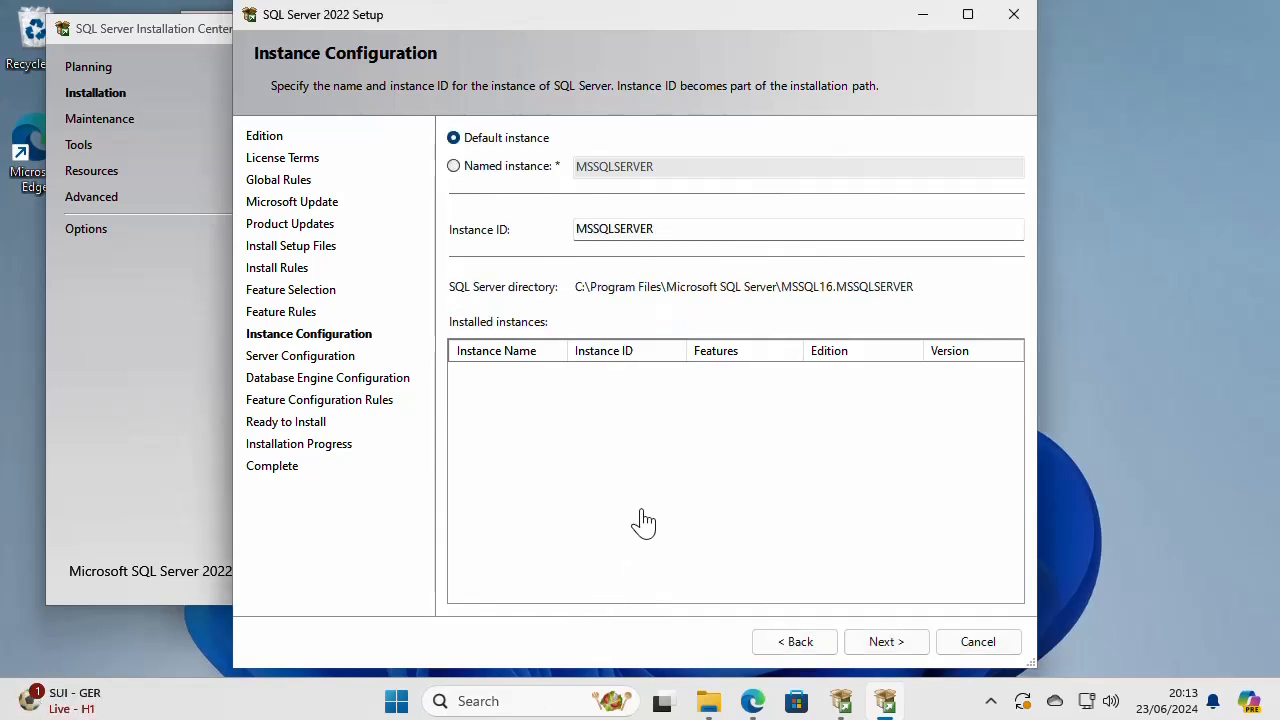
{"action": "mouse_move", "coordinate": [584, 448]}
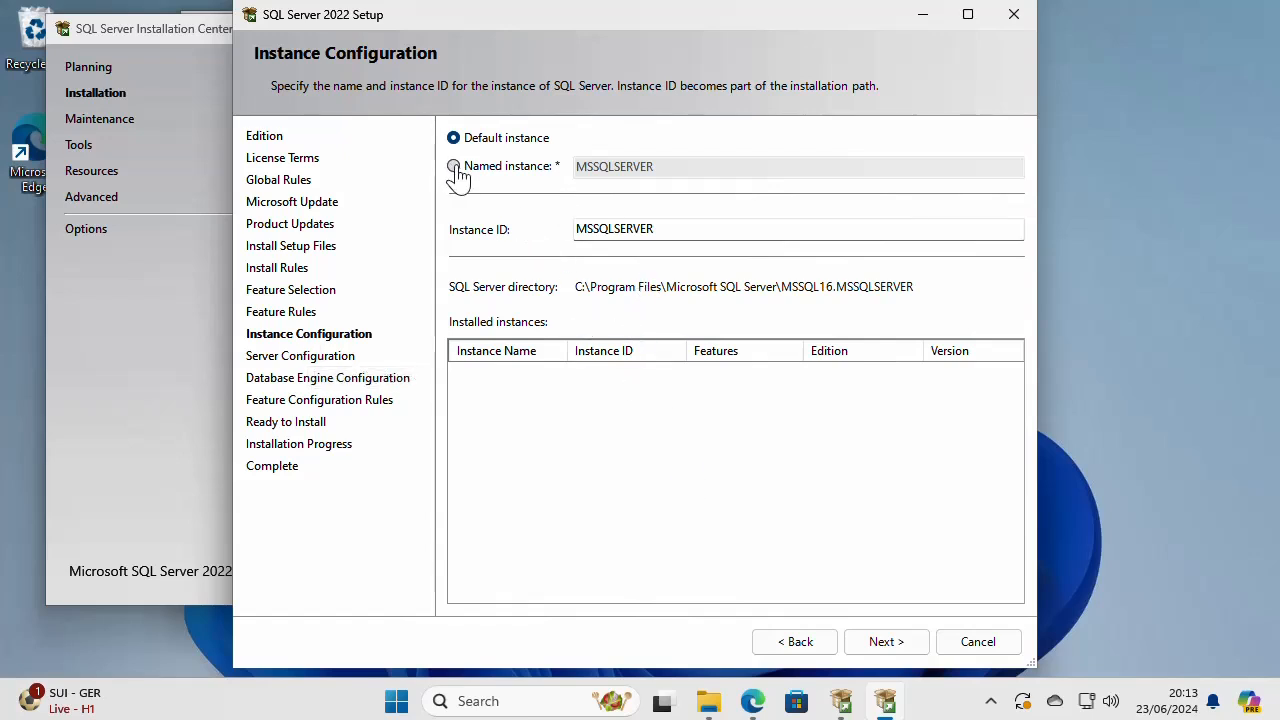
{"action": "left_click", "coordinate": [452, 166]}
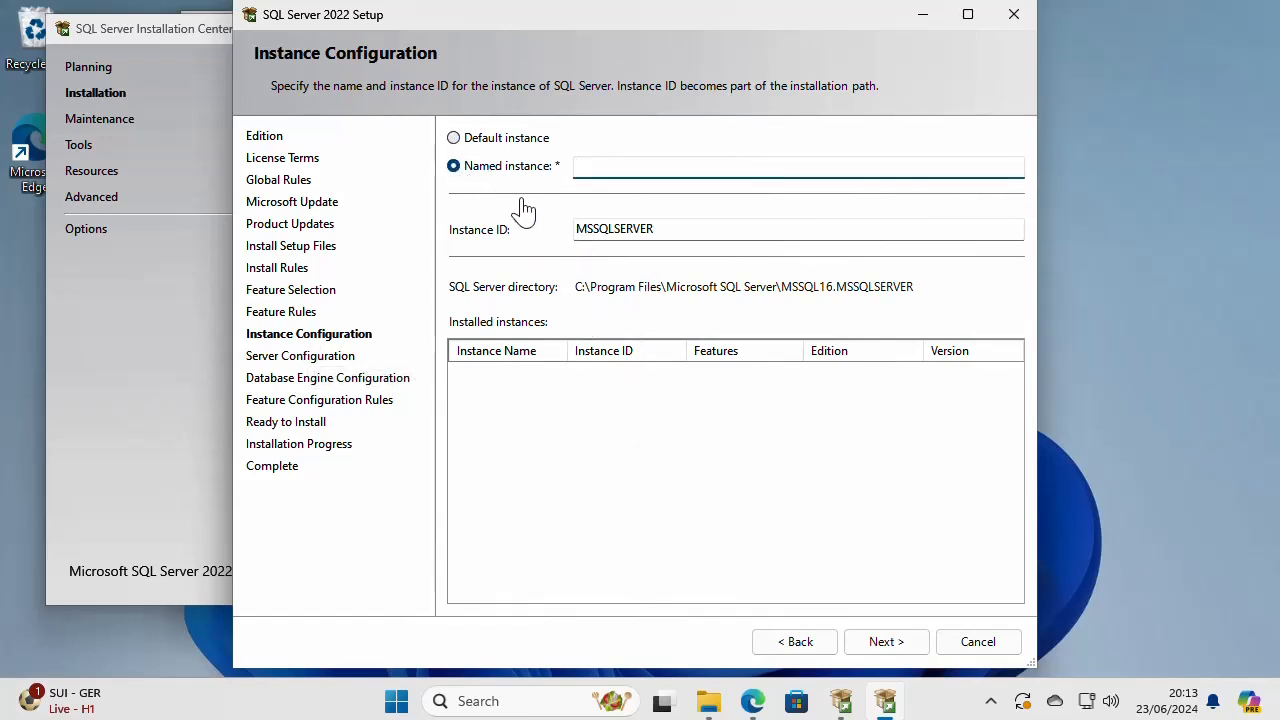
{"action": "left_click", "coordinate": [454, 136]}
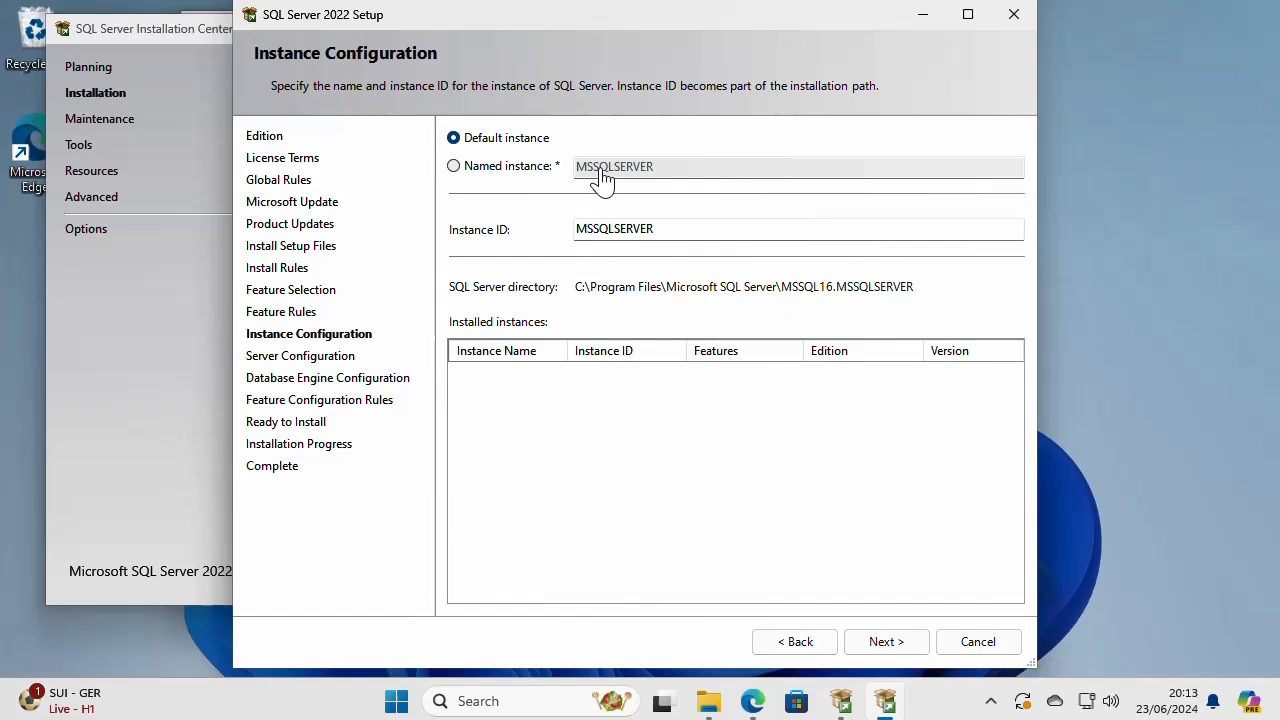
{"action": "mouse_move", "coordinate": [454, 166]}
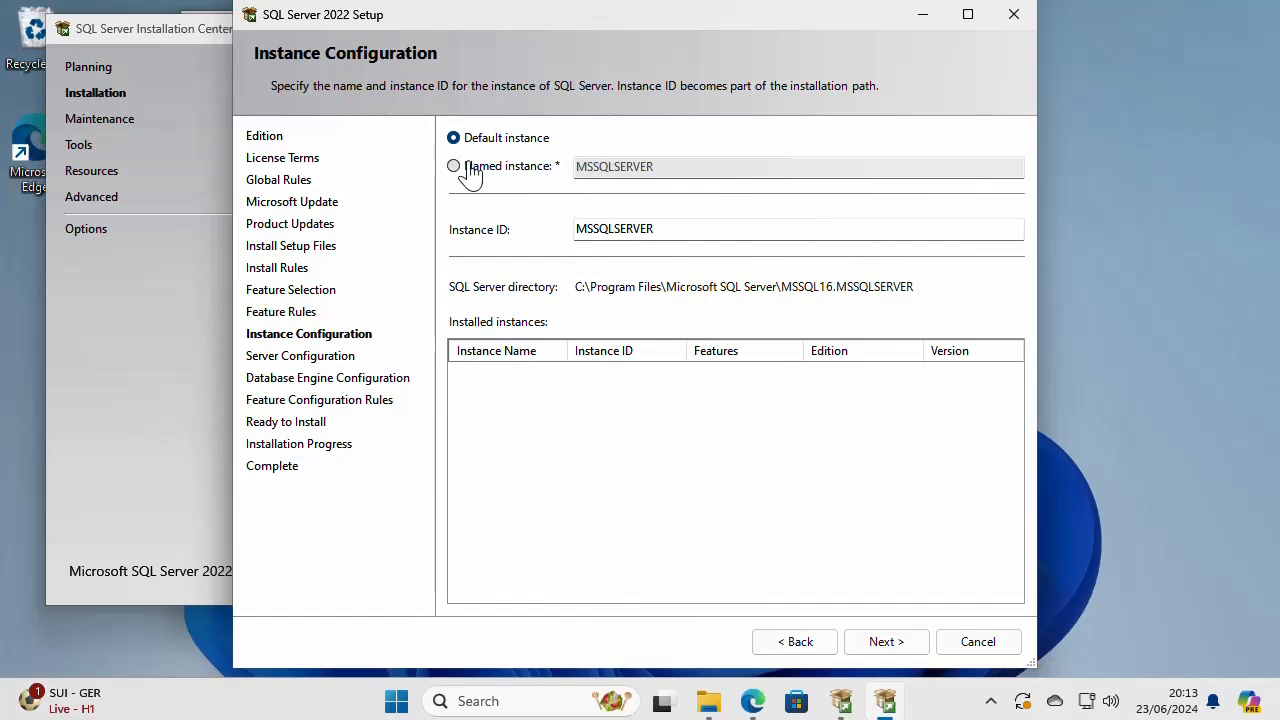
{"action": "left_click", "coordinate": [454, 164]}
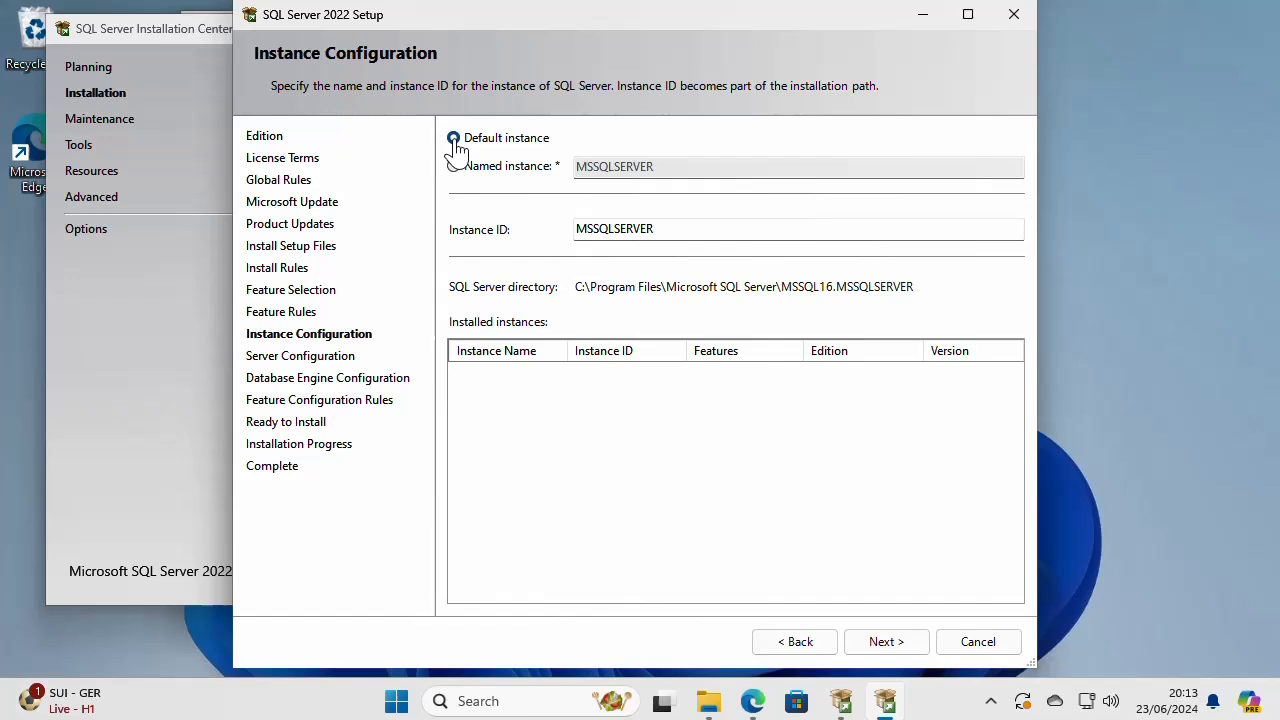
{"action": "left_click", "coordinate": [452, 136]}
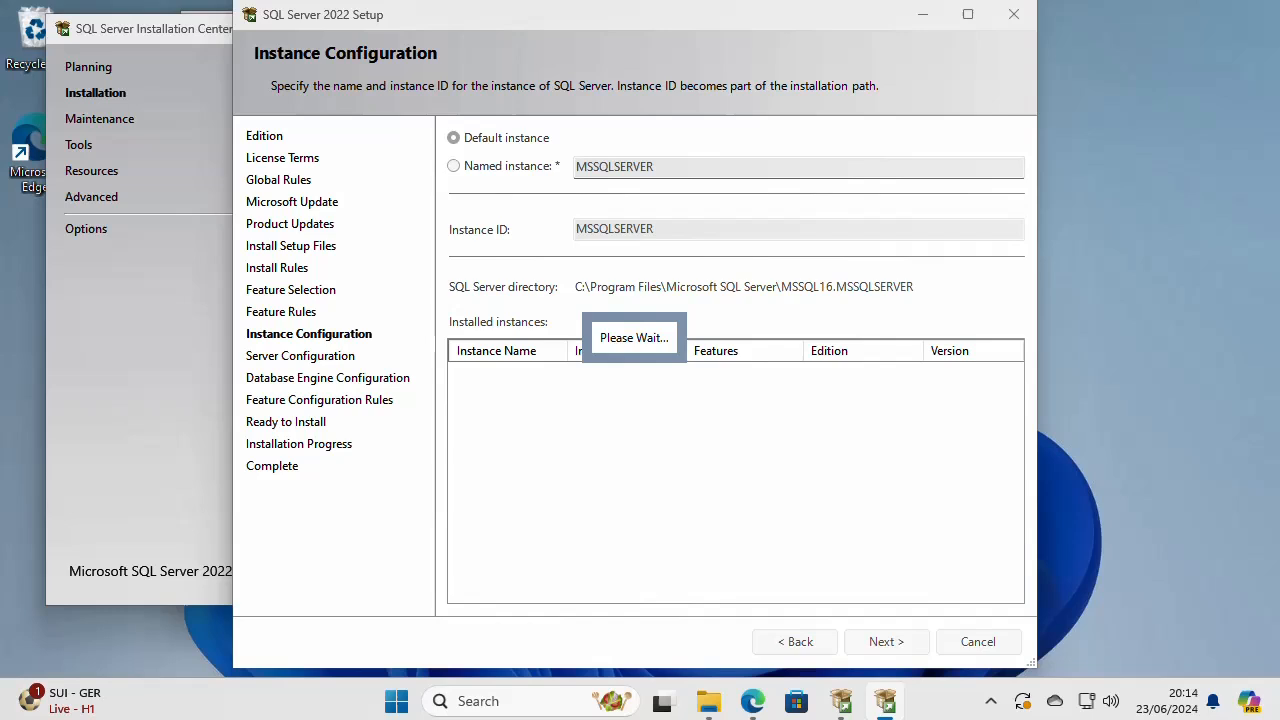
Step: Review the Service Accounts startup types, leaving SQL Server Agent at Manual
{"action": "left_click", "coordinate": [884, 640]}
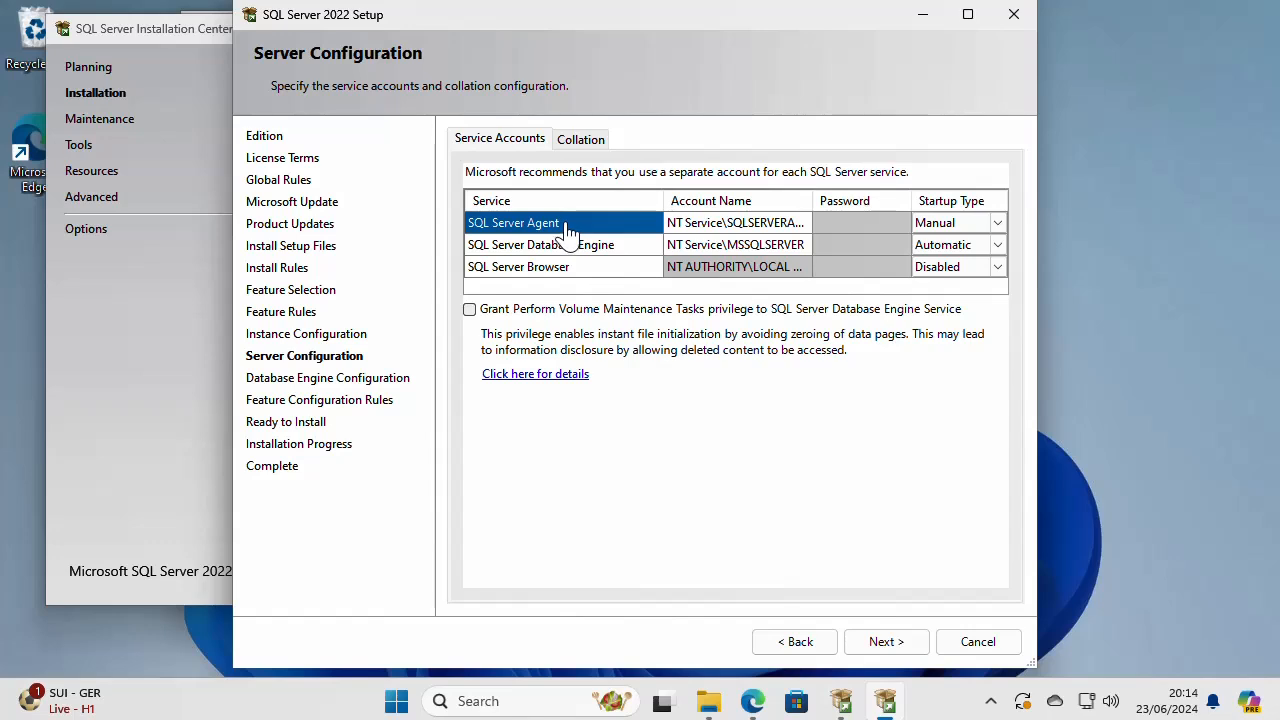
{"action": "mouse_move", "coordinate": [598, 238]}
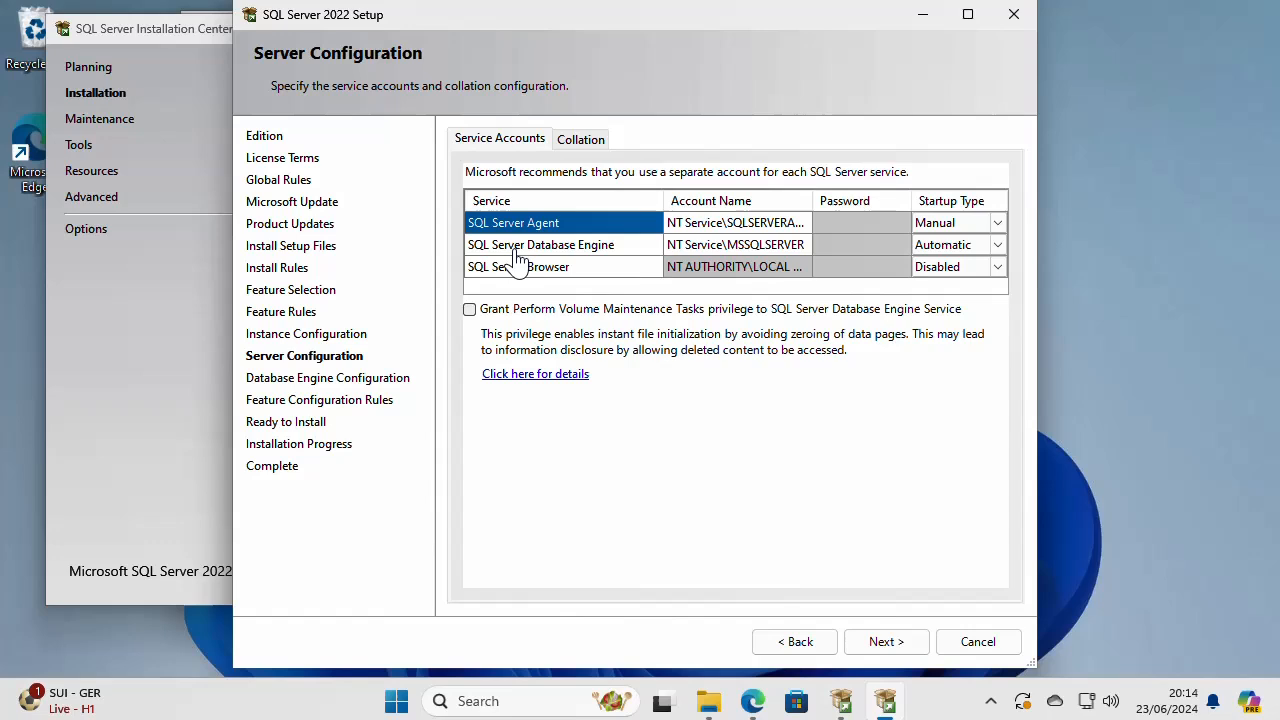
{"action": "mouse_move", "coordinate": [540, 278]}
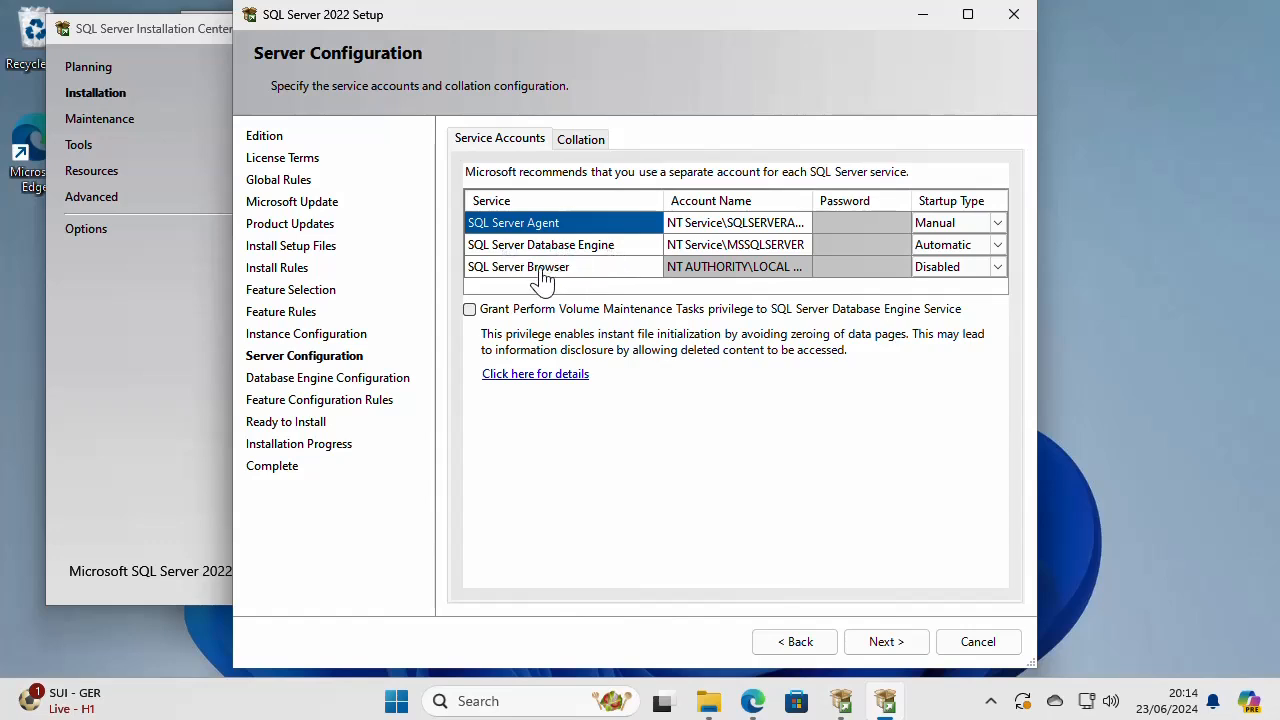
{"action": "mouse_move", "coordinate": [810, 218]}
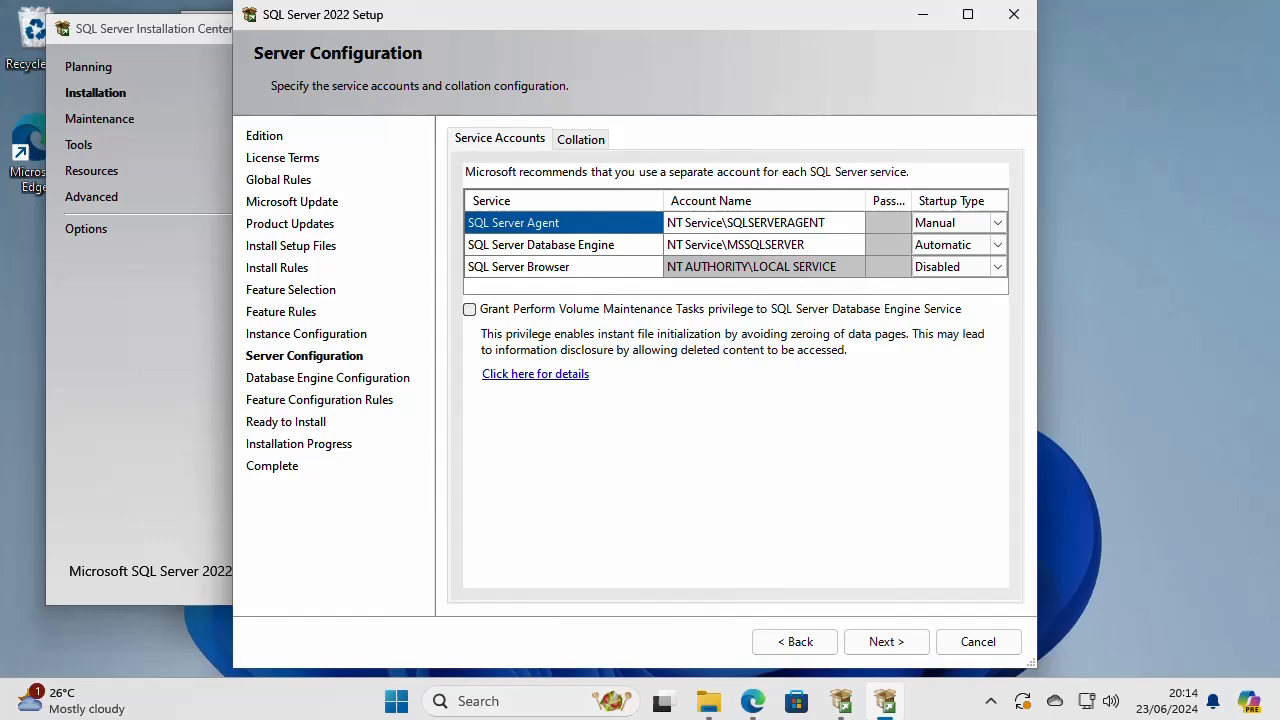
{"action": "mouse_move", "coordinate": [870, 206]}
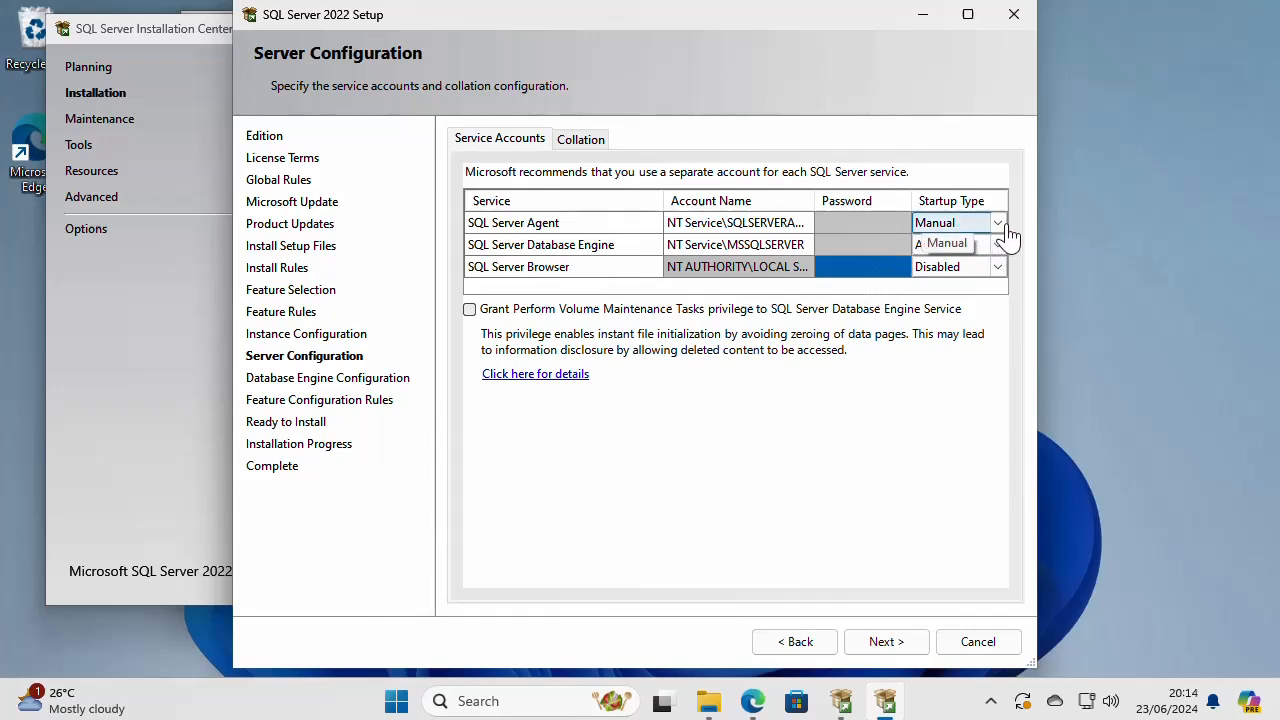
{"action": "left_click", "coordinate": [996, 222]}
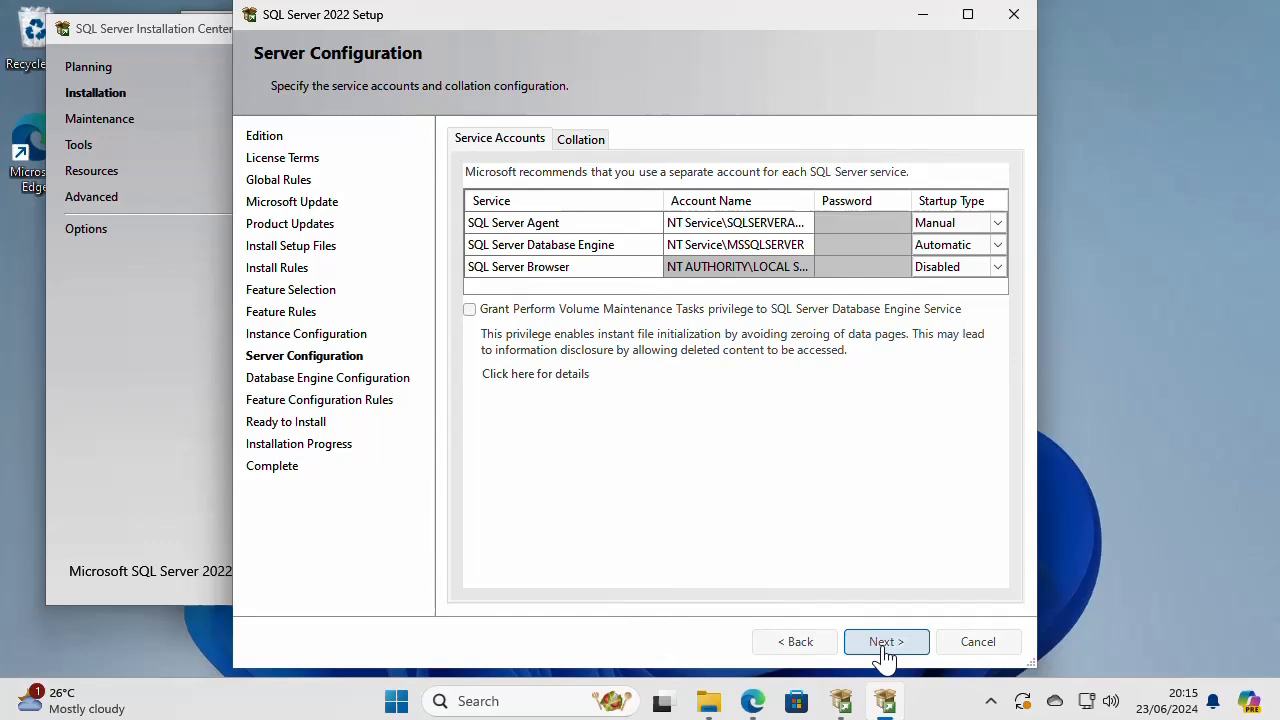
Step: Advance to Database Engine Configuration with Windows authentication mode selected
{"action": "left_click", "coordinate": [886, 640]}
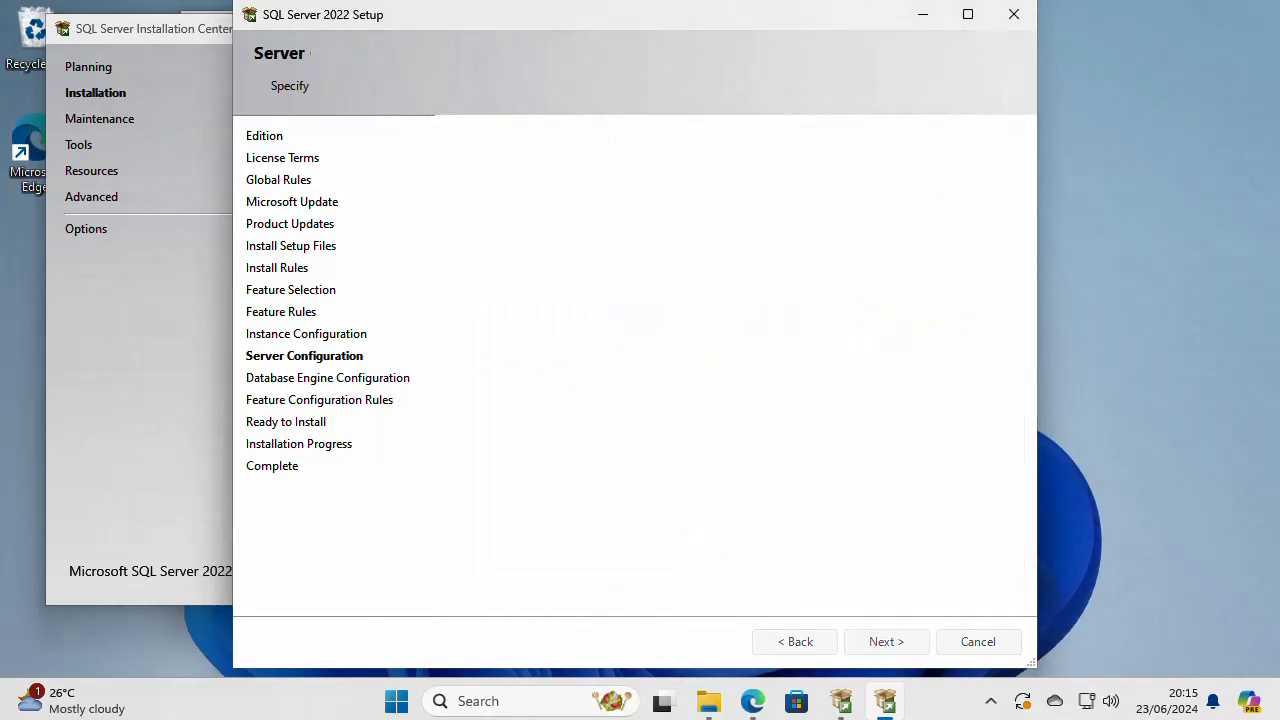
{"action": "left_click", "coordinate": [884, 640]}
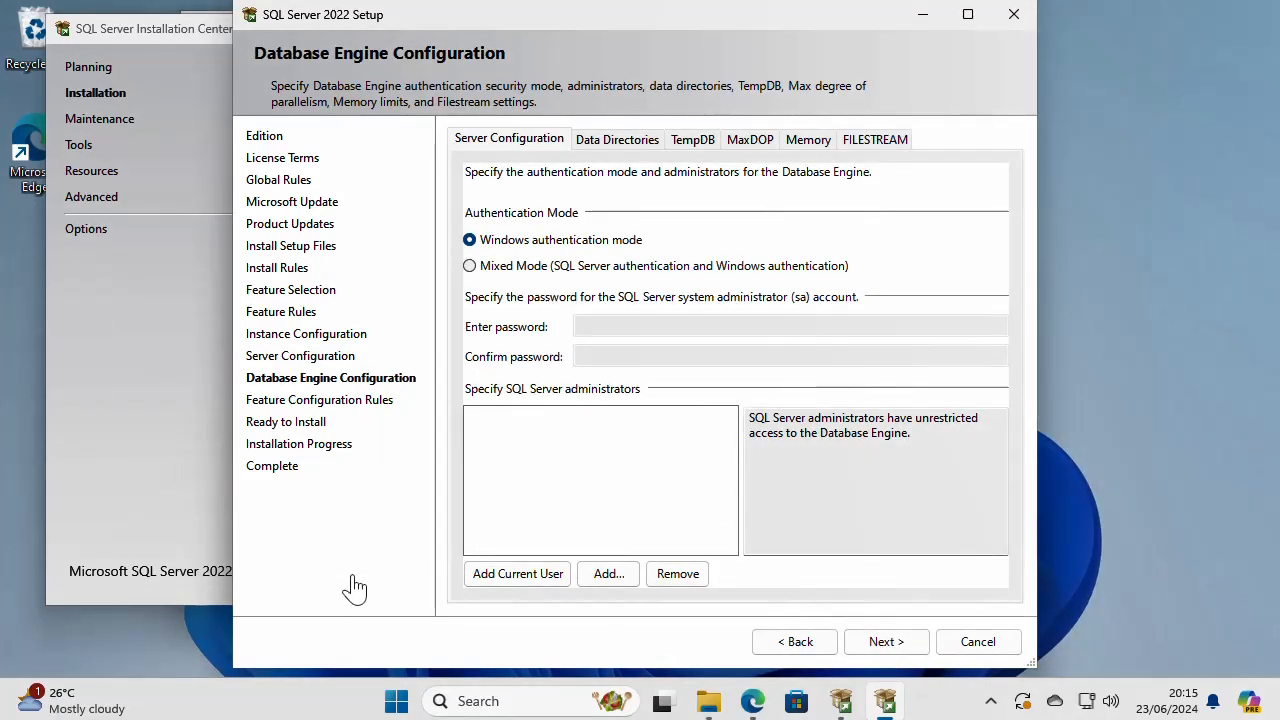
{"action": "mouse_move", "coordinate": [378, 398]}
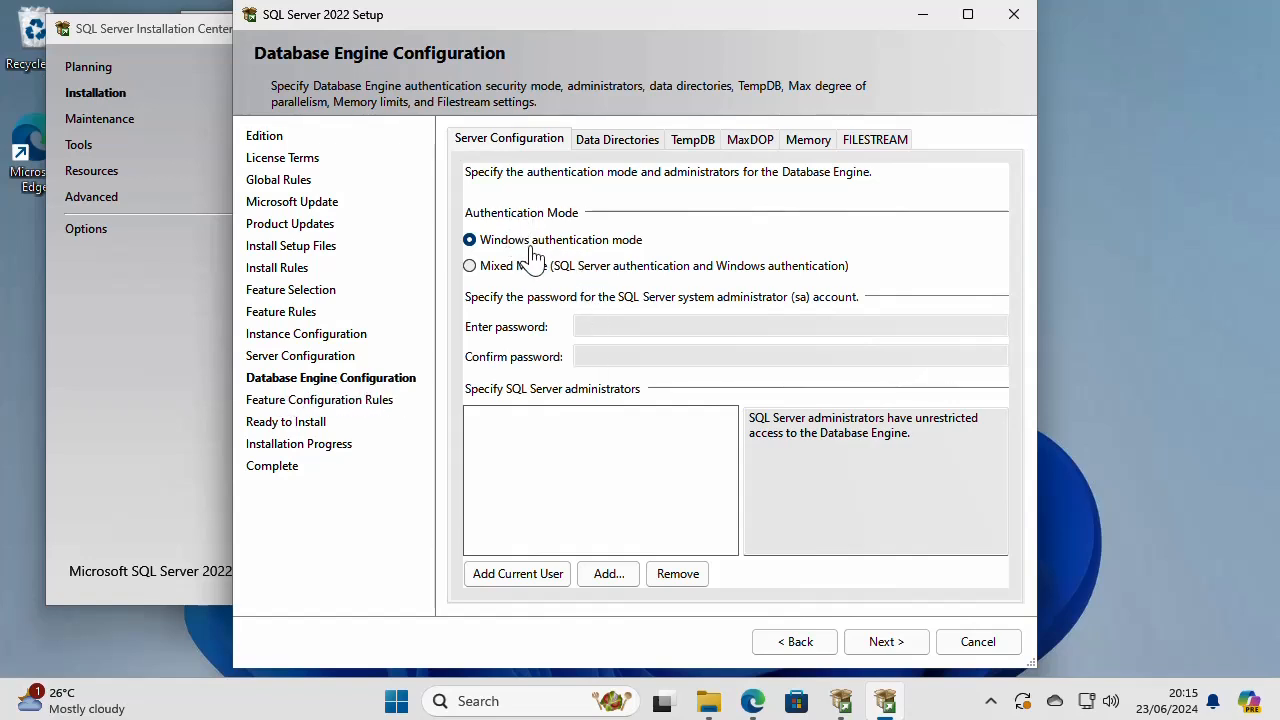
{"action": "mouse_move", "coordinate": [610, 250]}
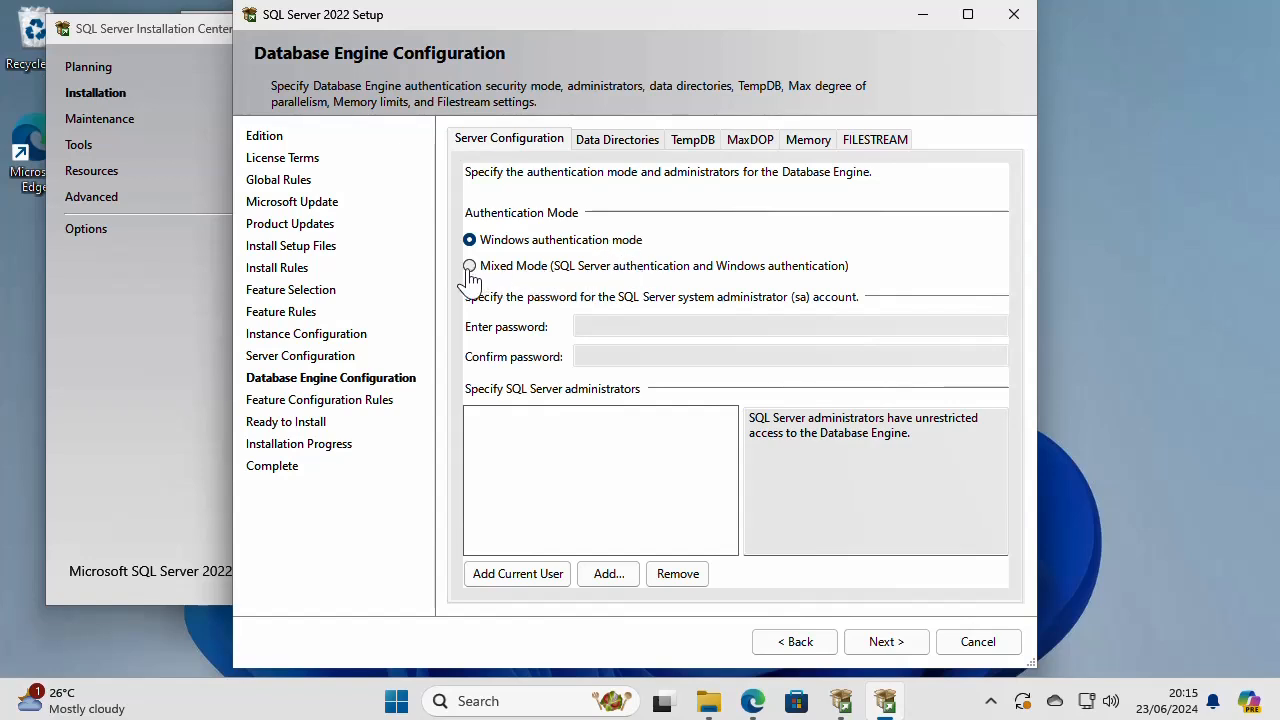
{"action": "mouse_move", "coordinate": [510, 276]}
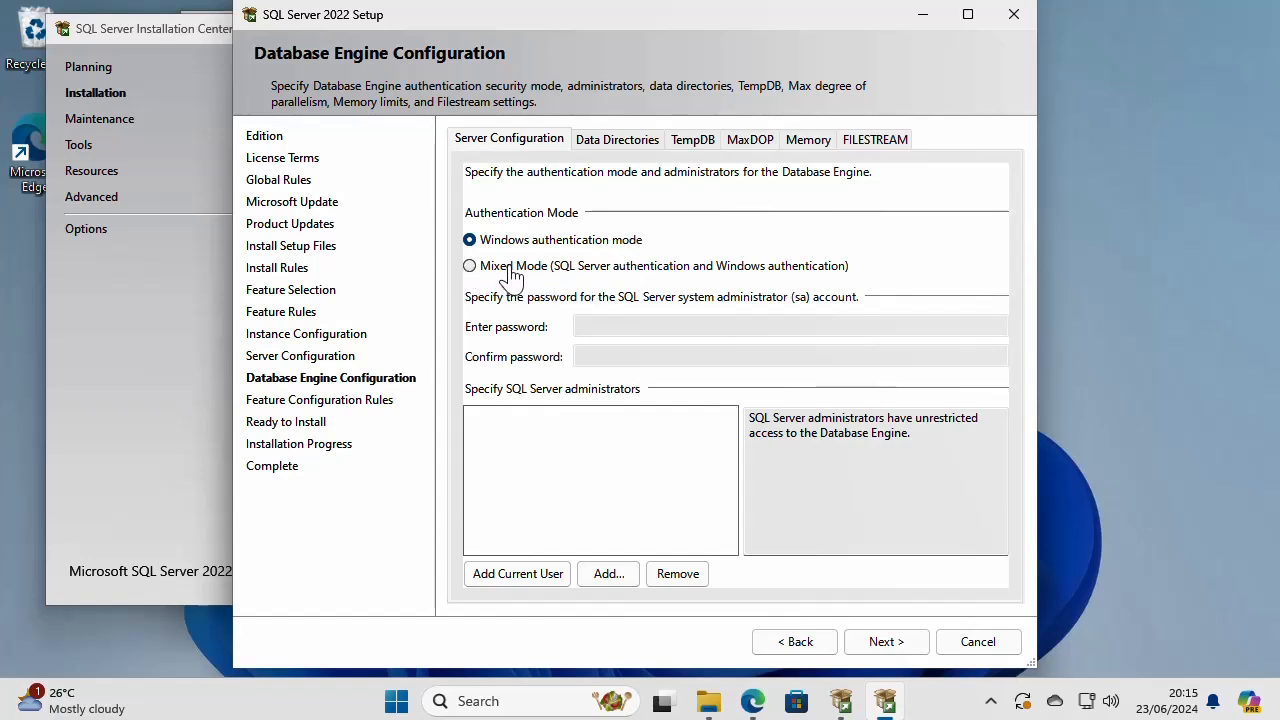
{"action": "mouse_move", "coordinate": [470, 280]}
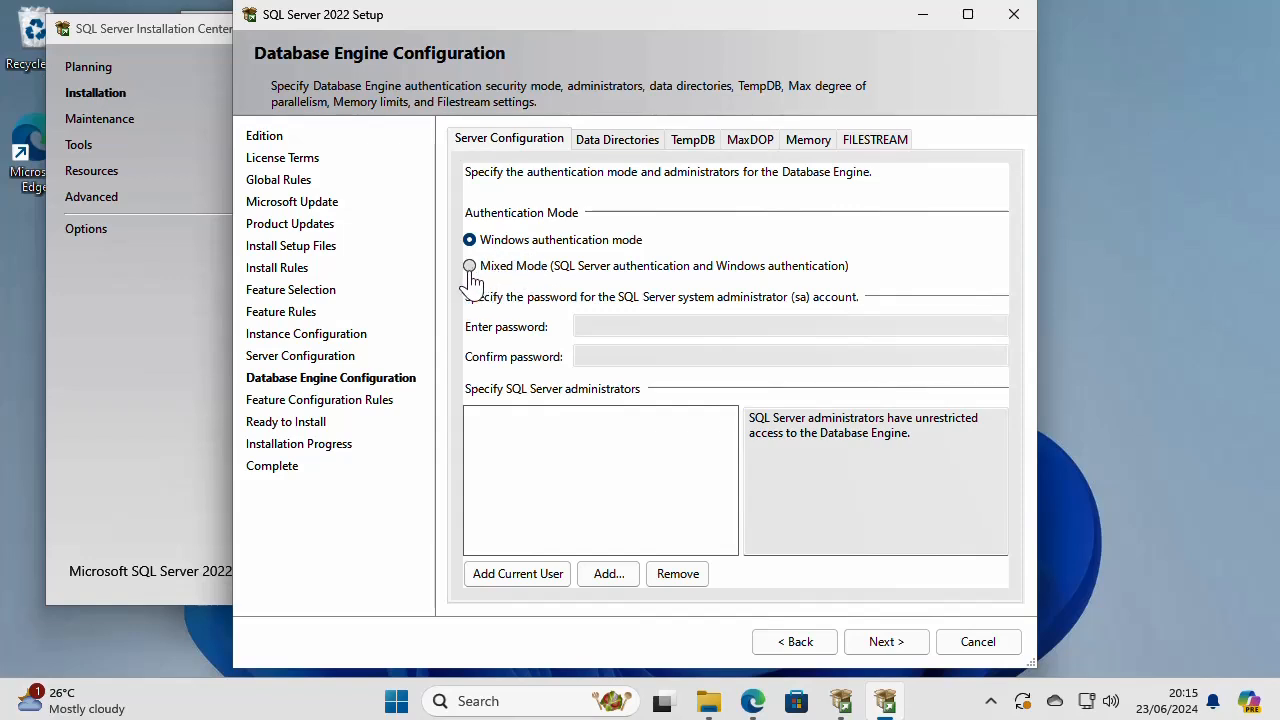
Step: Choose Mixed Mode authentication and enter the sa password in both password fields
{"action": "left_click", "coordinate": [468, 264]}
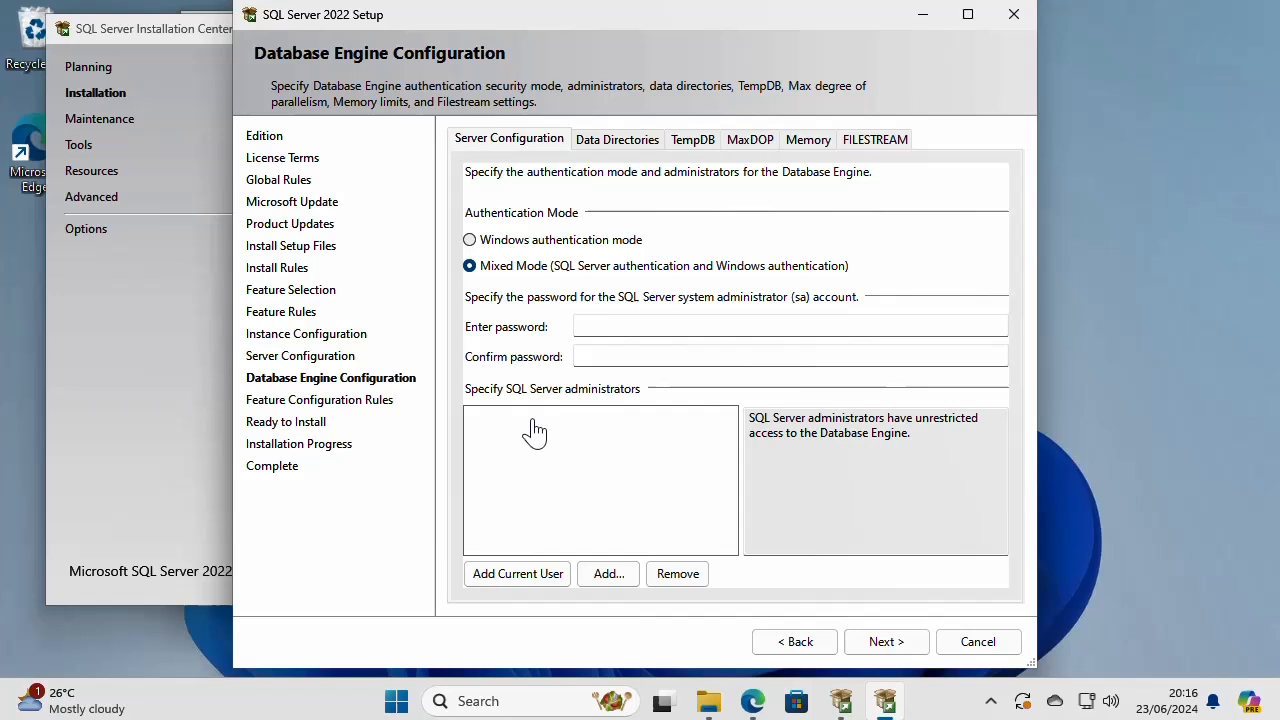
{"action": "mouse_move", "coordinate": [520, 544]}
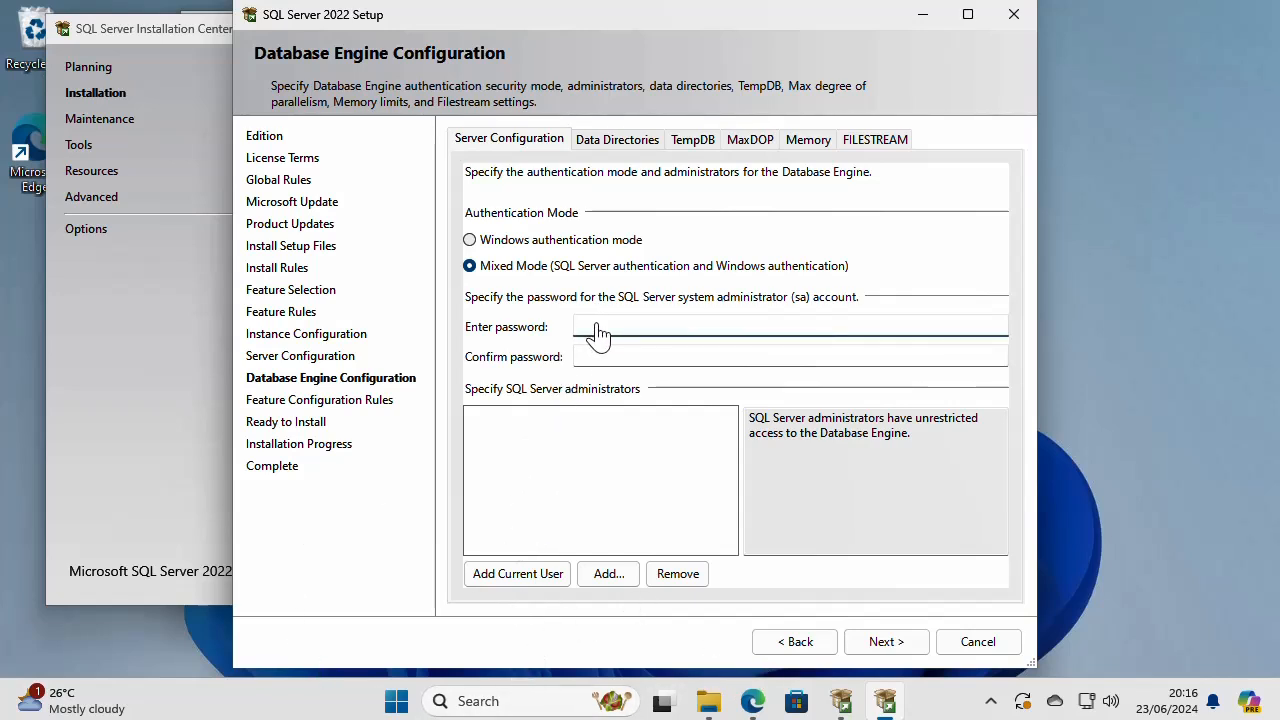
{"action": "left_click", "coordinate": [790, 326]}
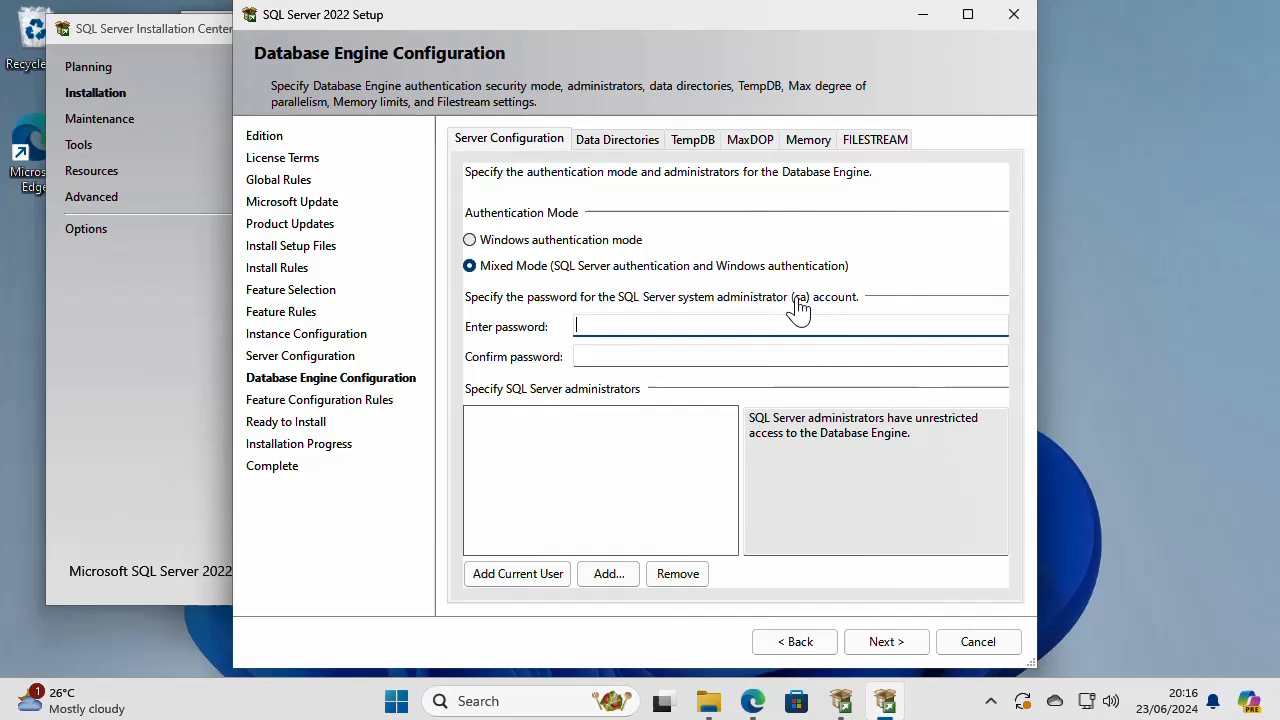
{"action": "mouse_move", "coordinate": [810, 308]}
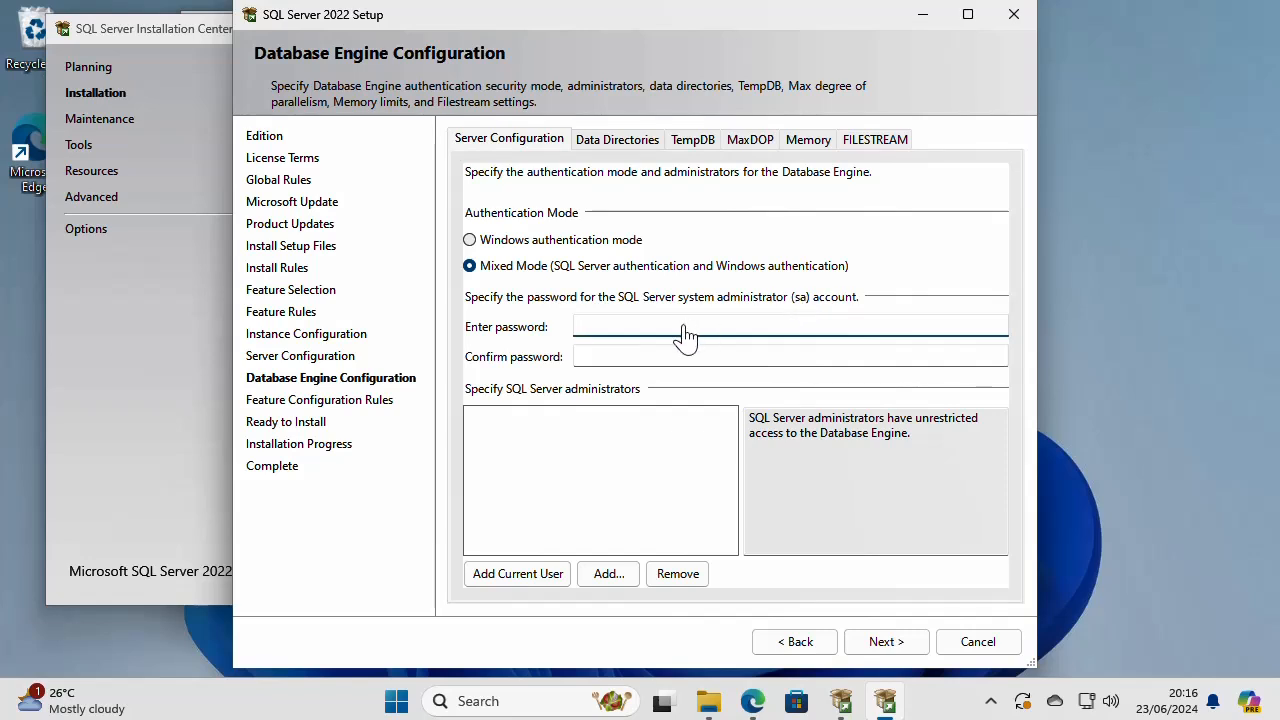
{"action": "type", "text": "••"}
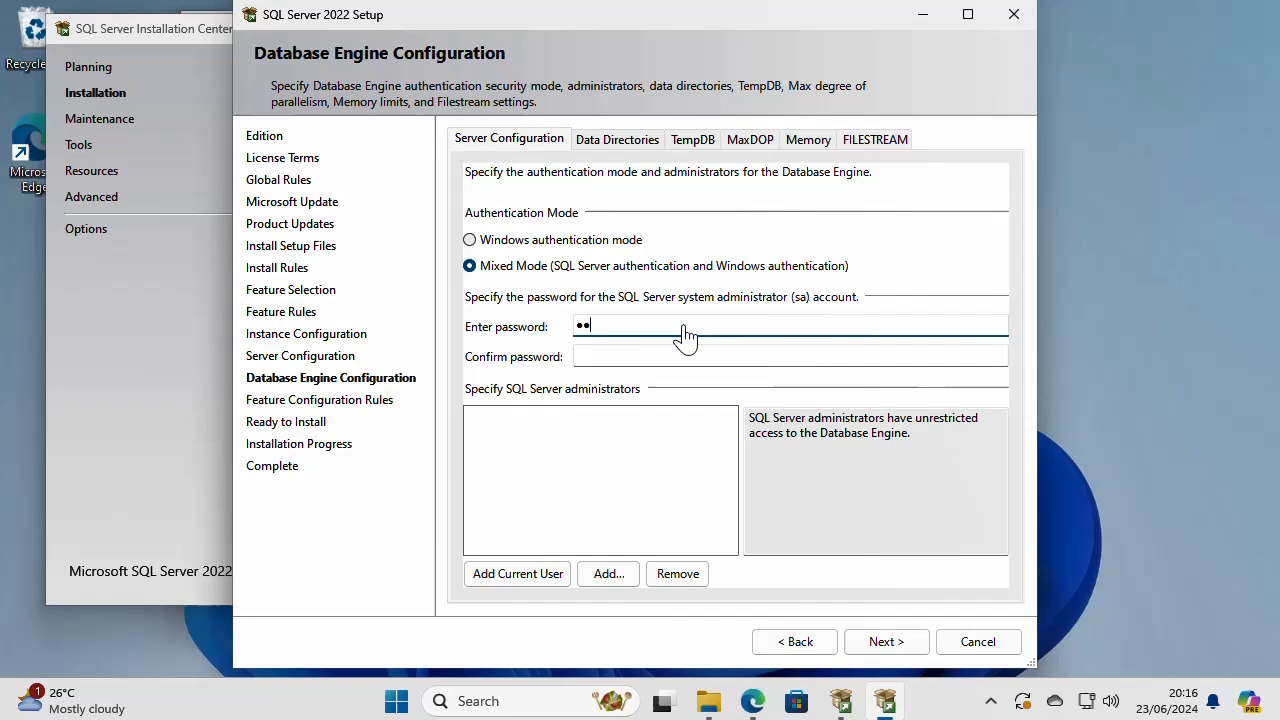
{"action": "type", "text": "password"}
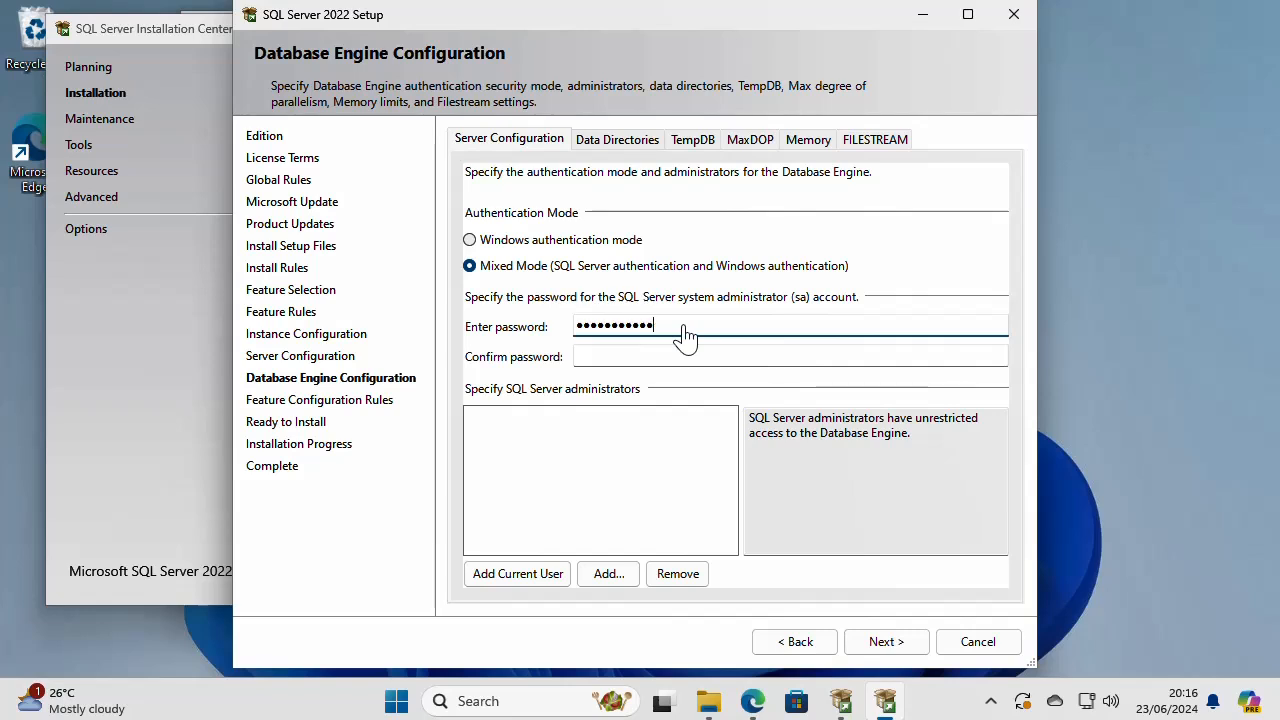
{"action": "type", "text": "••••"}
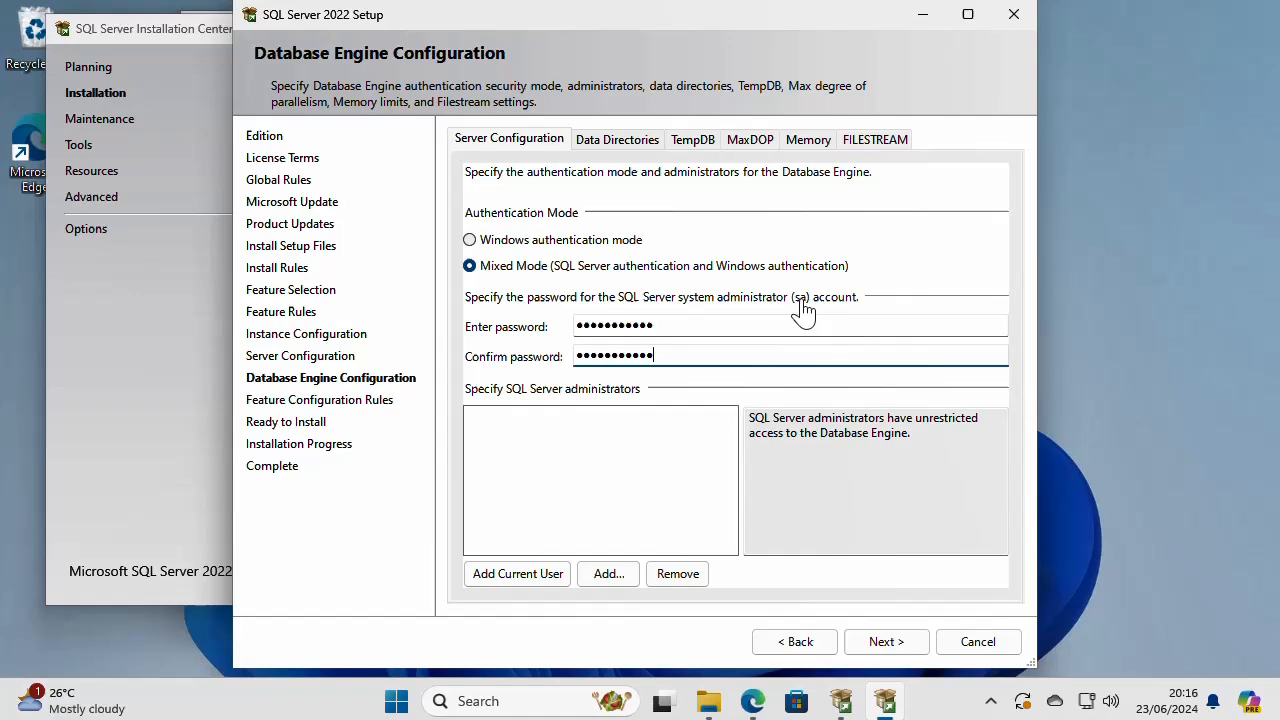
{"action": "mouse_move", "coordinate": [800, 318]}
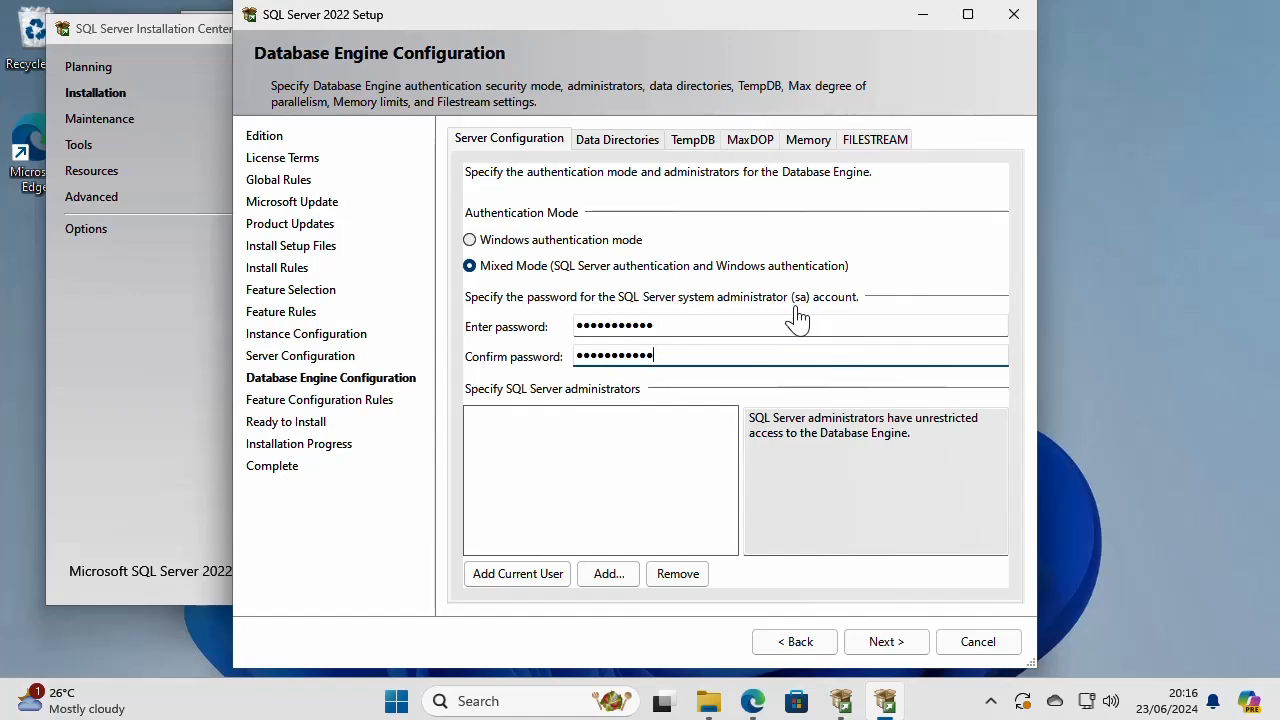
{"action": "mouse_move", "coordinate": [610, 508]}
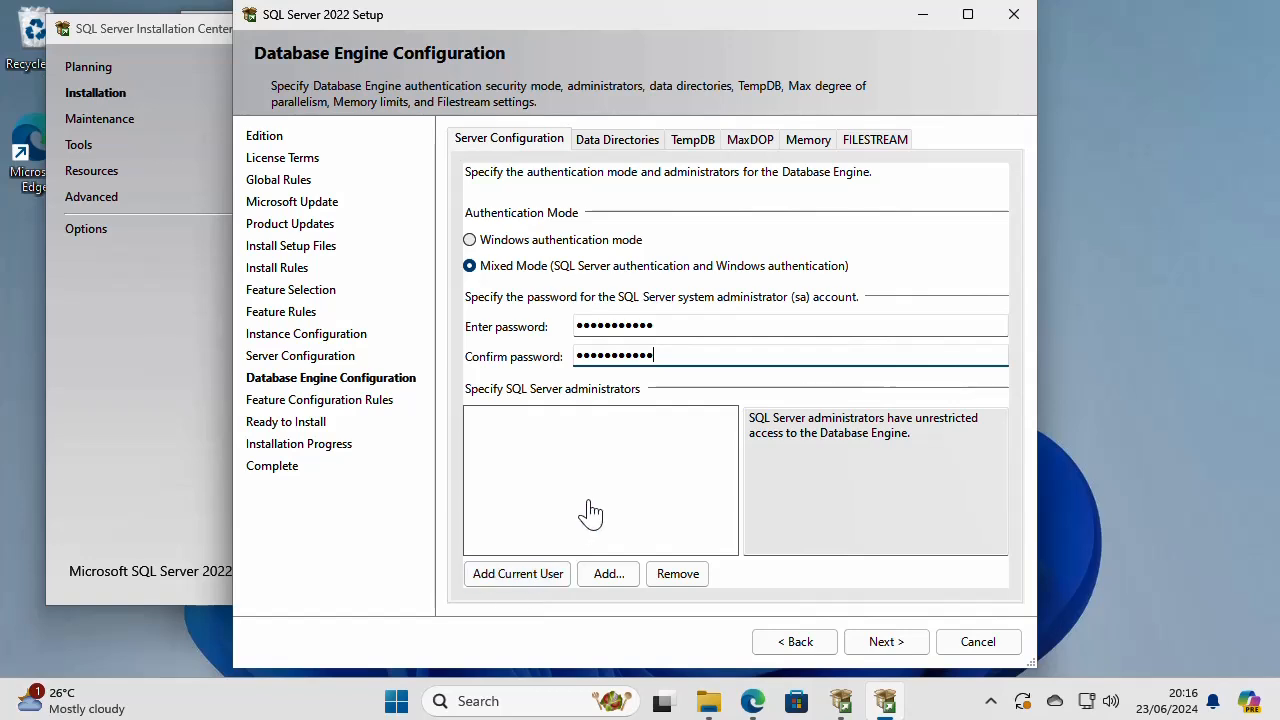
{"action": "mouse_move", "coordinate": [550, 572]}
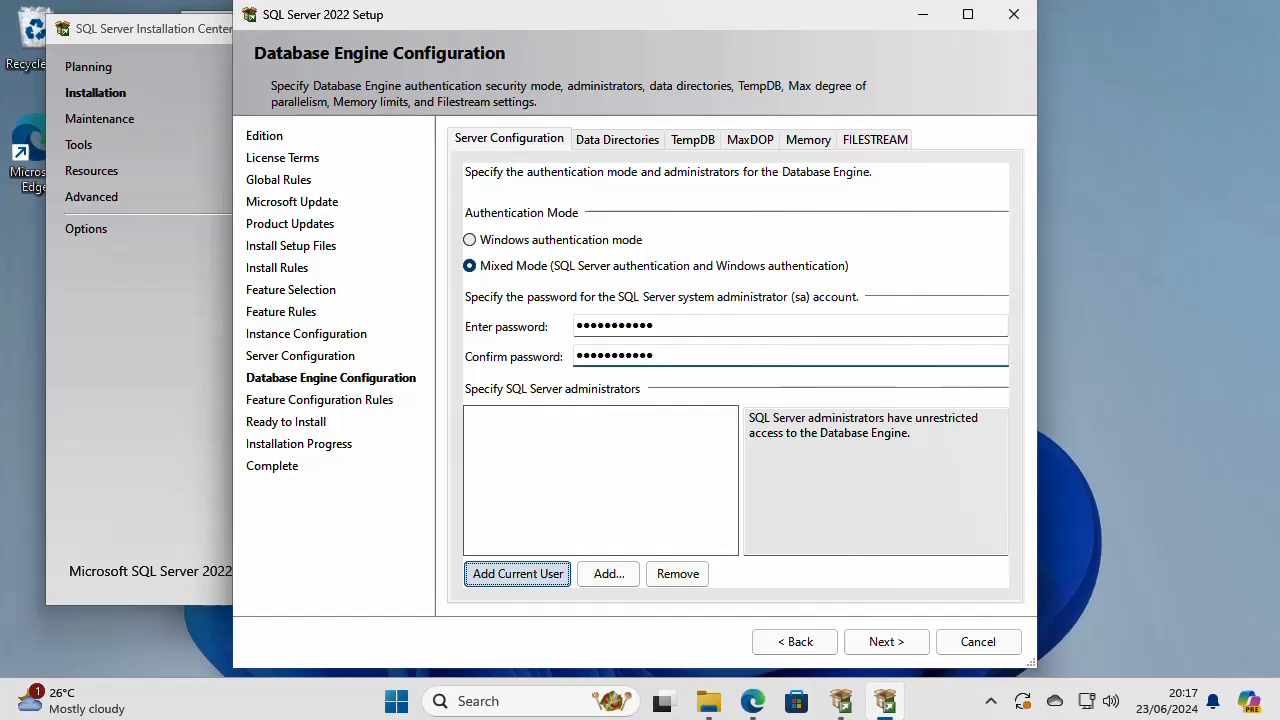
Step: Add the current Windows account as SQL Server administrator and advance to Ready to Install
{"action": "left_click", "coordinate": [516, 572]}
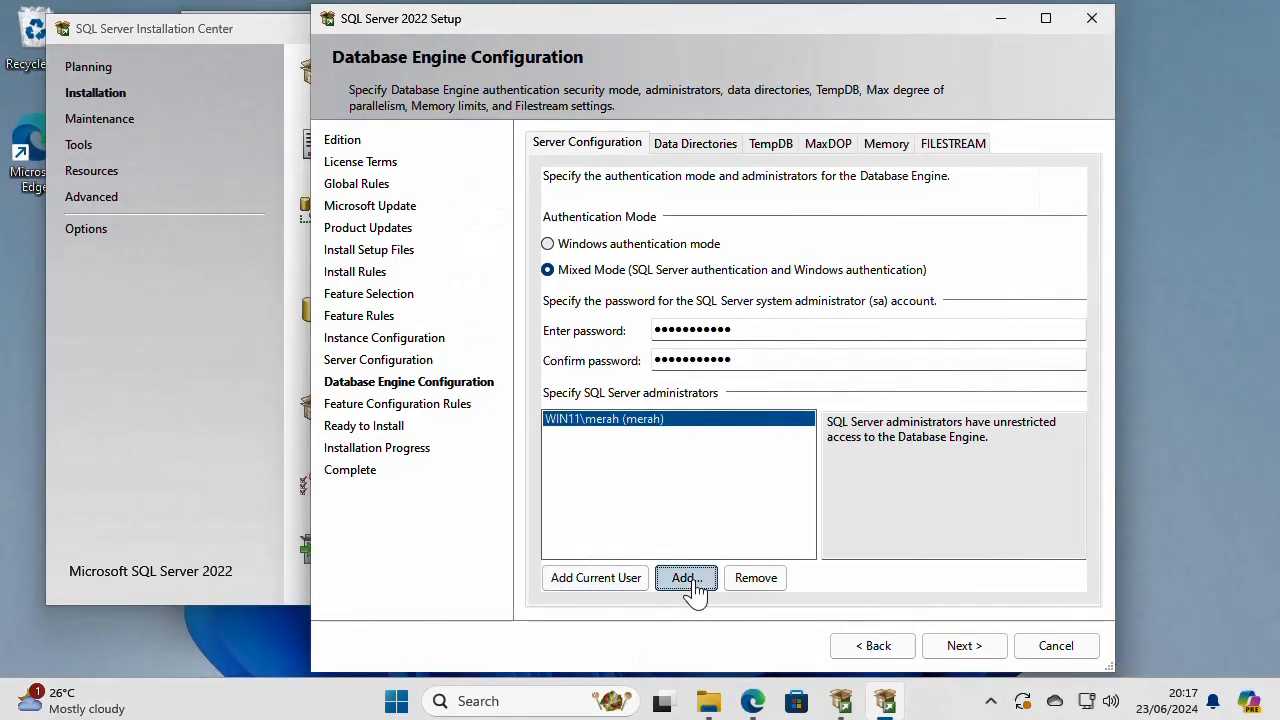
{"action": "left_click", "coordinate": [686, 576]}
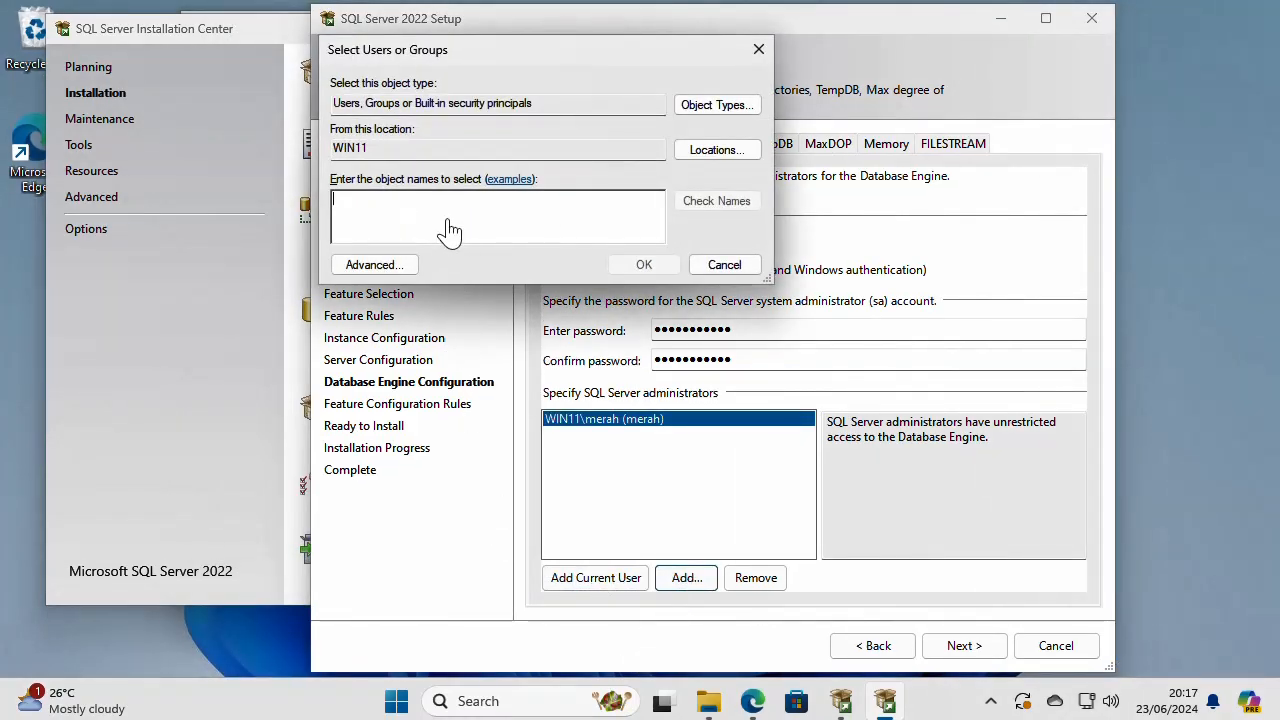
{"action": "mouse_move", "coordinate": [518, 238]}
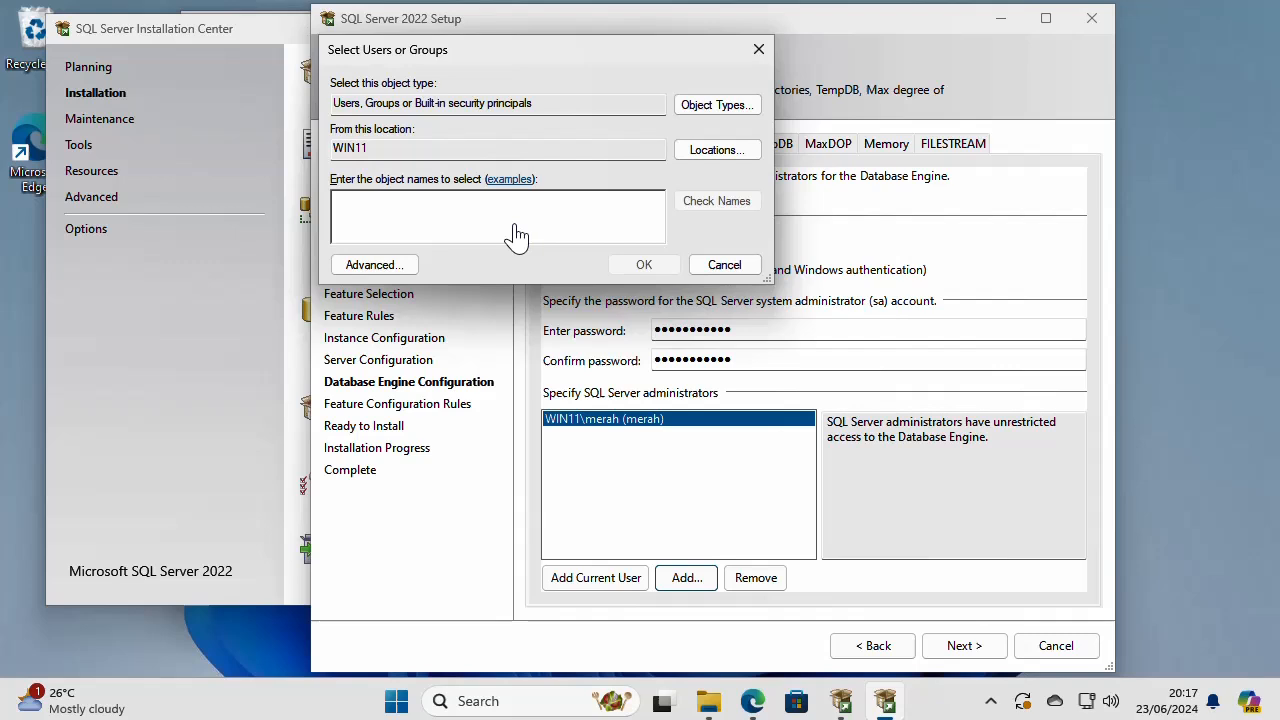
{"action": "left_click", "coordinate": [724, 264]}
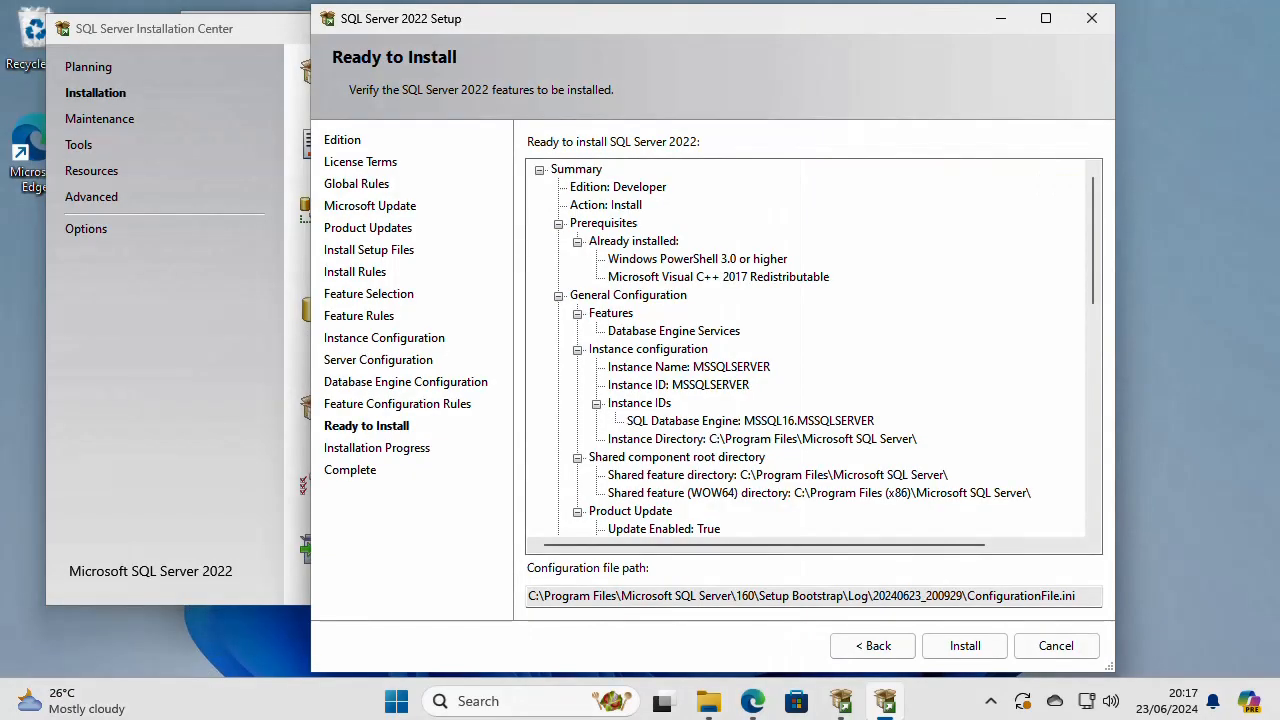
{"action": "mouse_move", "coordinate": [780, 332]}
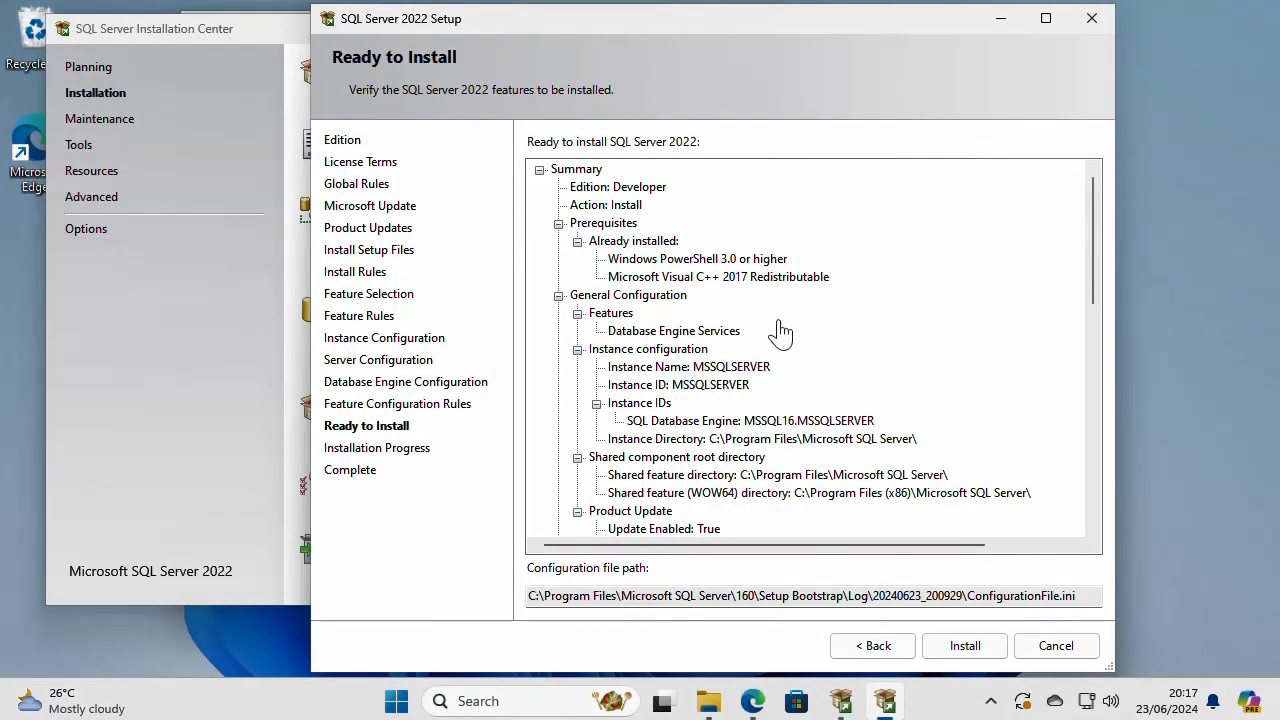
{"action": "scroll", "scroll_direction": "down", "scroll_amount": 3}
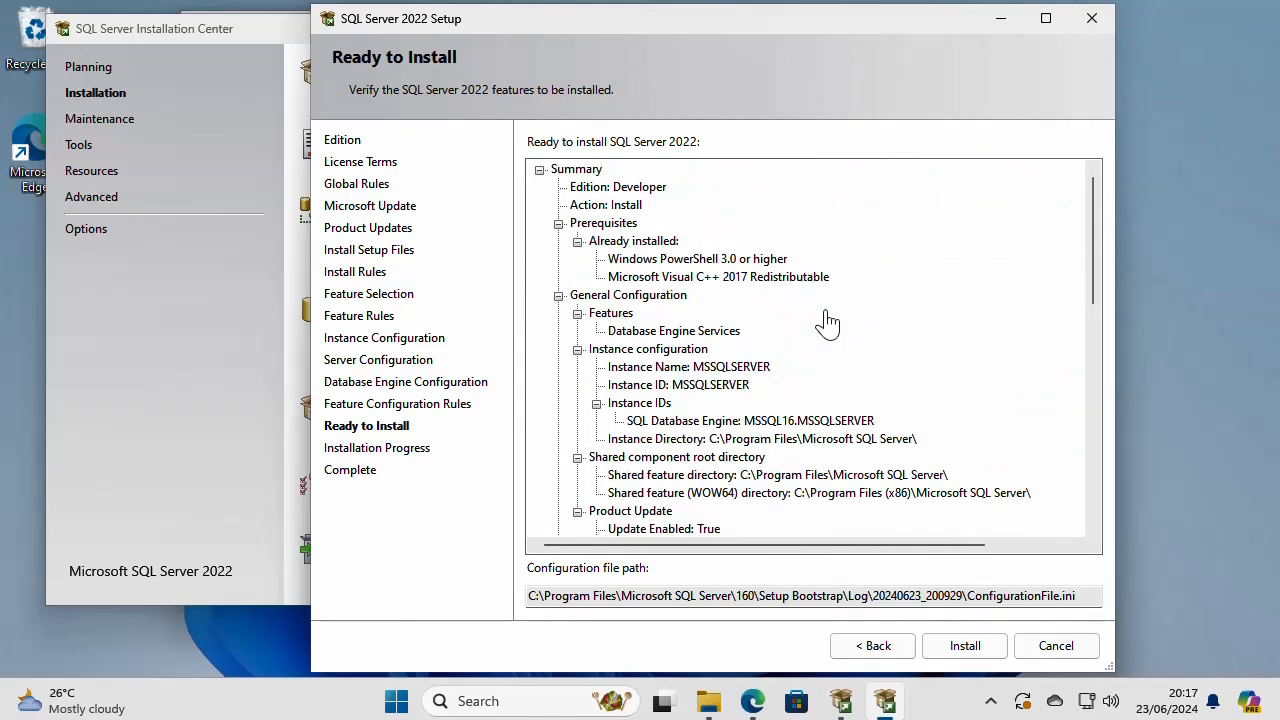
{"action": "left_click", "coordinate": [718, 276]}
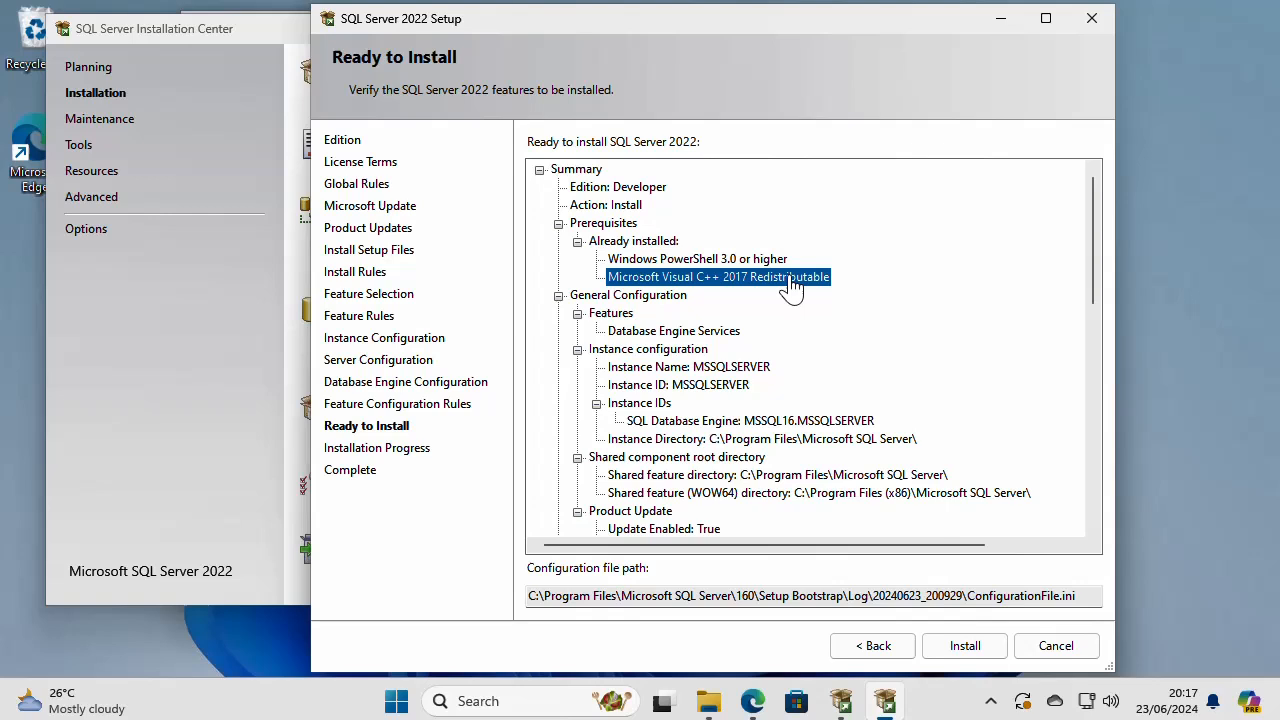
{"action": "left_click", "coordinate": [608, 204]}
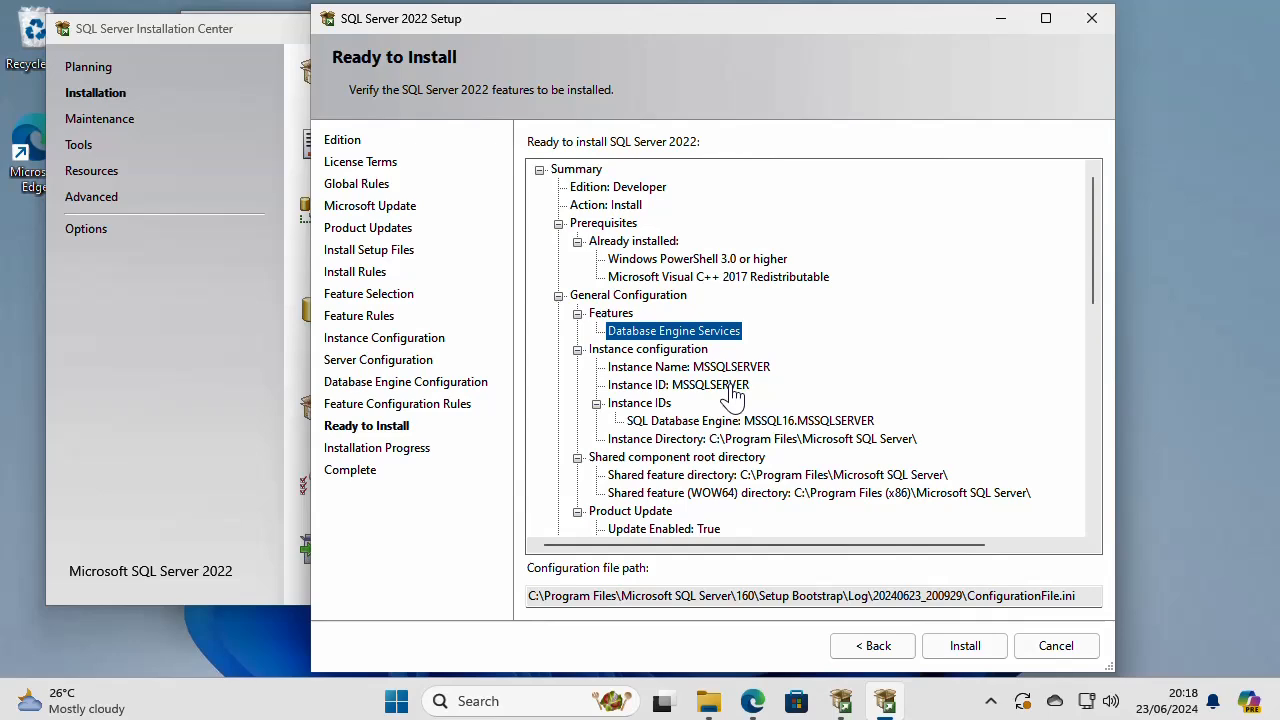
{"action": "scroll", "scroll_direction": "down", "scroll_amount": 3}
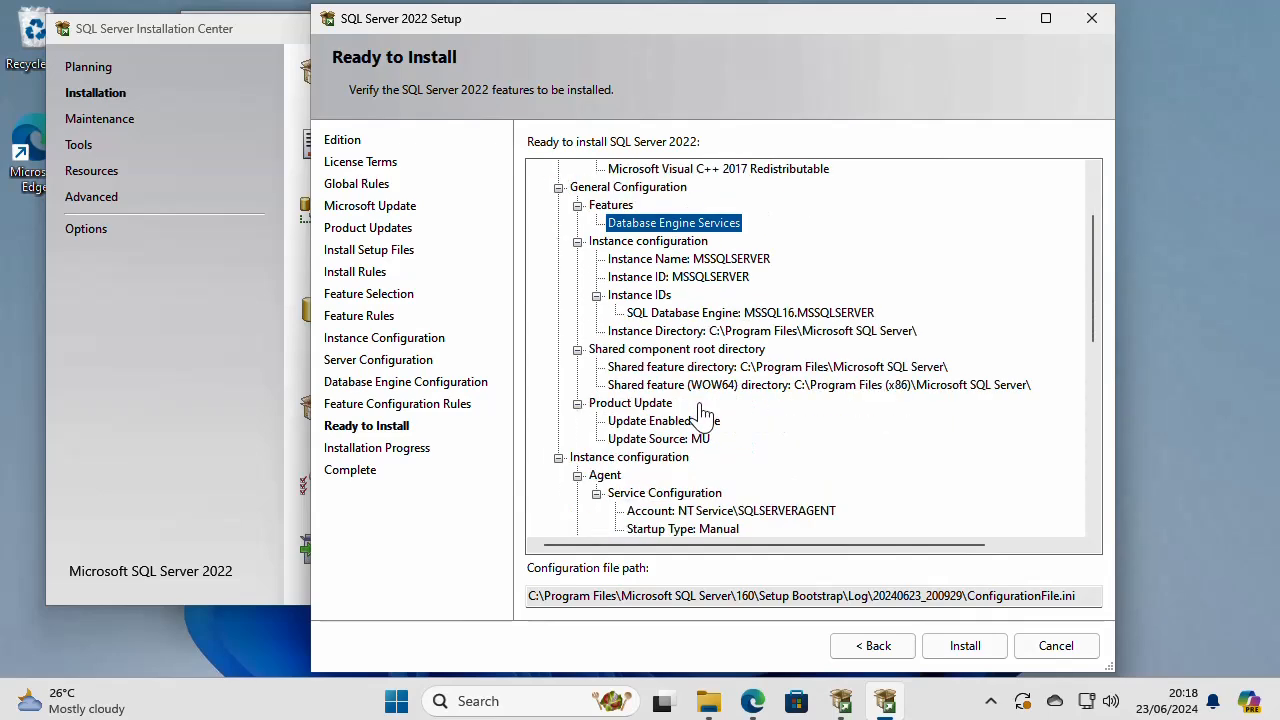
{"action": "scroll", "scroll_direction": "down", "scroll_amount": 3}
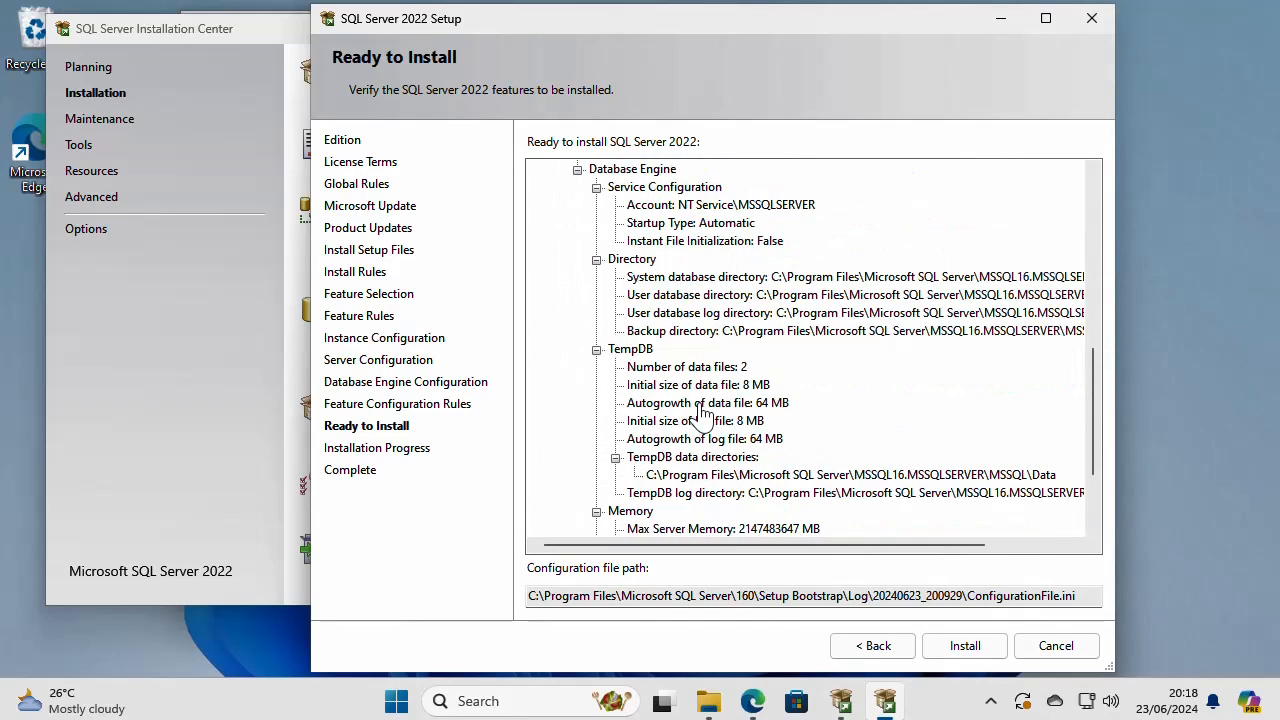
{"action": "scroll", "scroll_direction": "down", "scroll_amount": 3}
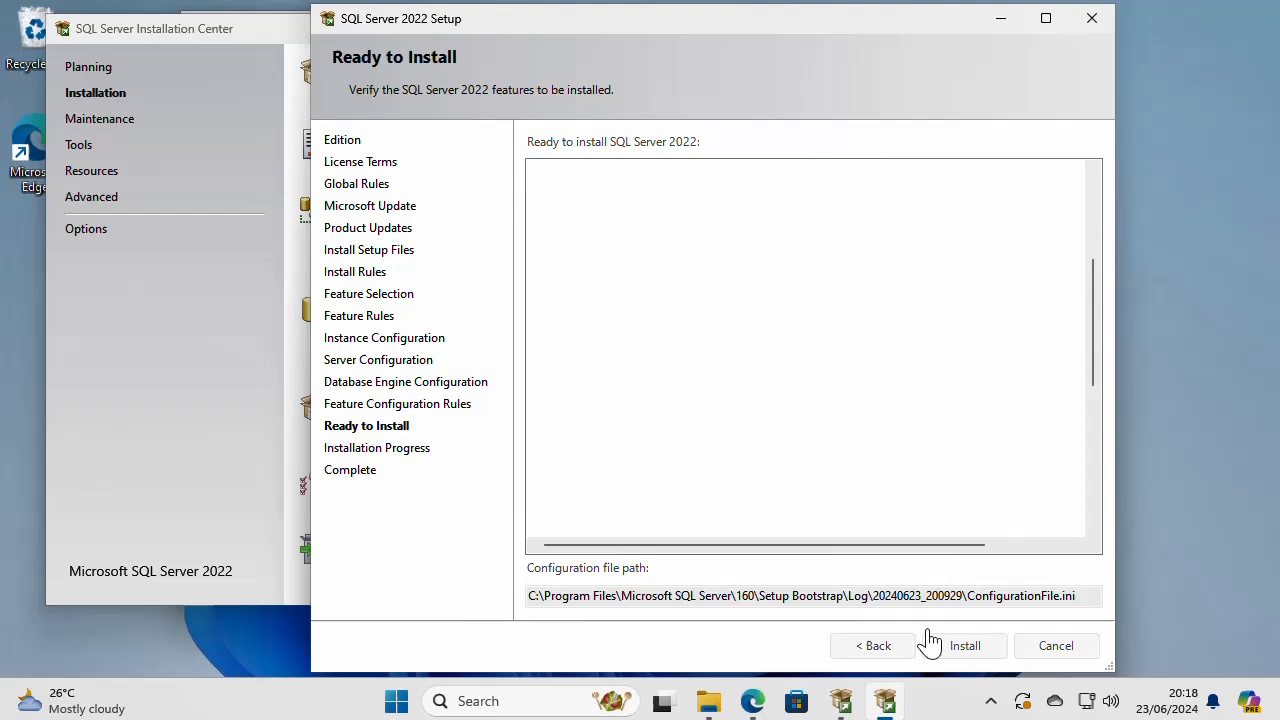
{"action": "left_click", "coordinate": [964, 644]}
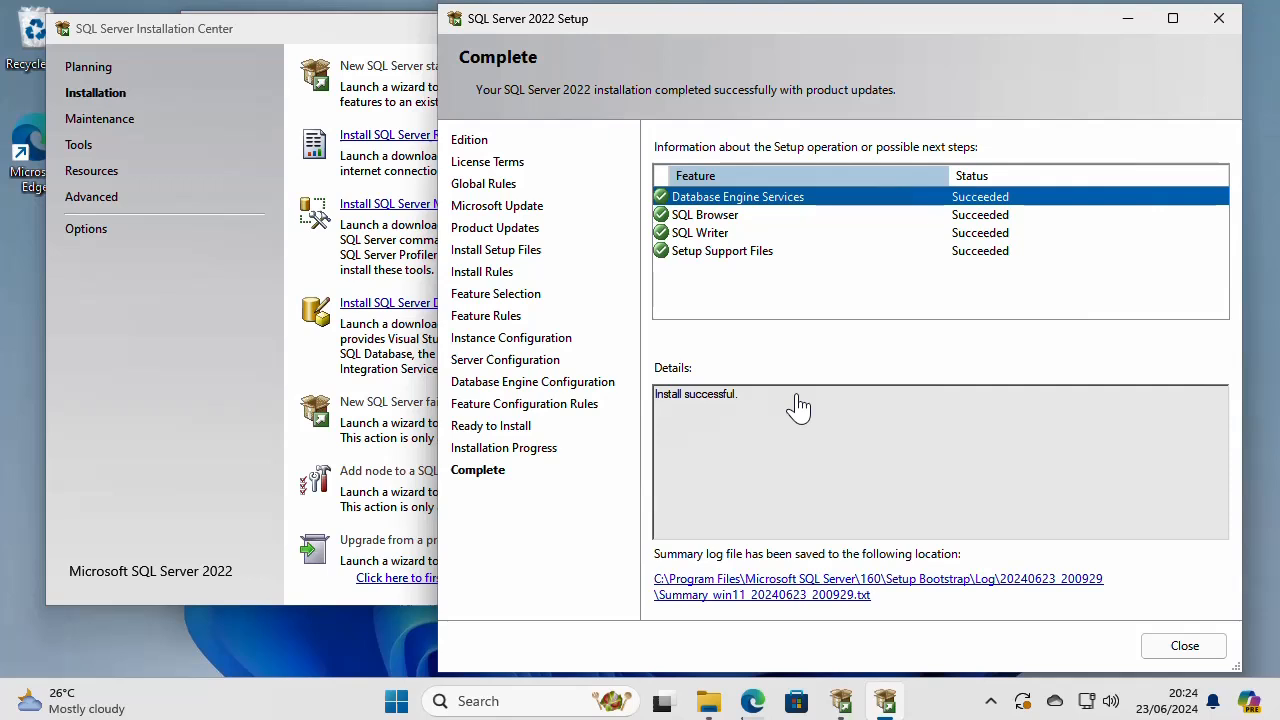
{"action": "mouse_move", "coordinate": [792, 298]}
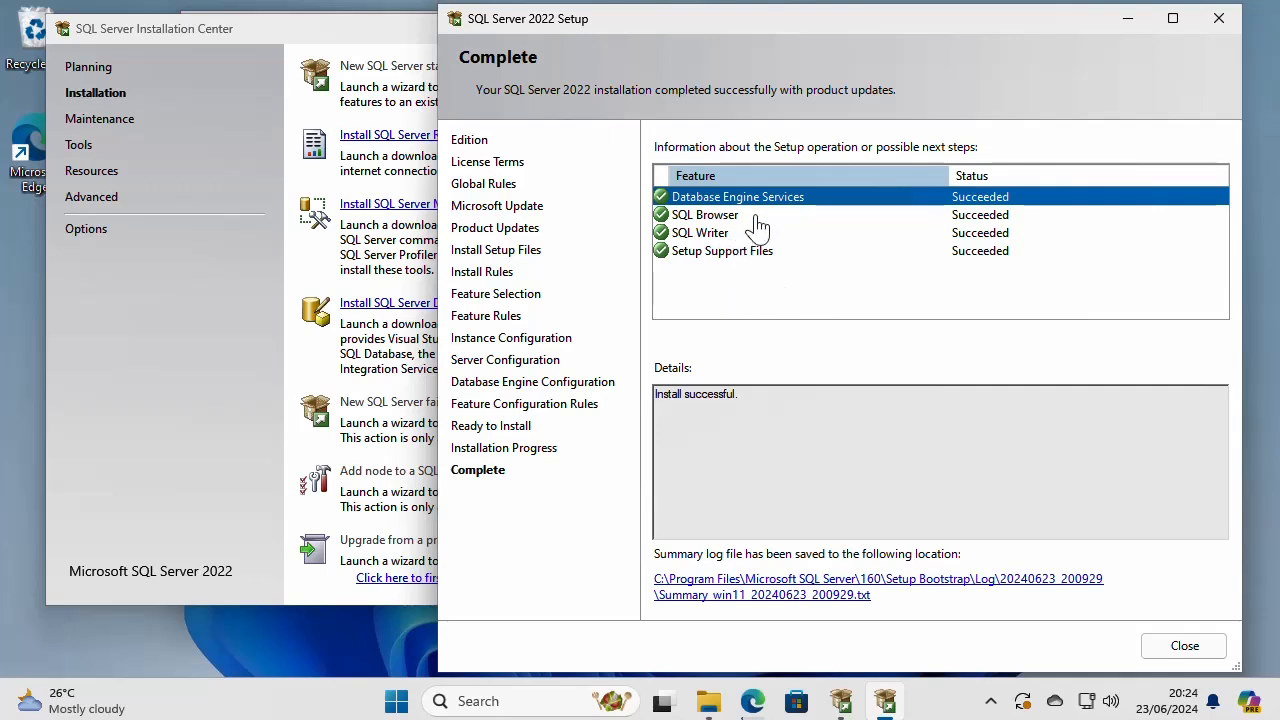
{"action": "mouse_move", "coordinate": [712, 216]}
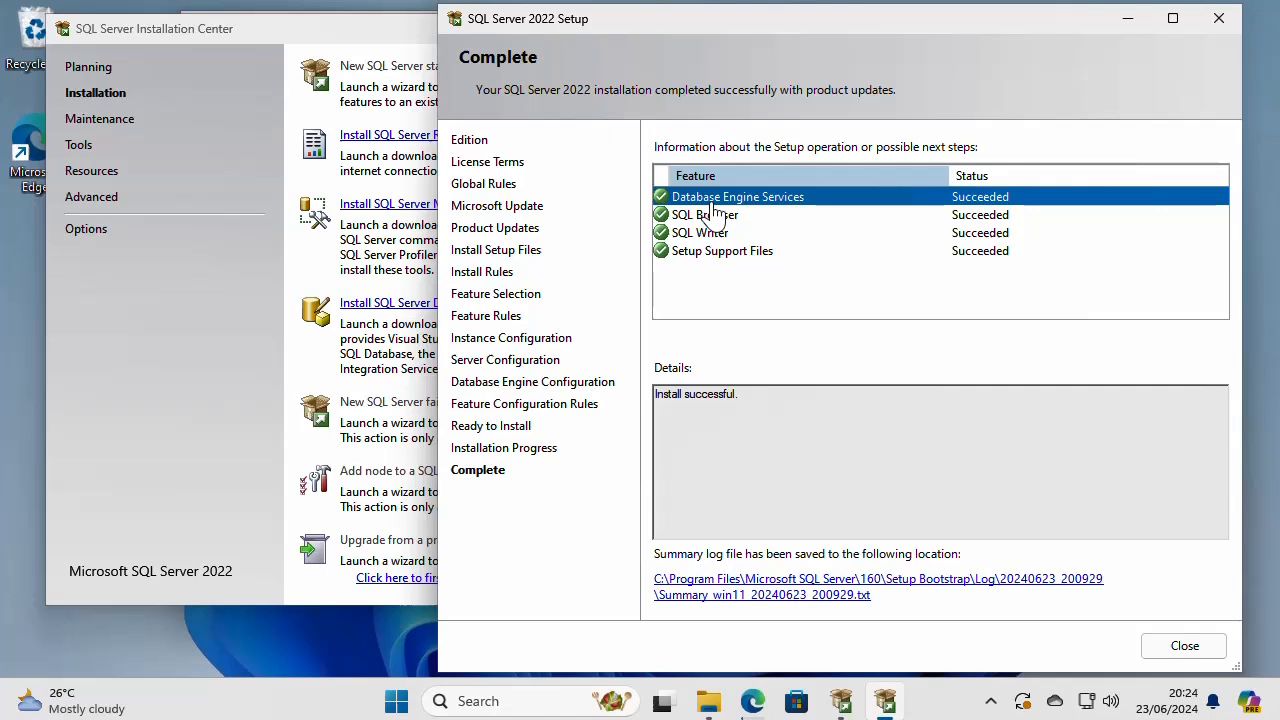
Step: Review SQL Browser, SQL Writer and Setup Support Files as Succeeded, then close the wizard
{"action": "left_click", "coordinate": [704, 214]}
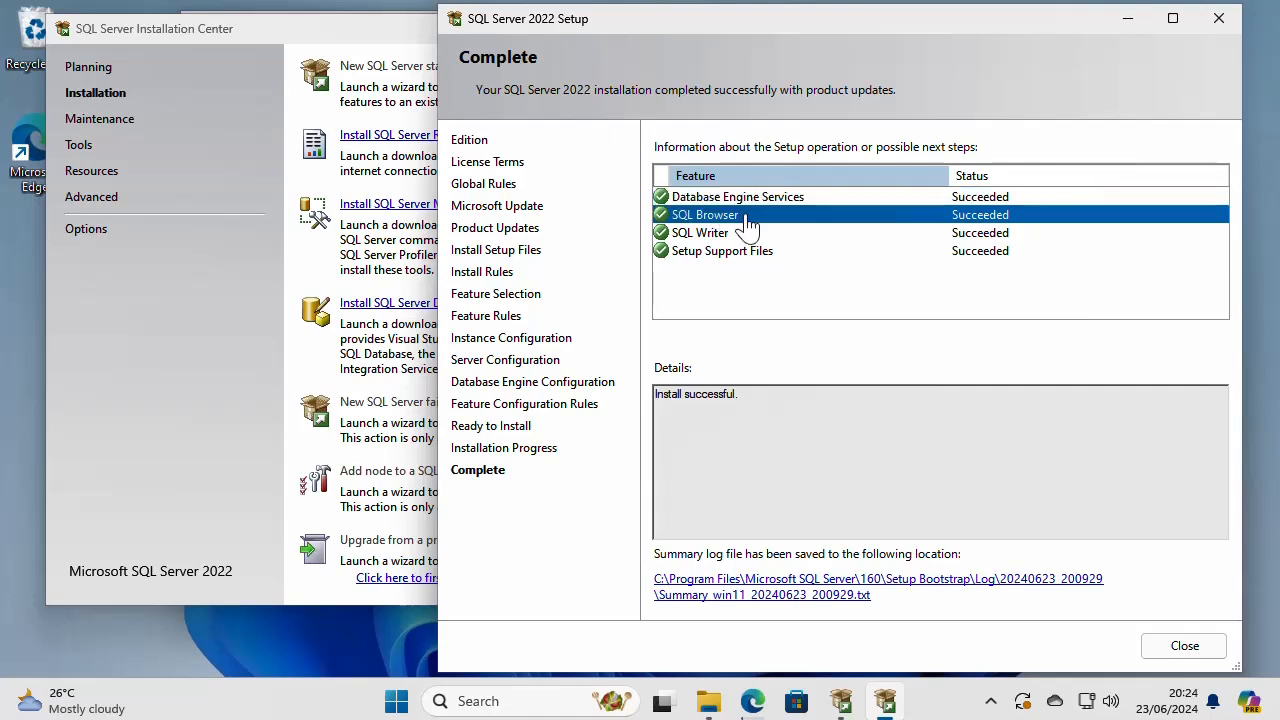
{"action": "left_click", "coordinate": [700, 232]}
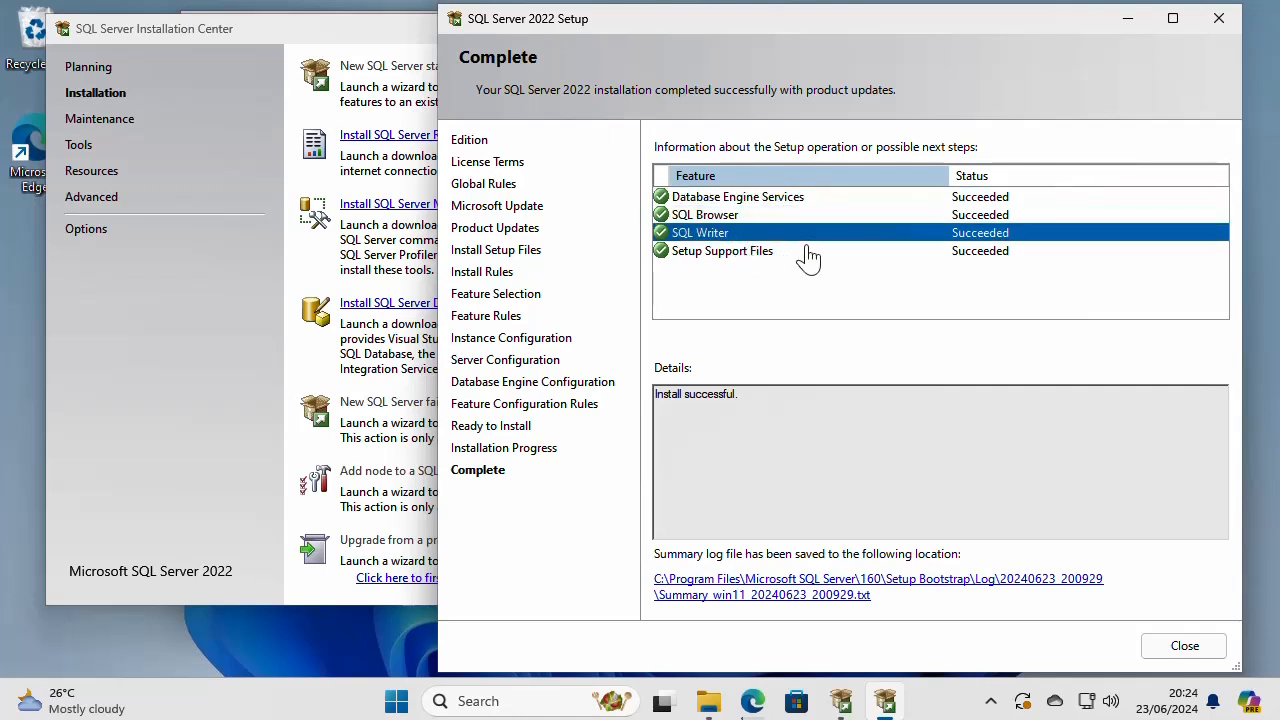
{"action": "left_click", "coordinate": [722, 250]}
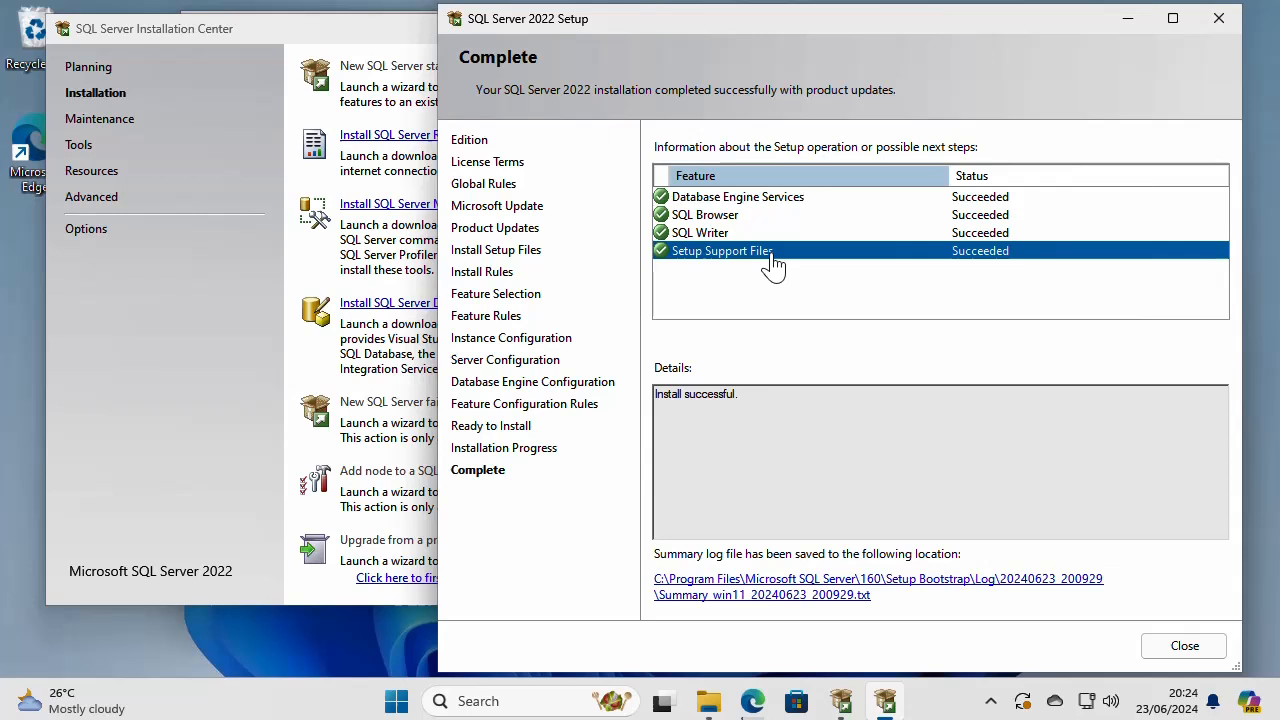
{"action": "mouse_move", "coordinate": [1100, 230]}
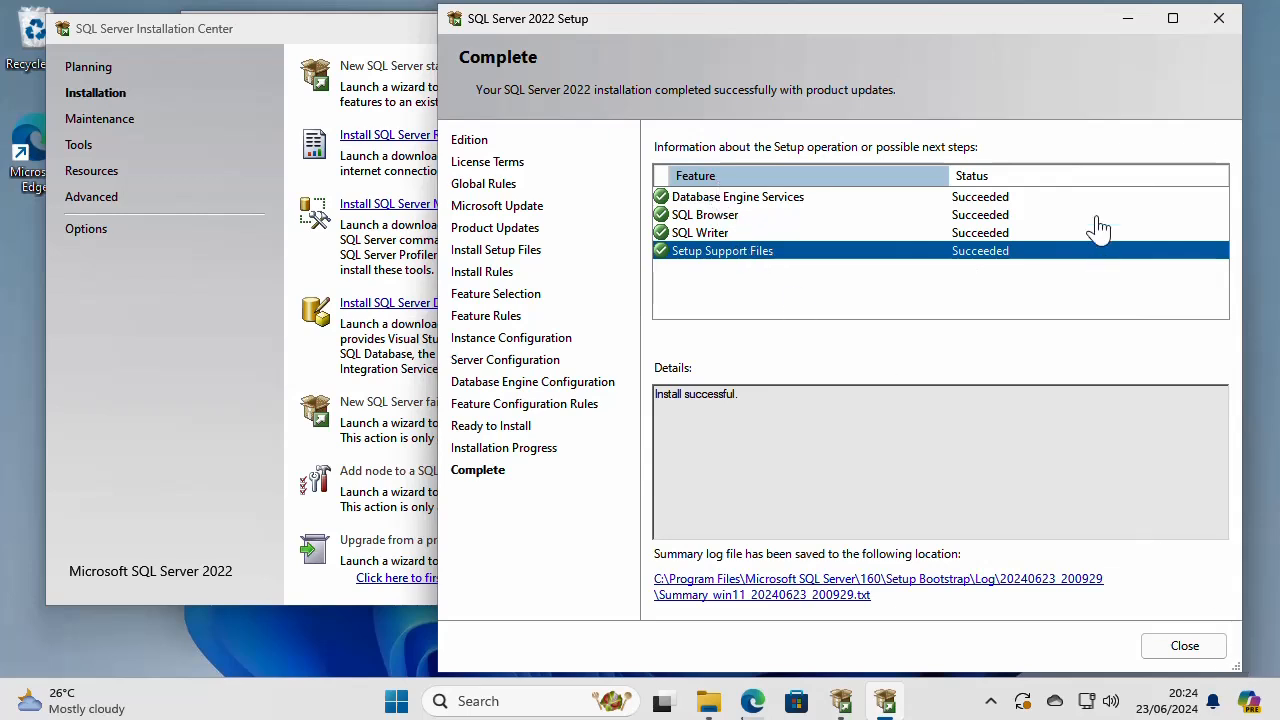
{"action": "mouse_move", "coordinate": [990, 184]}
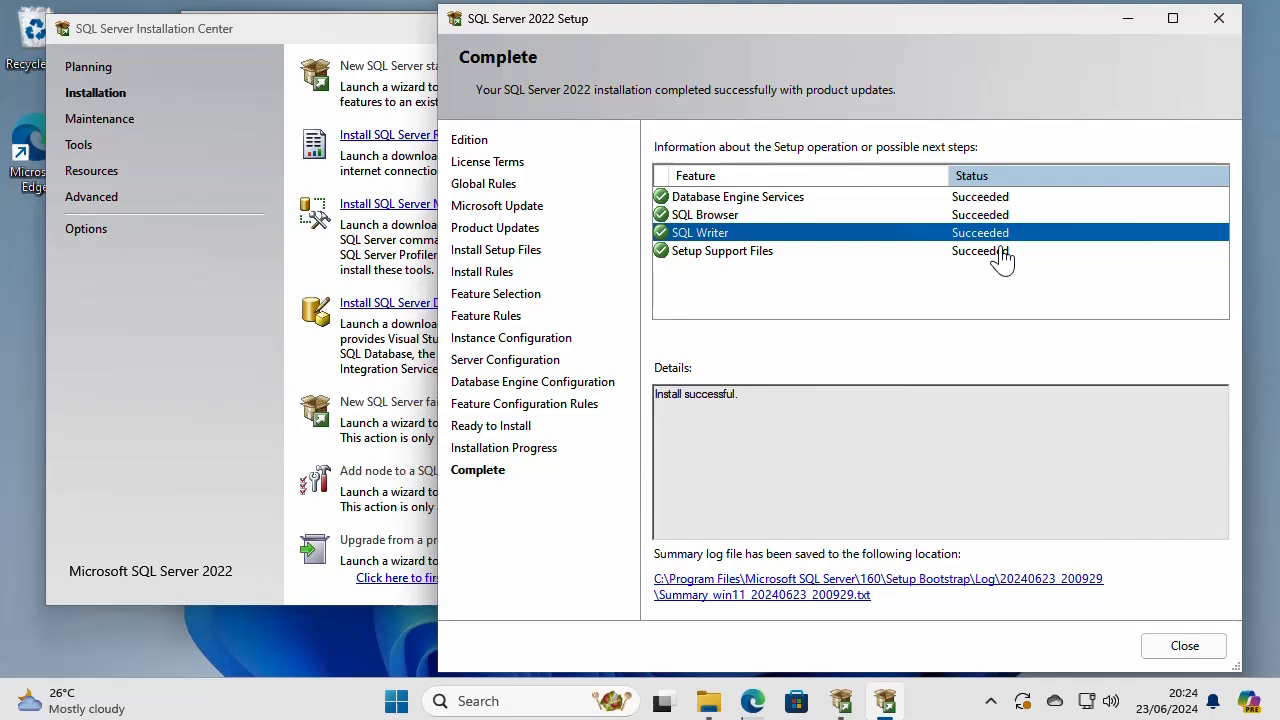
{"action": "left_click", "coordinate": [1184, 644]}
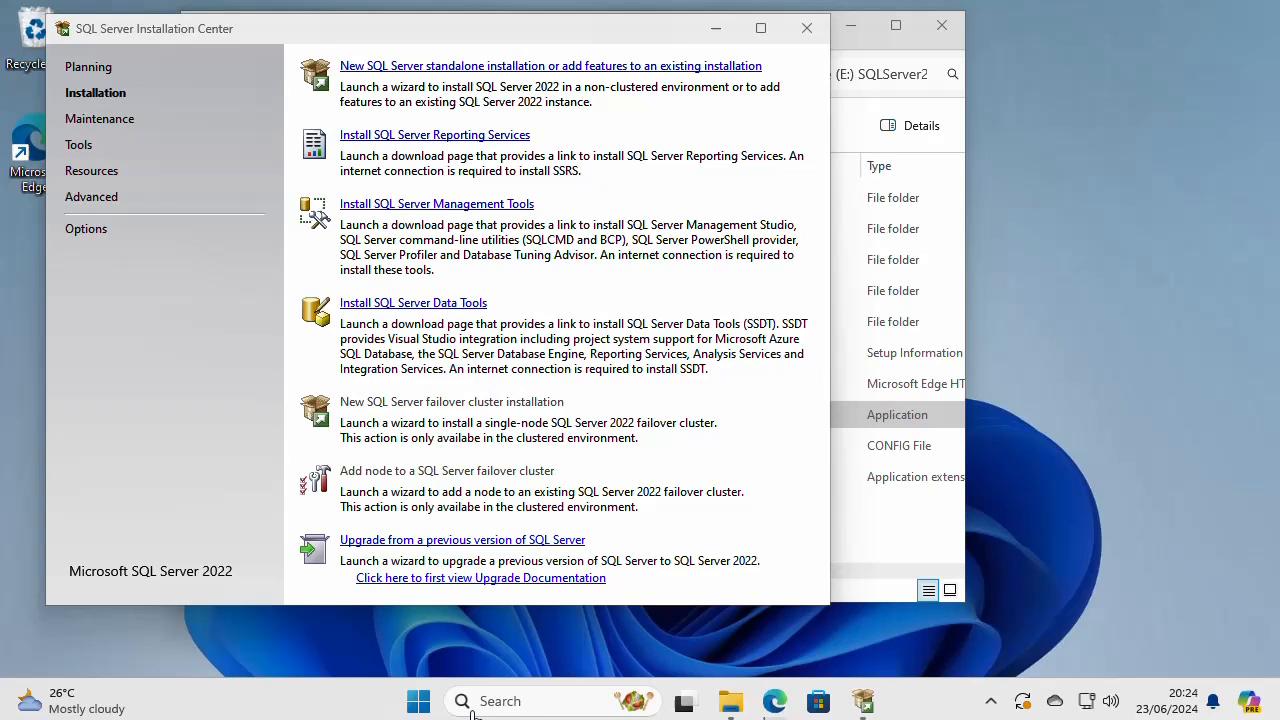
Step: Search 'sql' in Start and run SQL Server 2022 Configuration Manager as administrator
{"action": "left_click", "coordinate": [418, 700]}
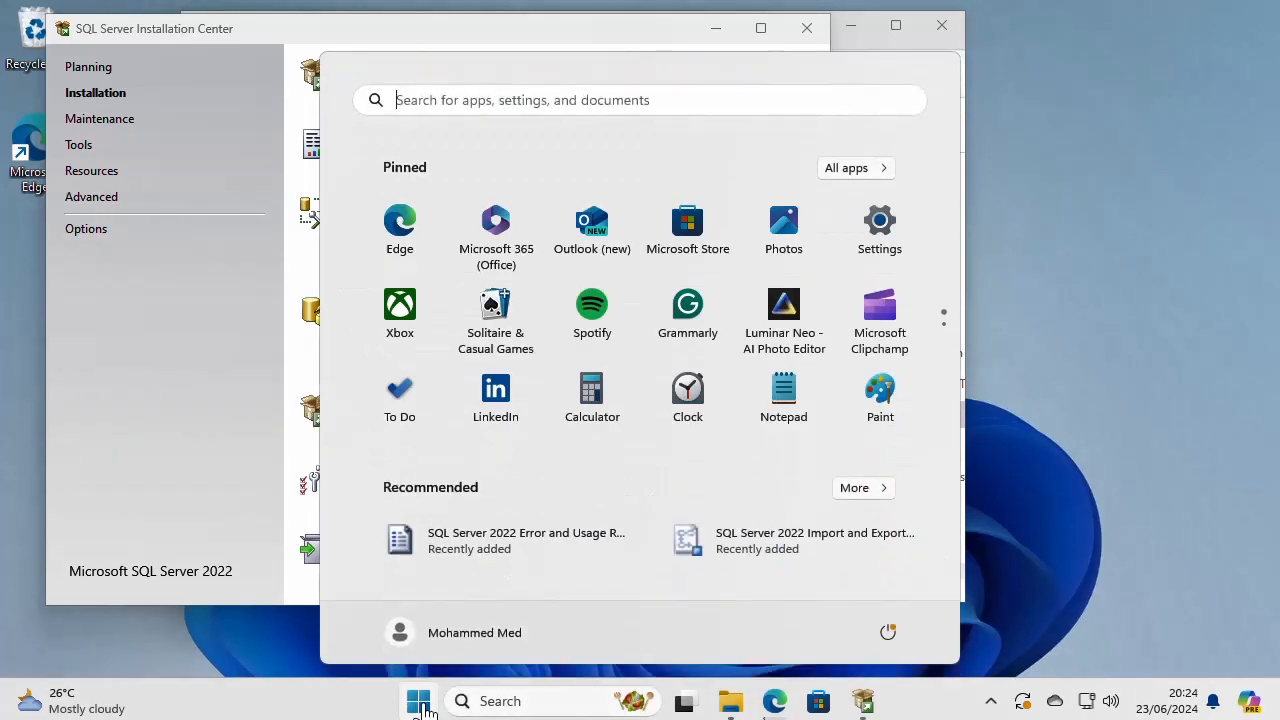
{"action": "type", "text": "sql"}
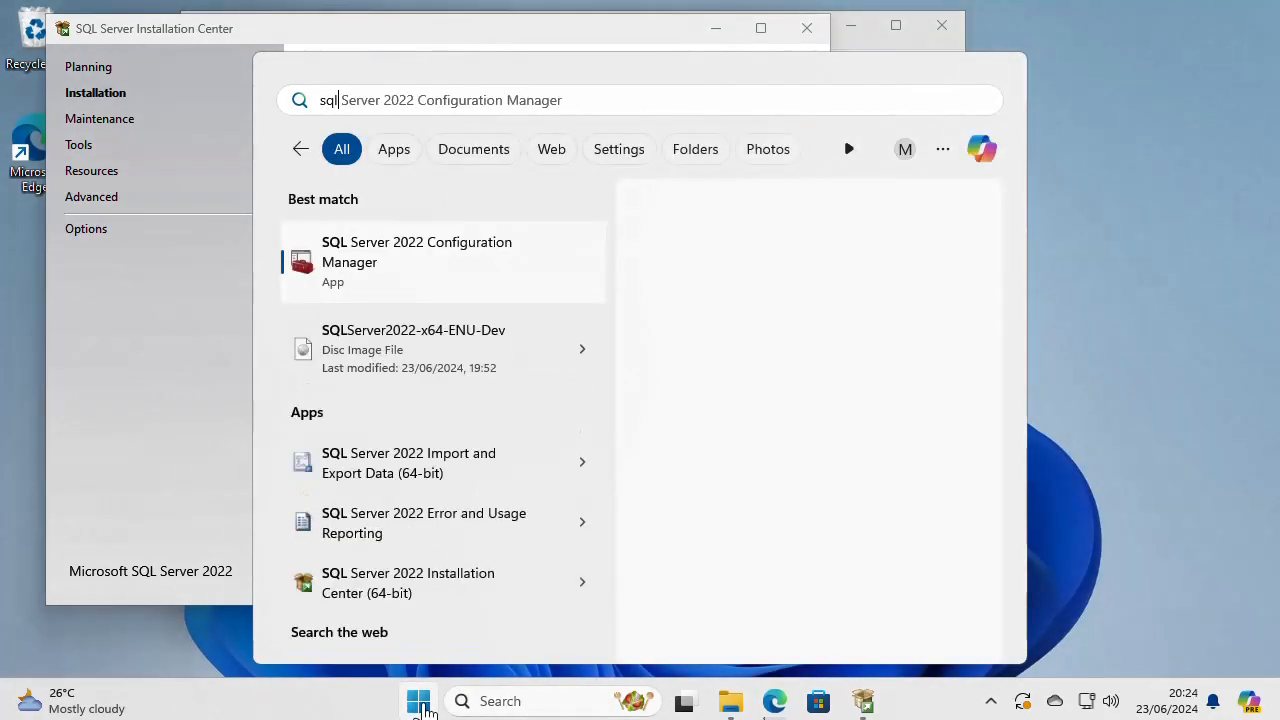
{"action": "right_click", "coordinate": [416, 252]}
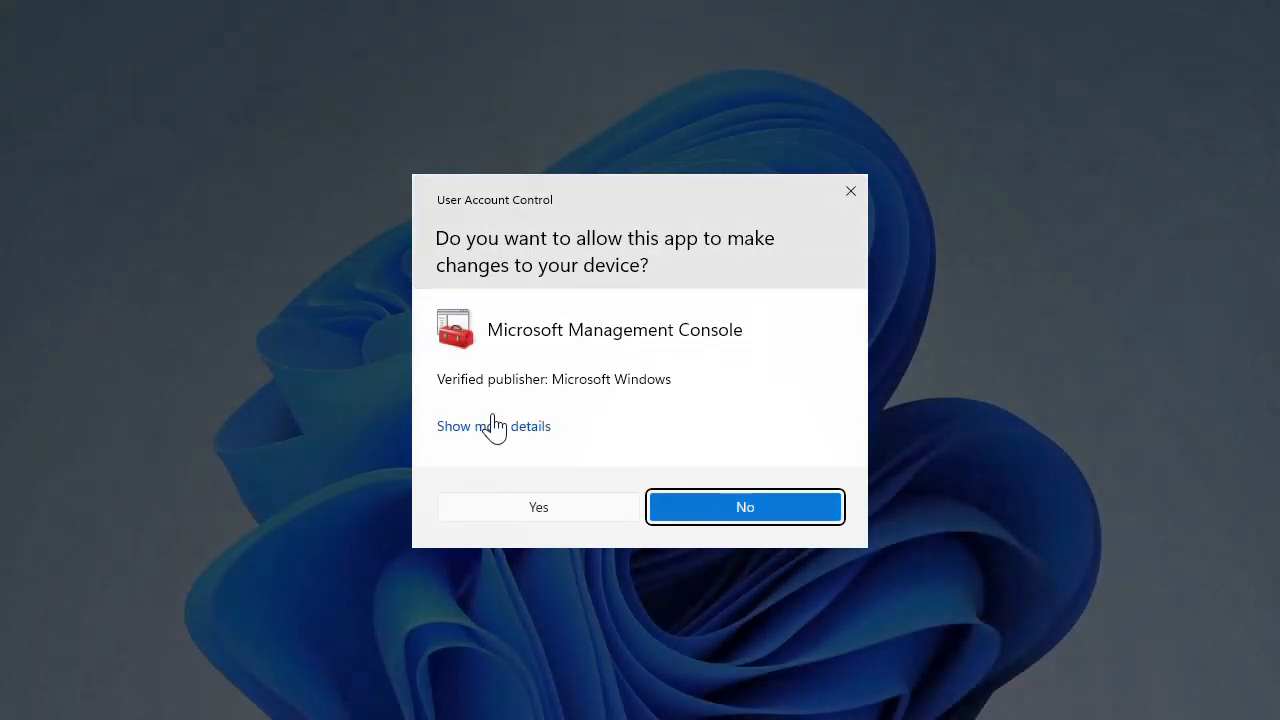
{"action": "left_click", "coordinate": [538, 508]}
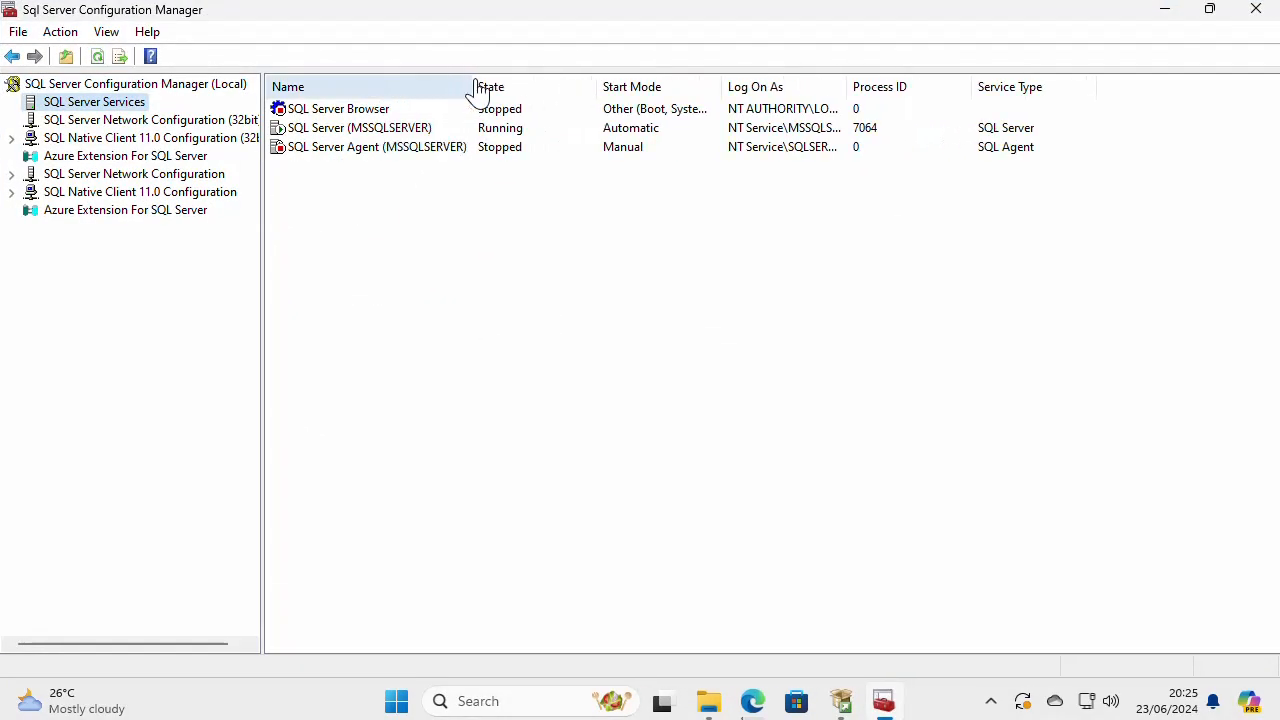
{"action": "left_click", "coordinate": [358, 128]}
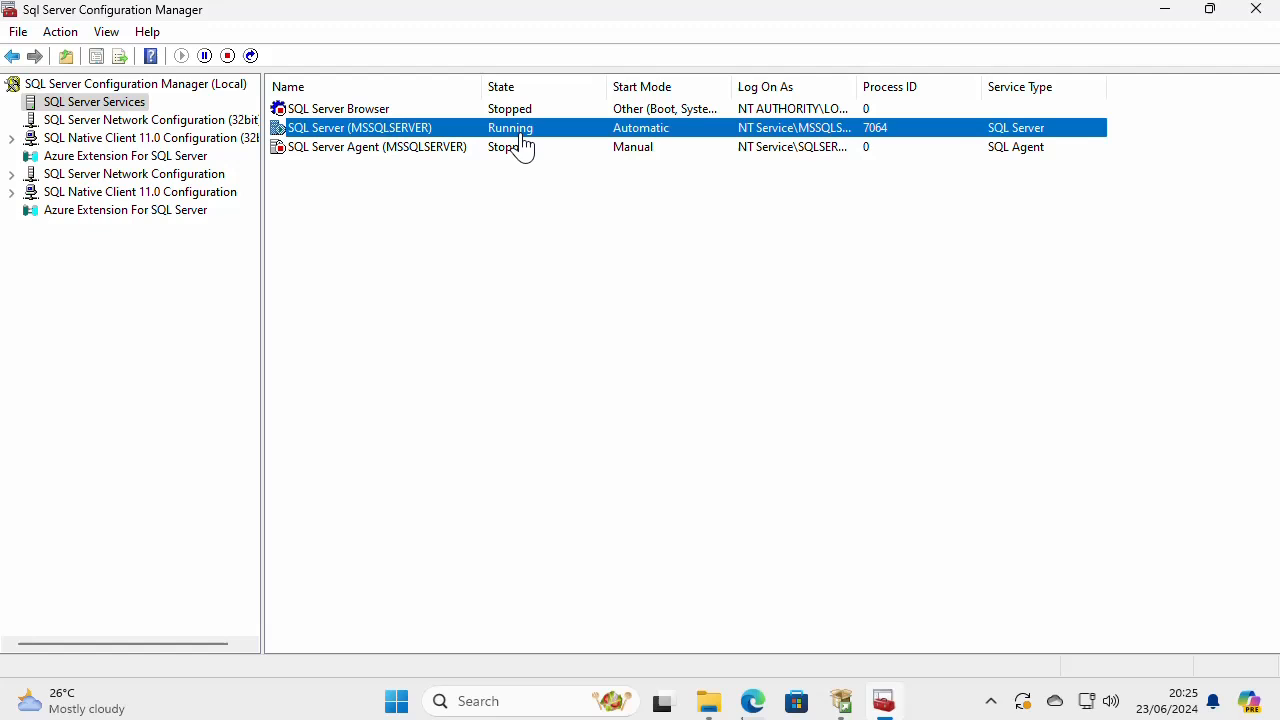
{"action": "right_click", "coordinate": [360, 128]}
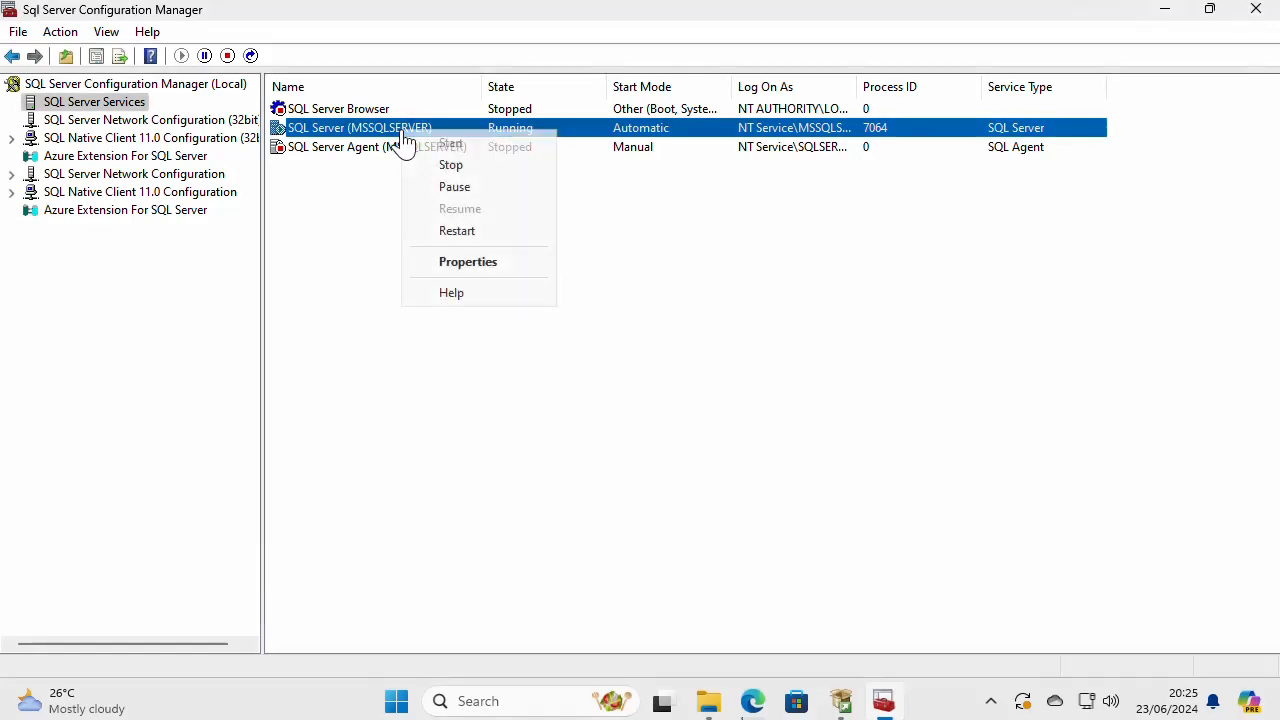